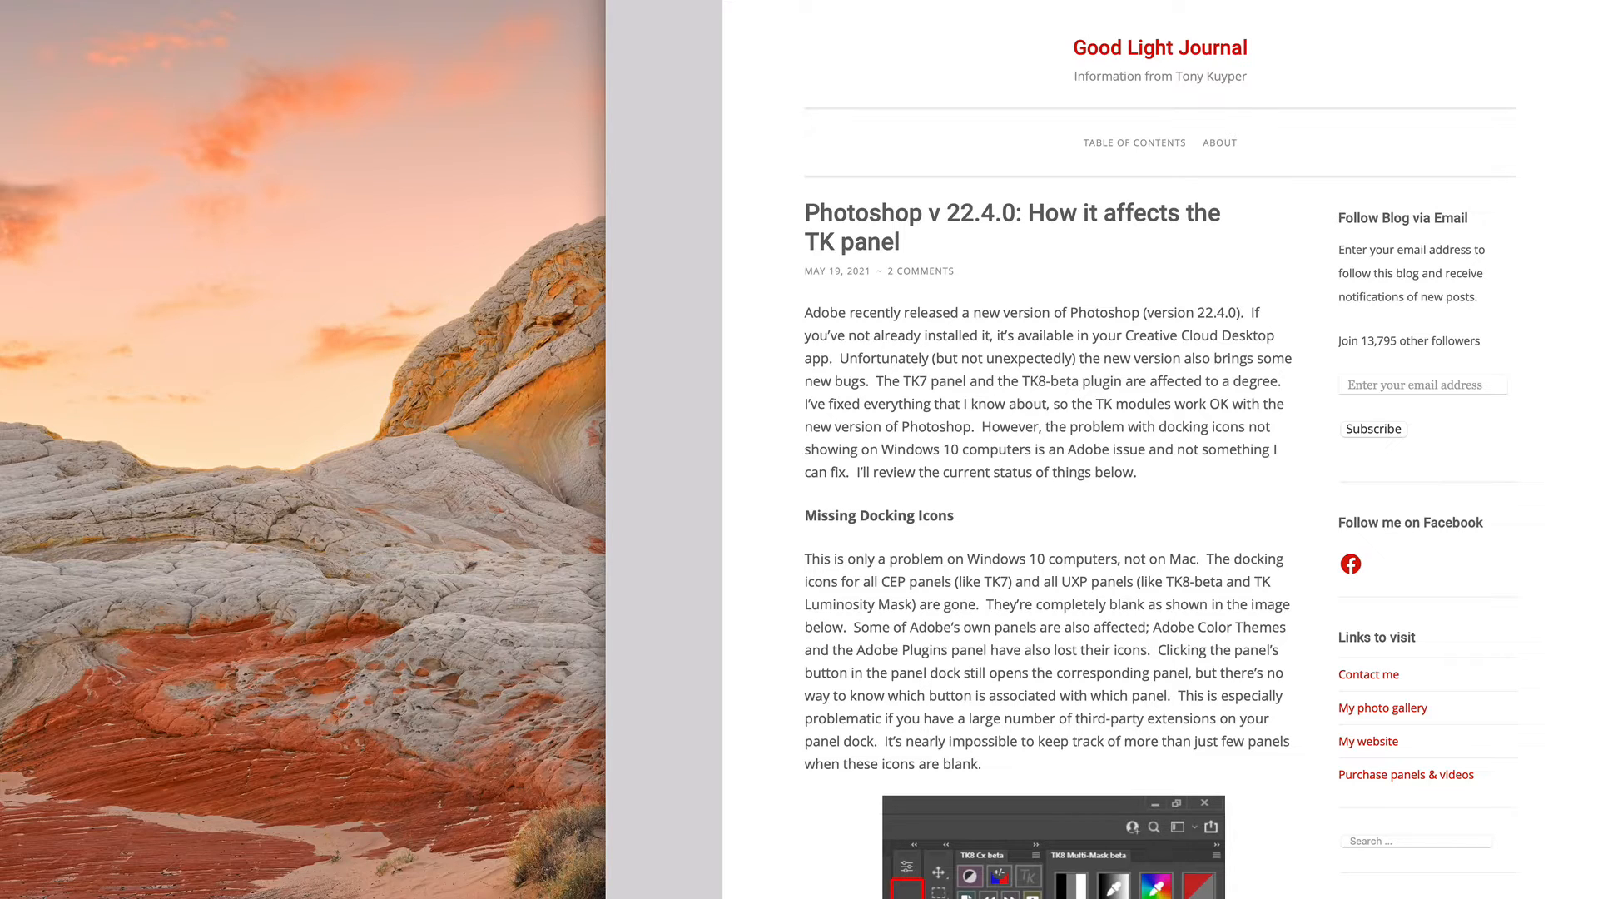
- Review the open photos by switching among the waterfall, pears and other document tabs
scroll(down, 3)
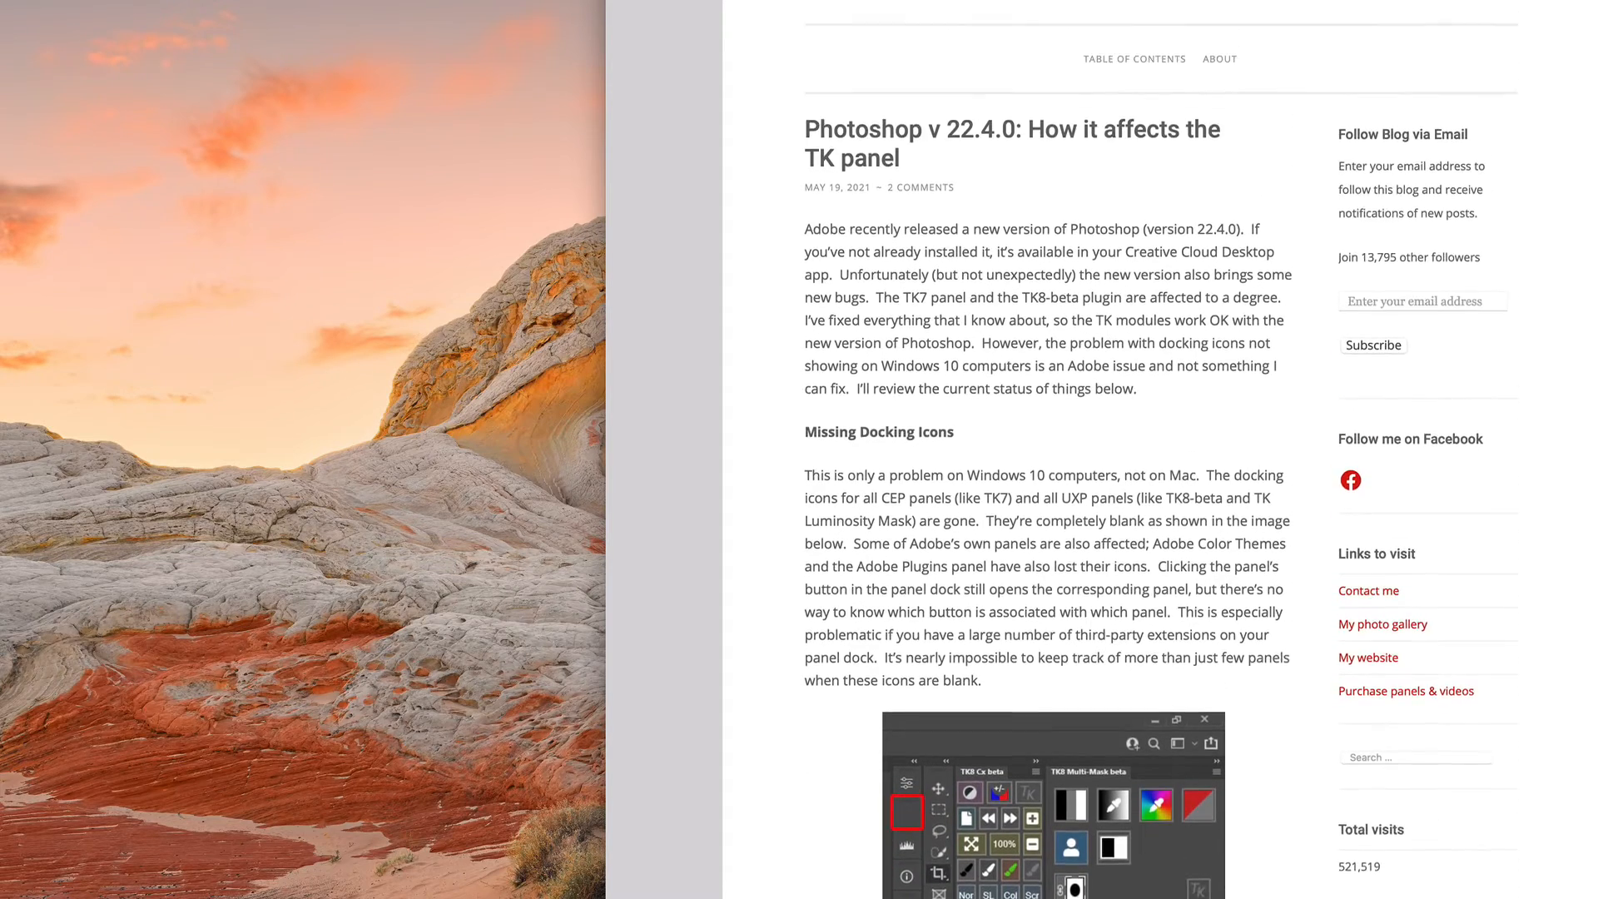
scroll(down, 3)
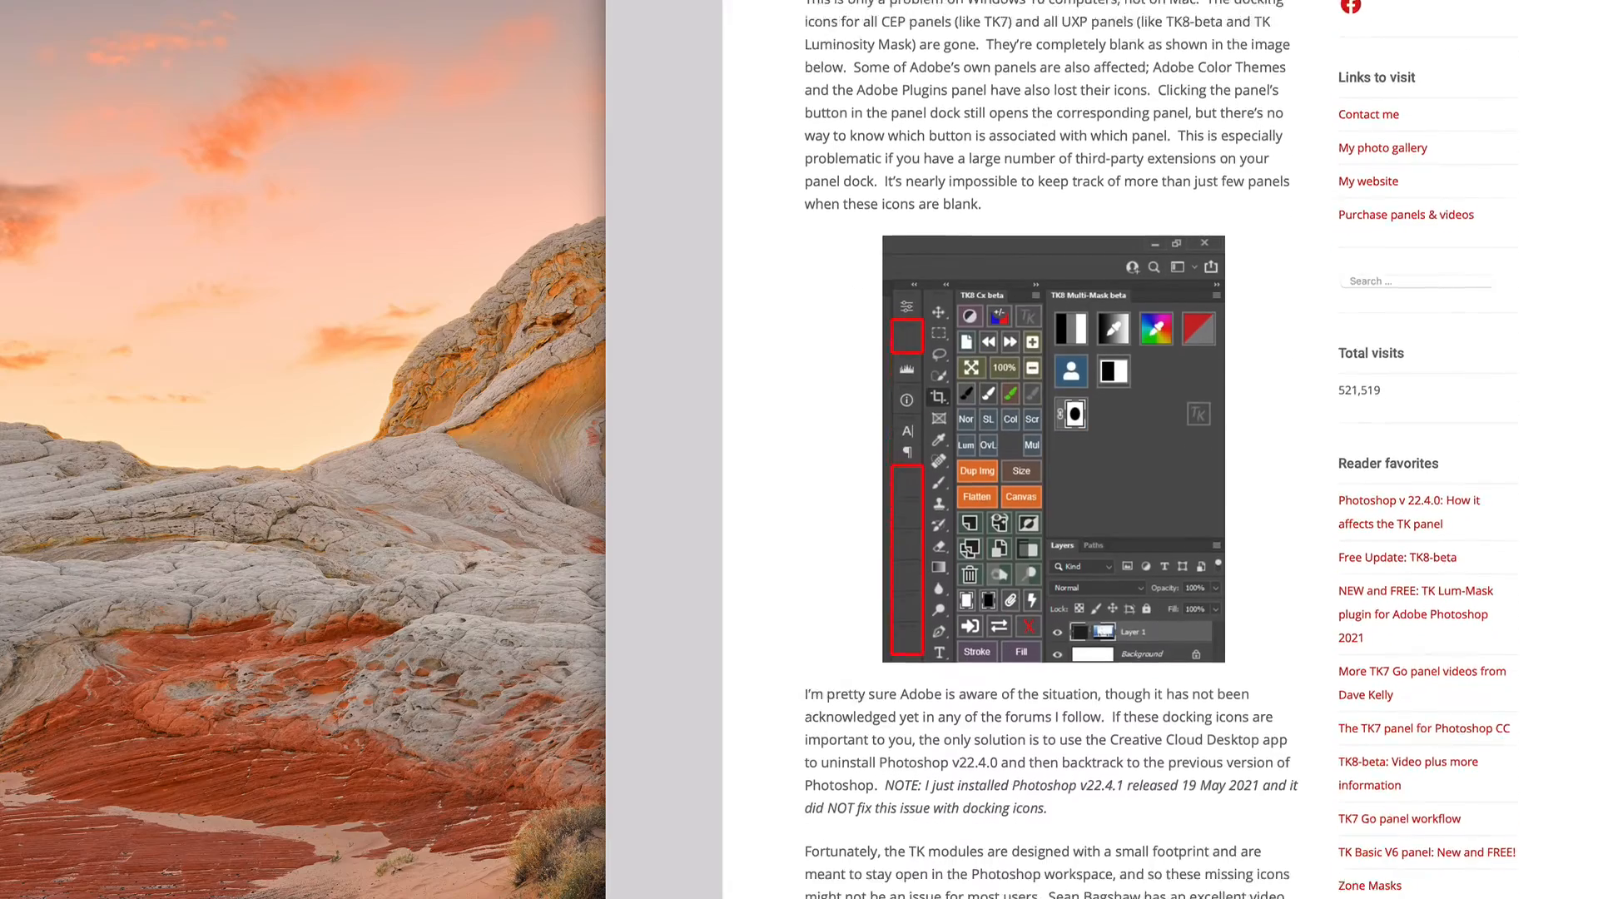
scroll(down, 3)
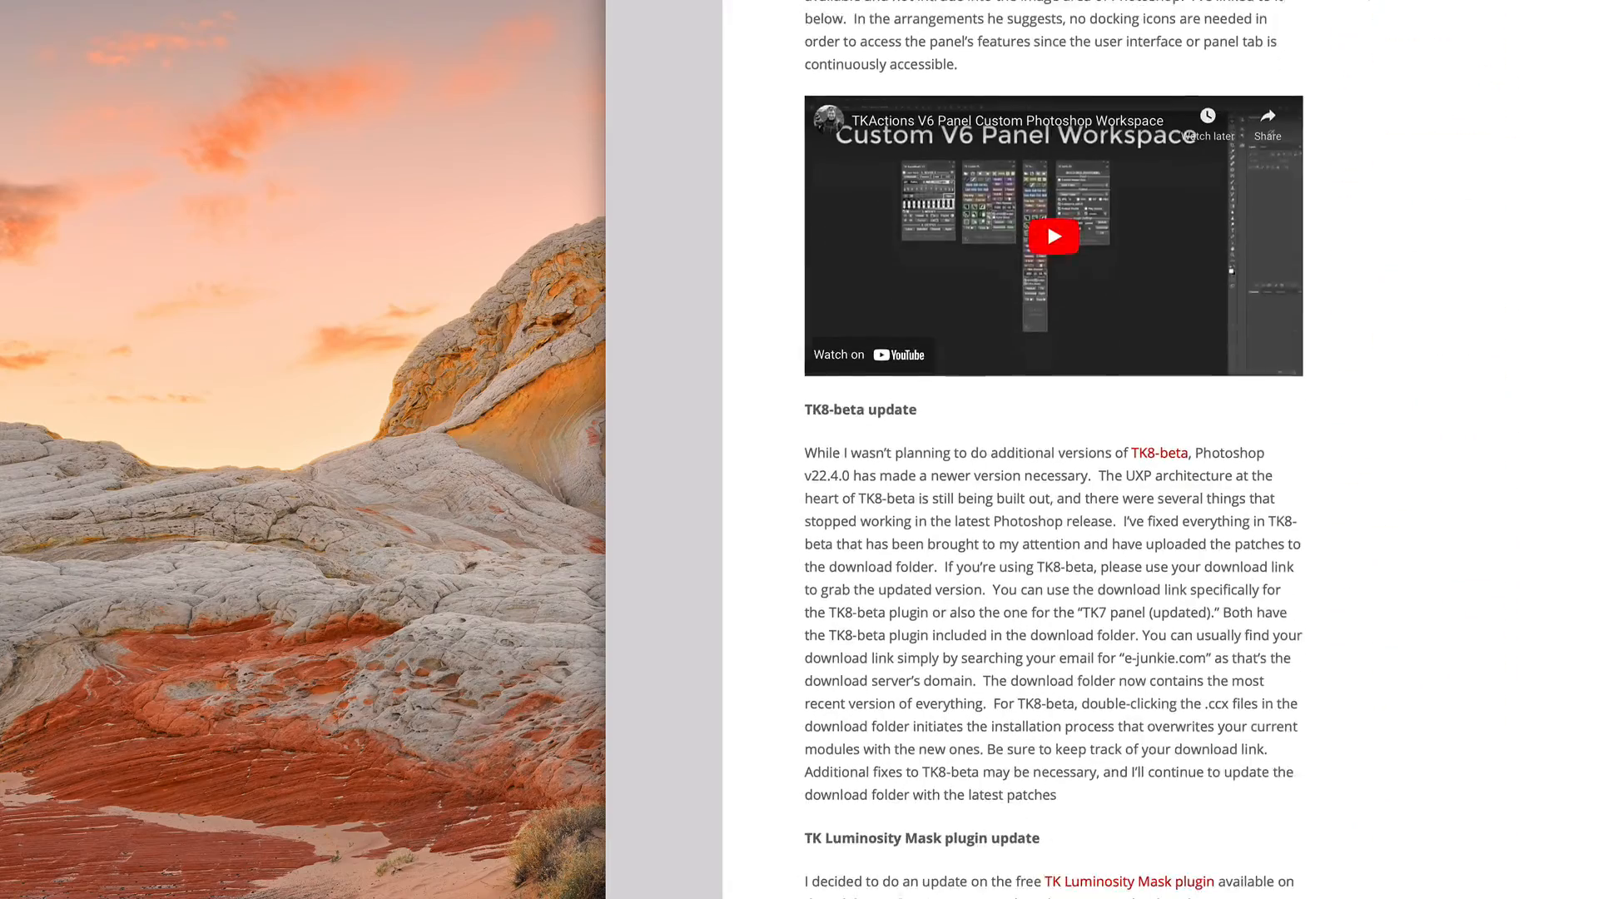
scroll(down, 3)
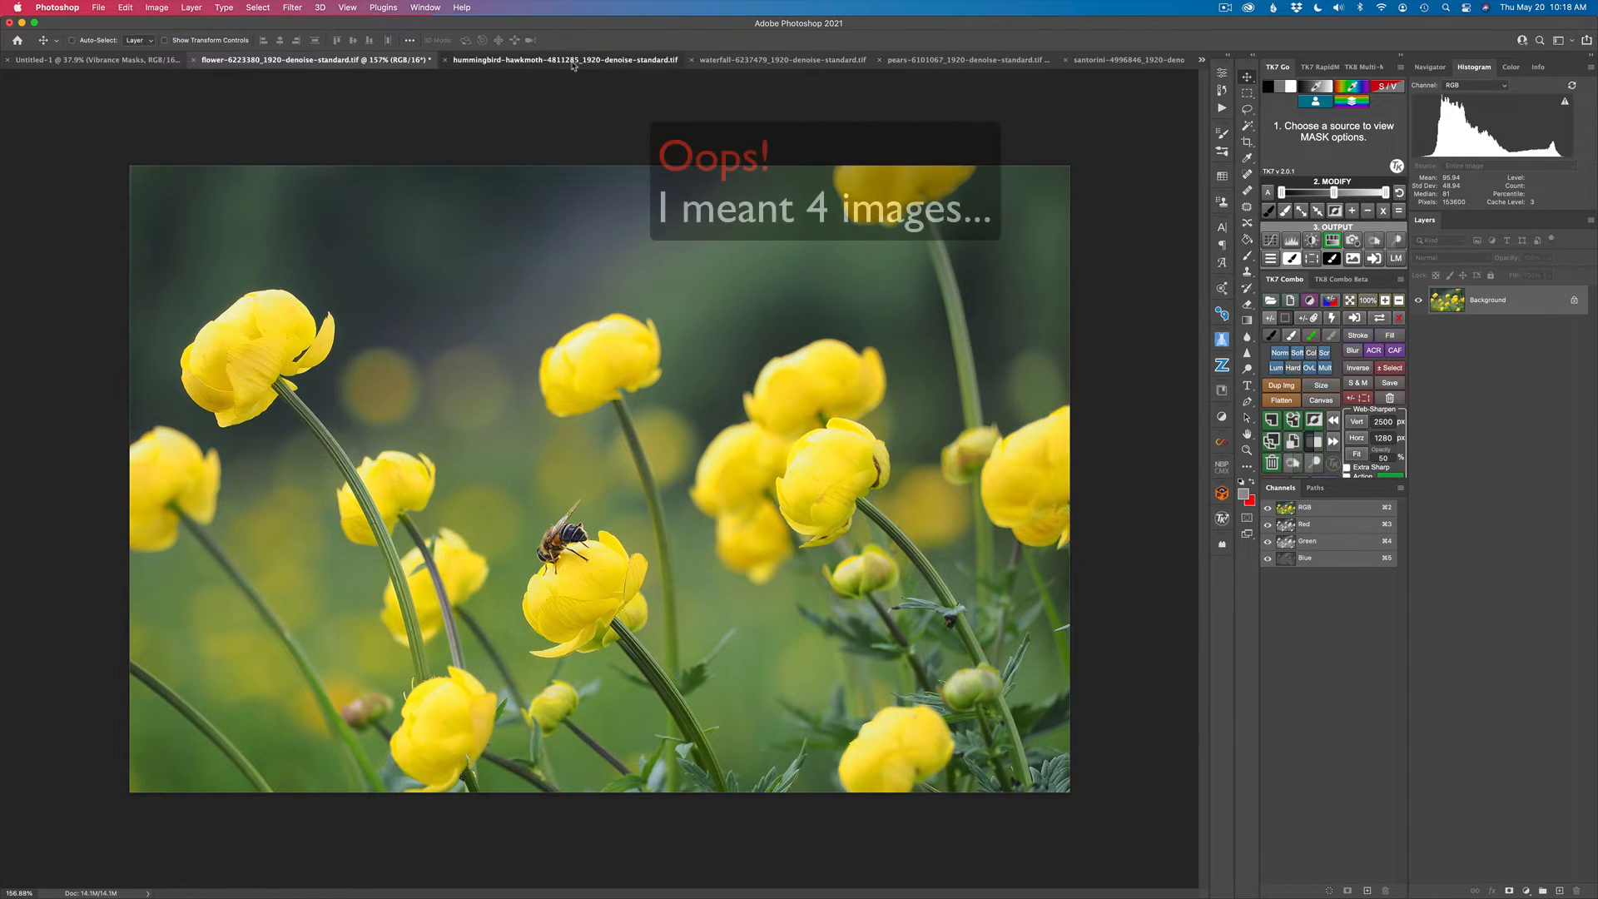
click(743, 59)
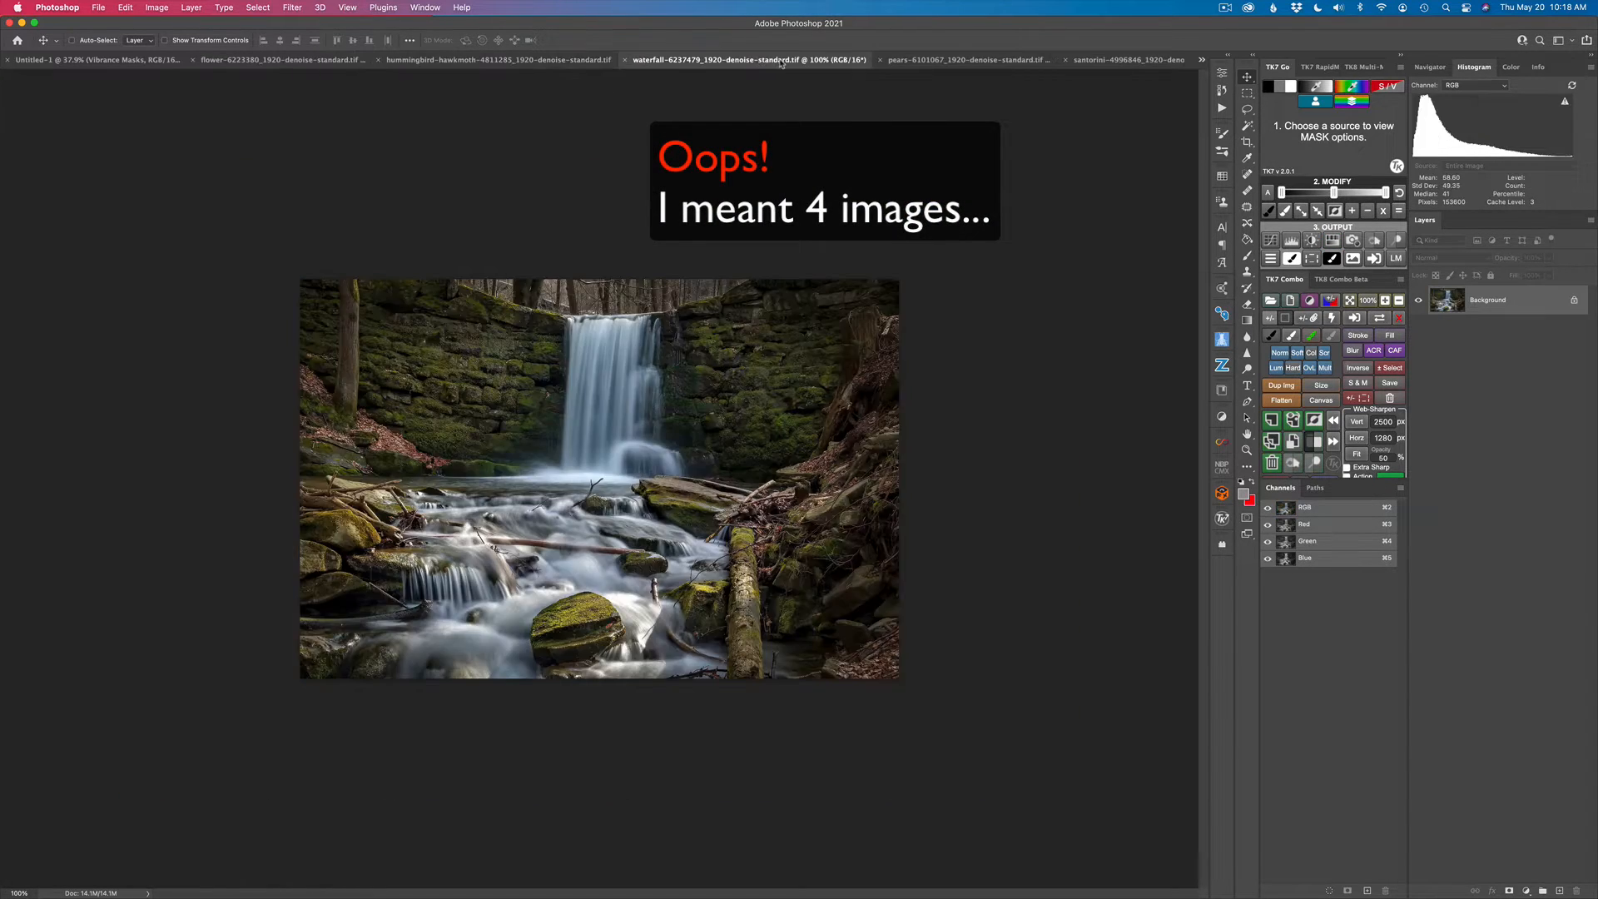
click(933, 59)
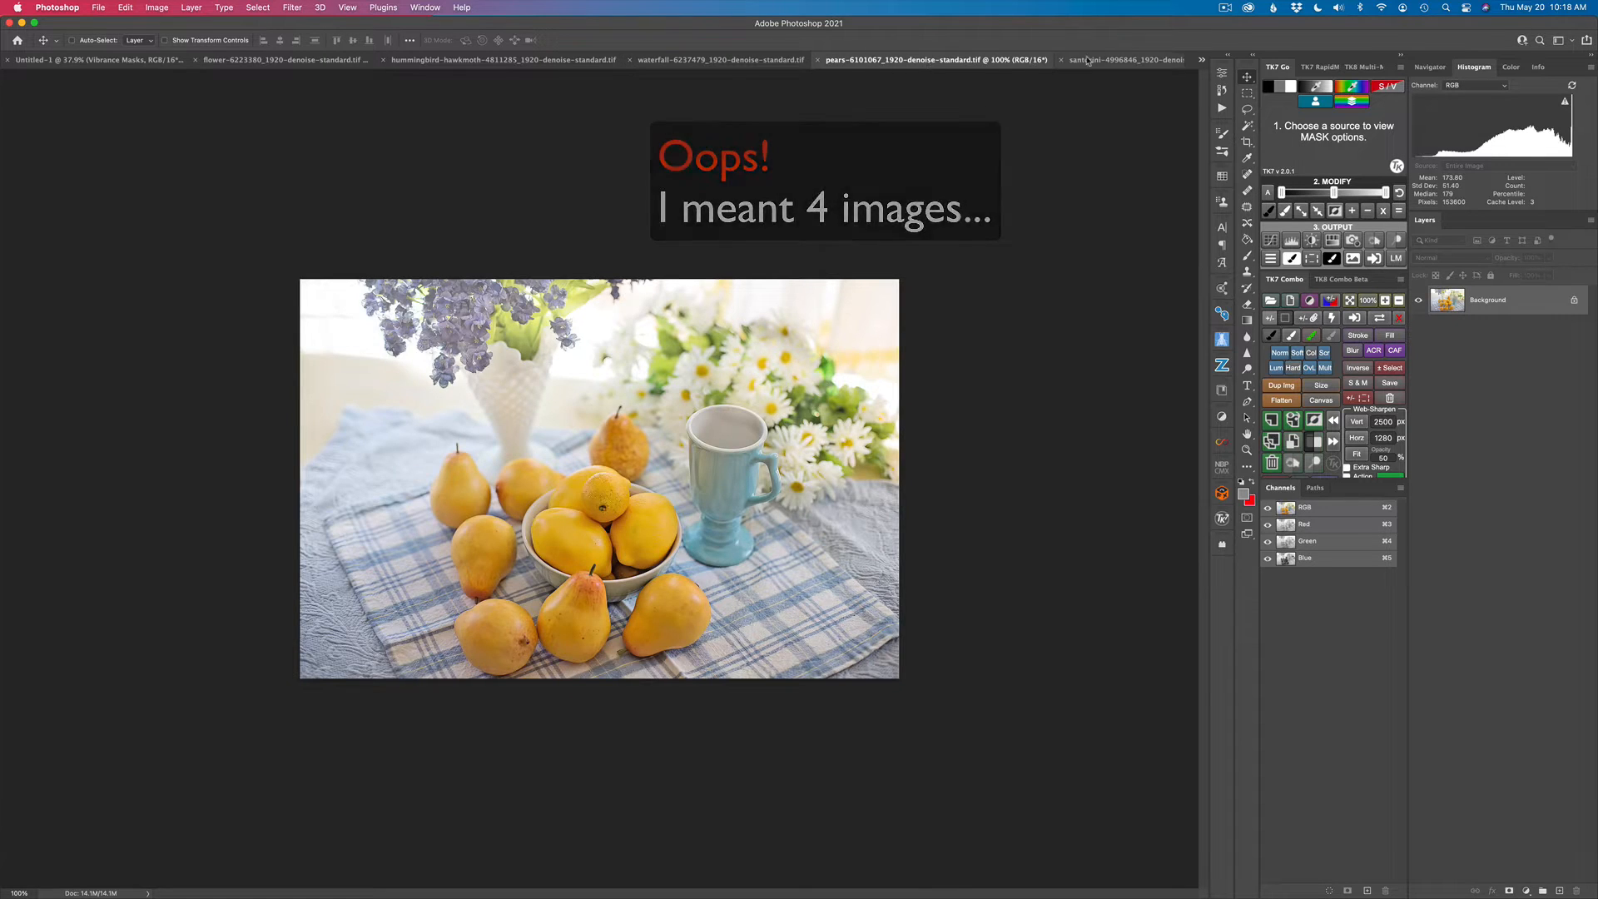
click(295, 59)
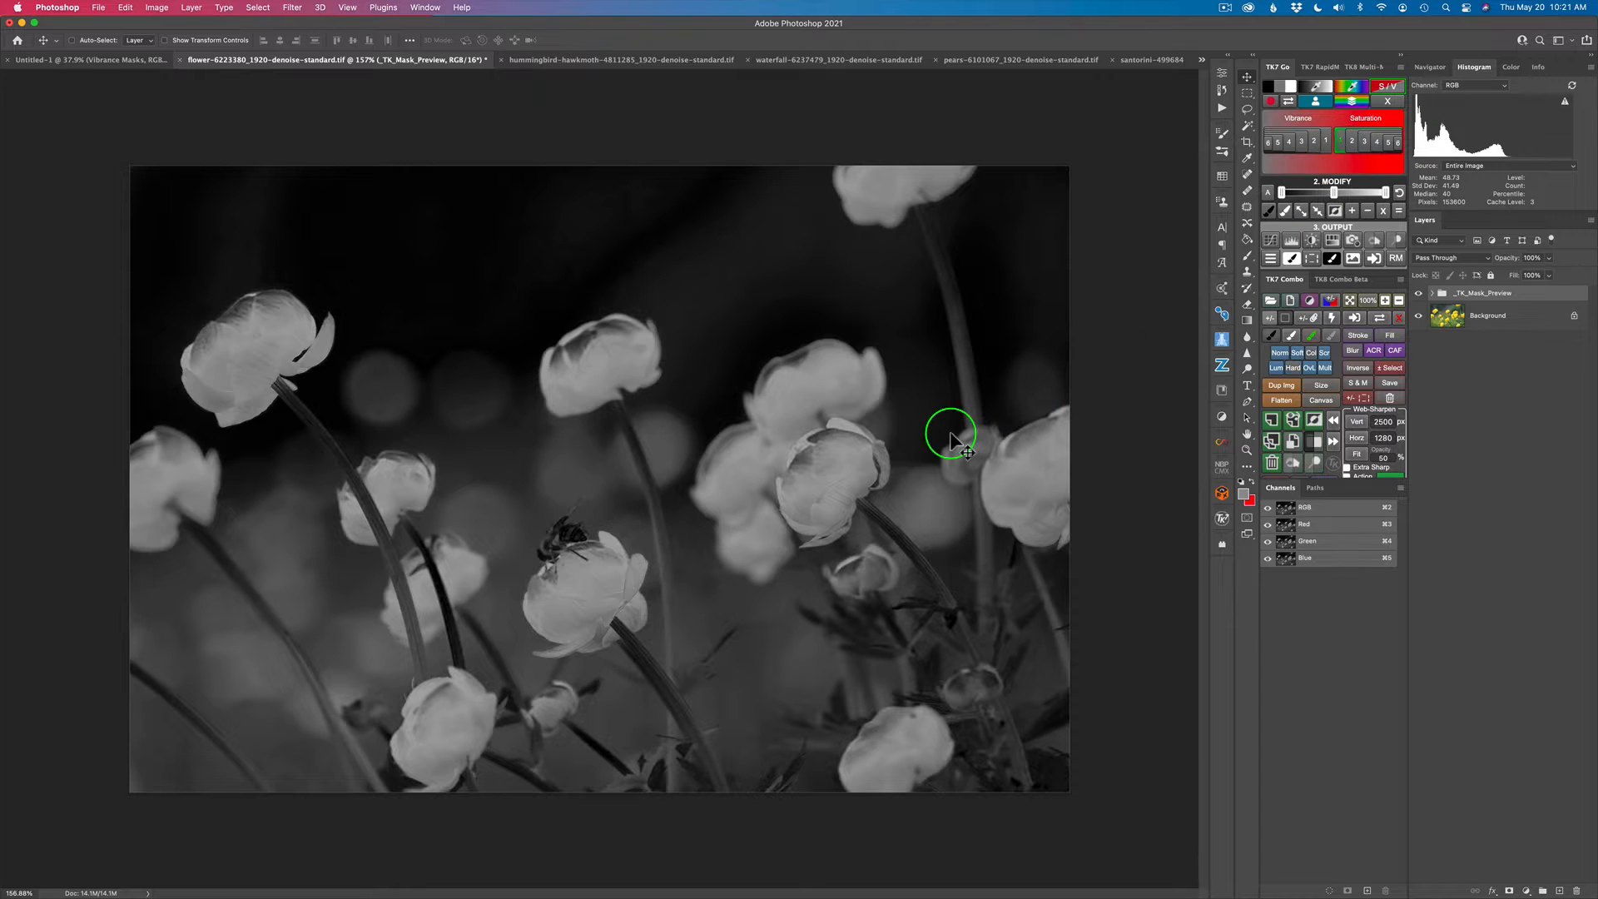
mouse_move(717, 599)
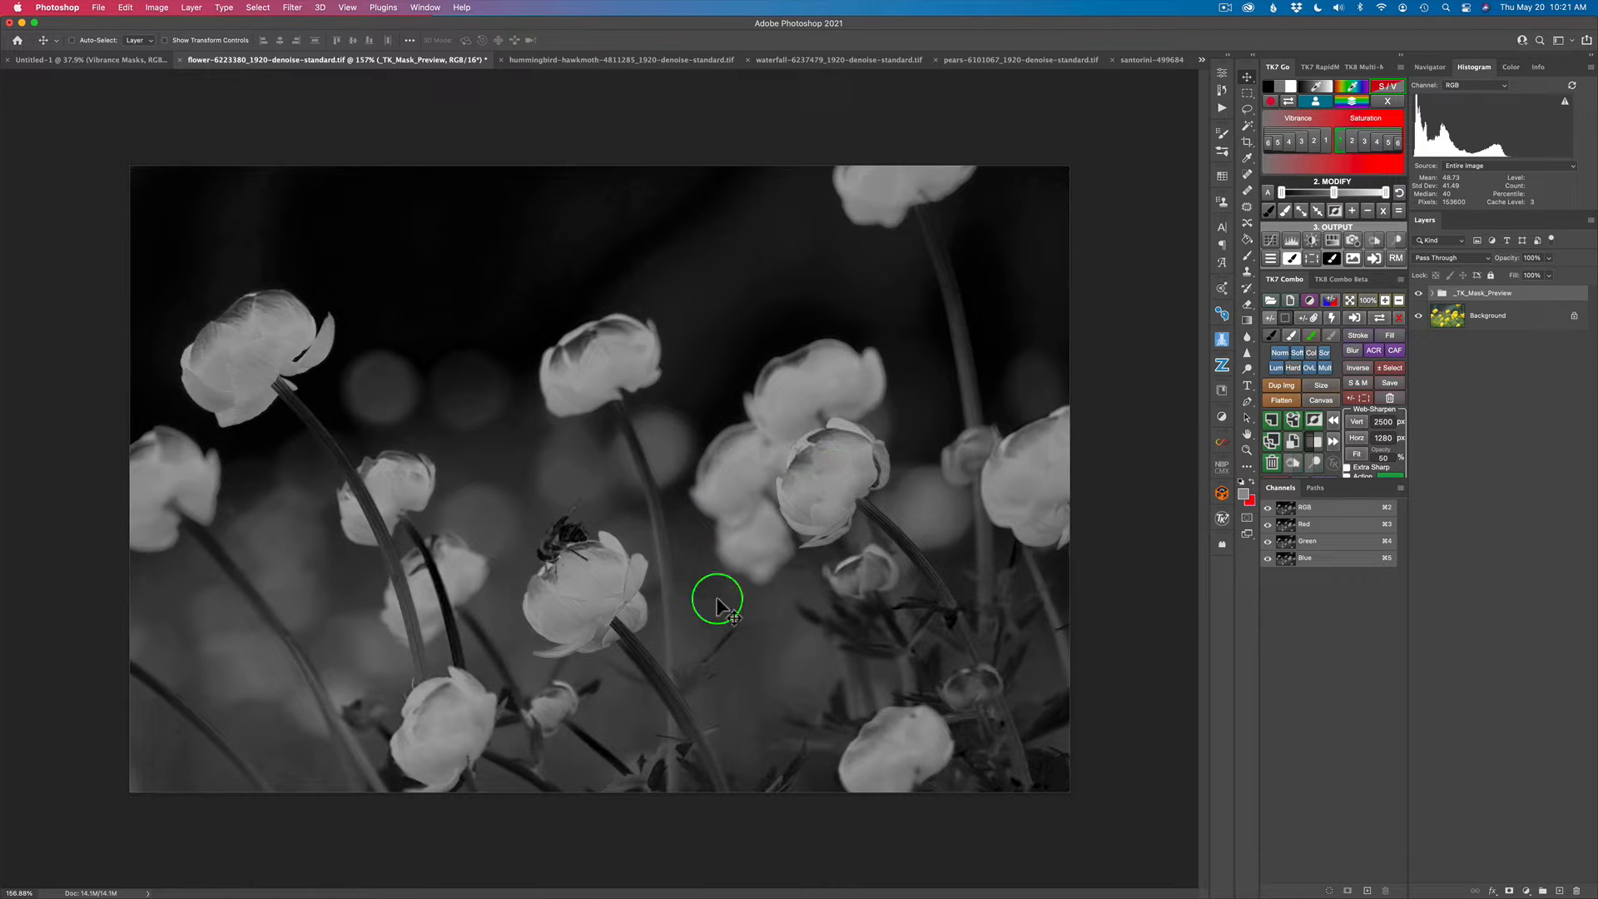
mouse_move(611, 535)
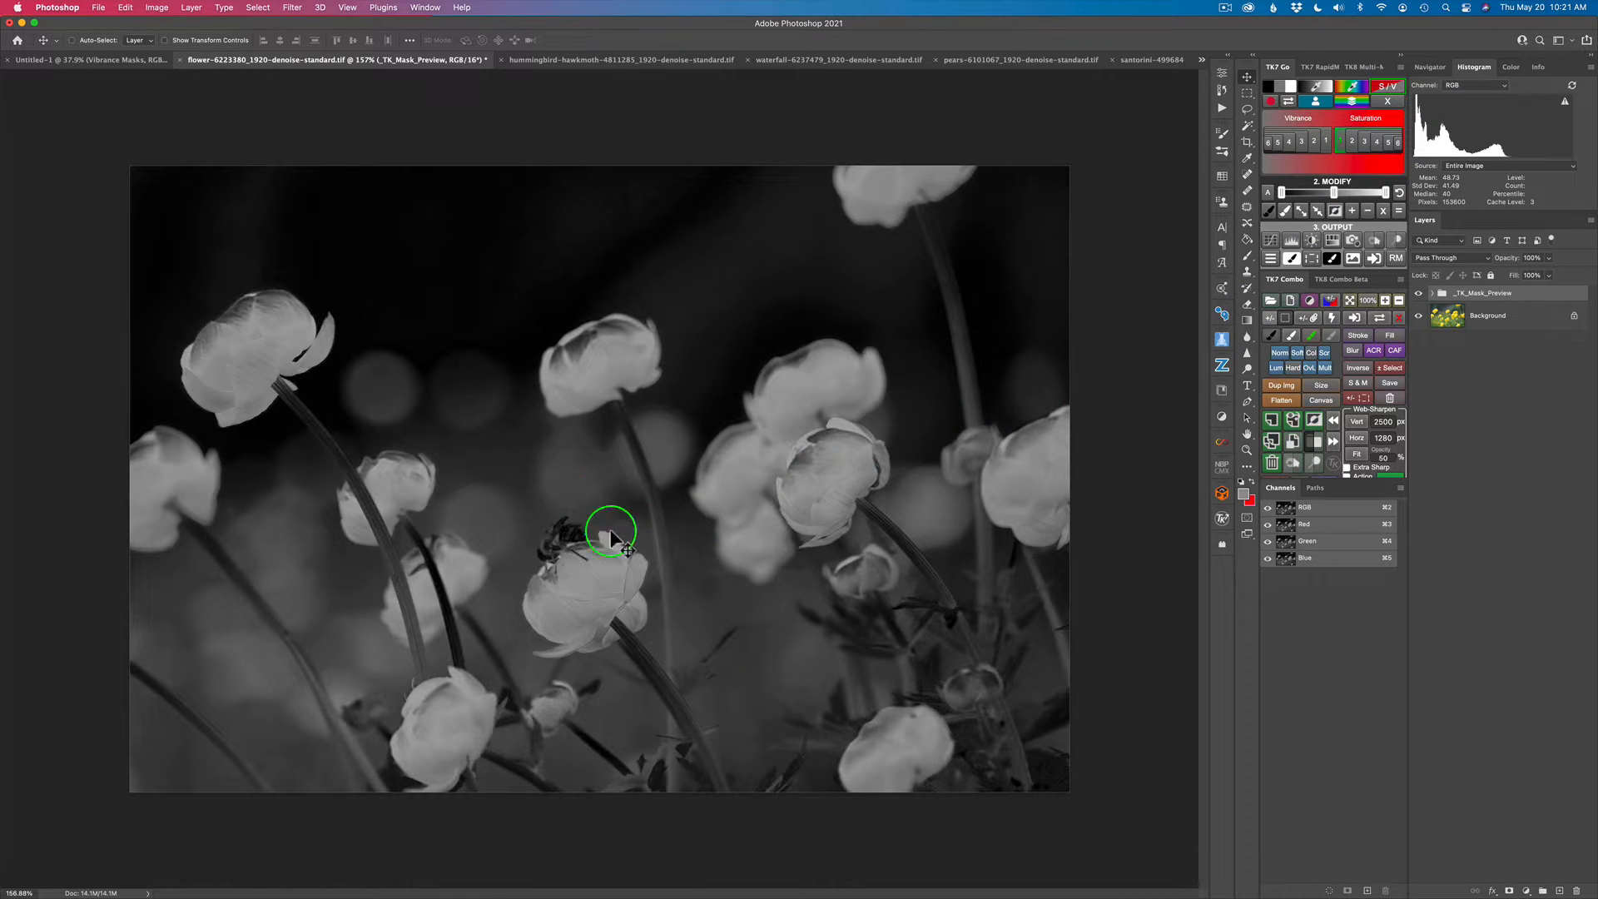
mouse_move(690, 532)
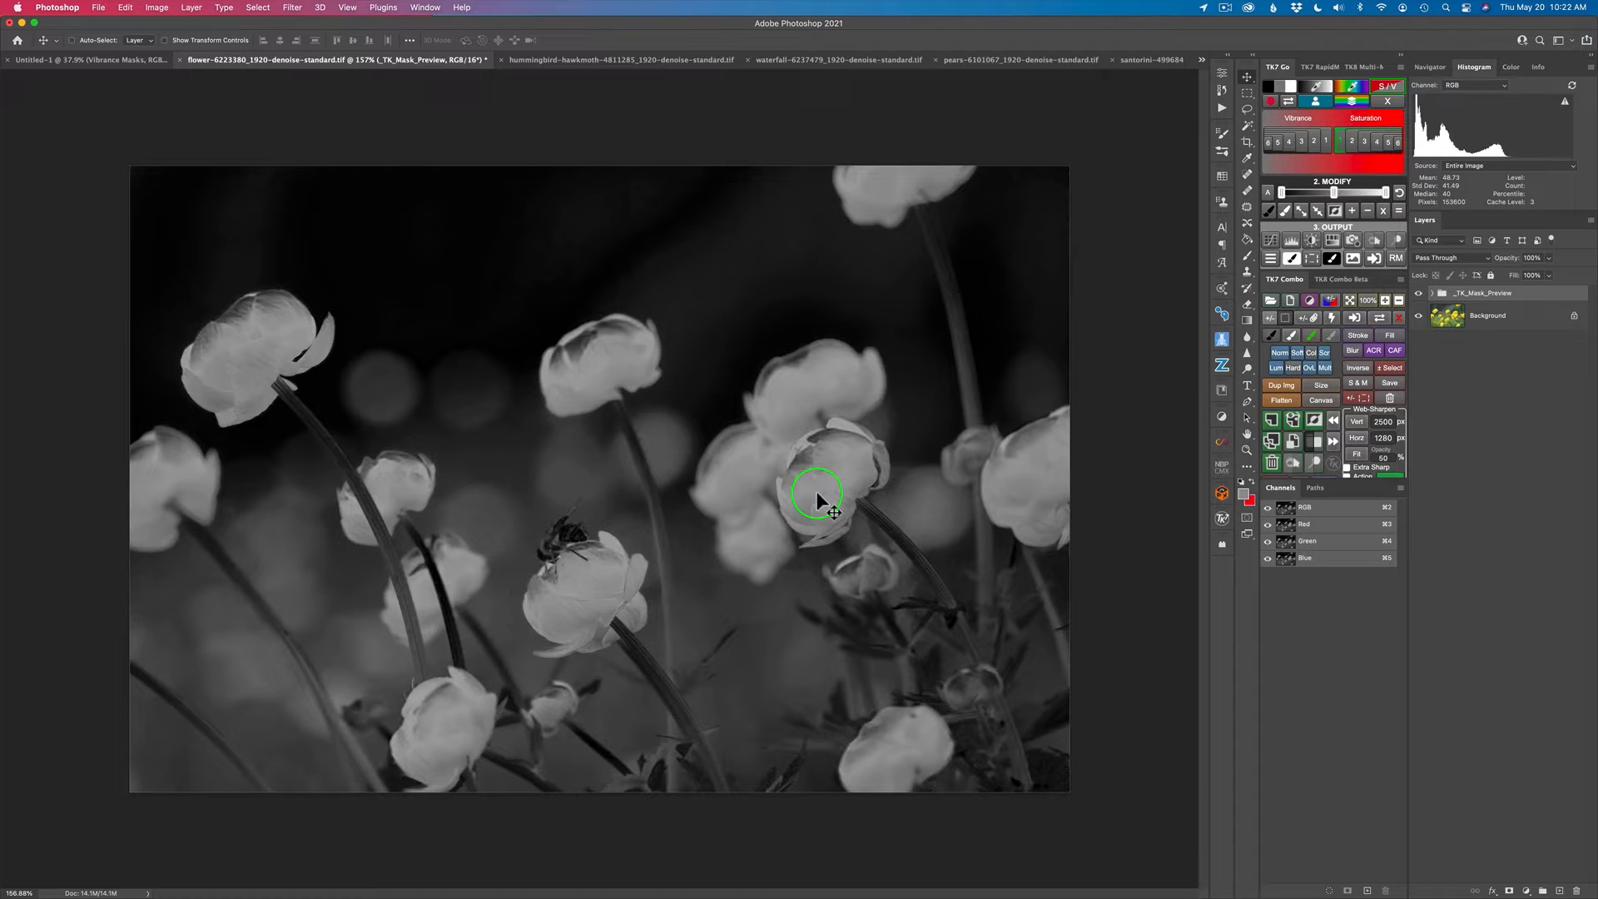
mouse_move(820, 489)
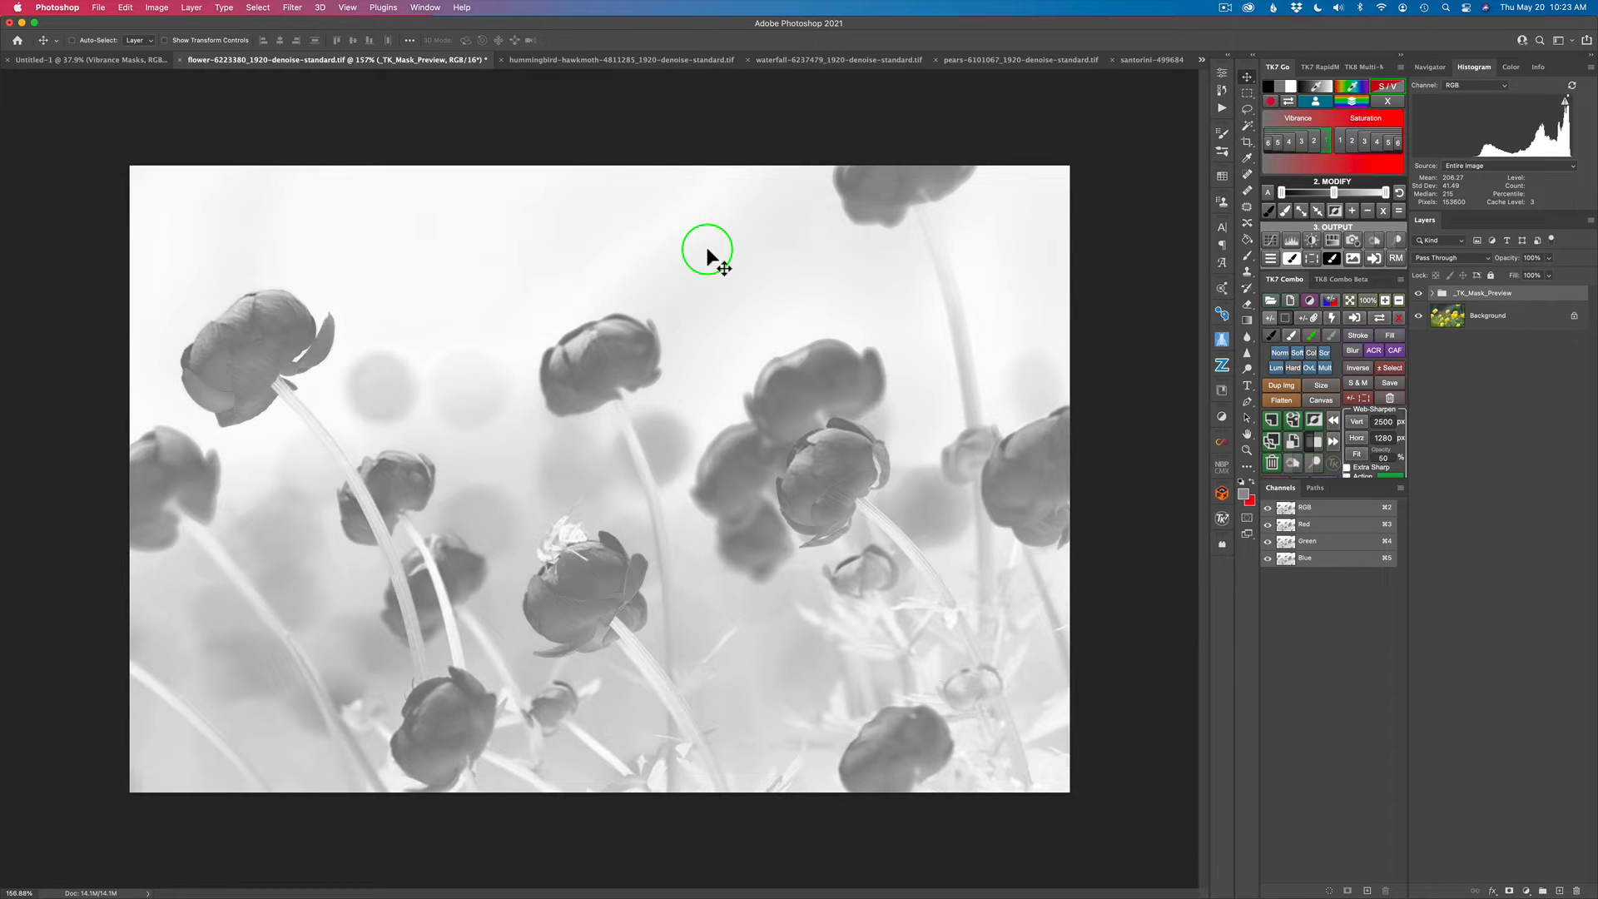
mouse_move(712, 342)
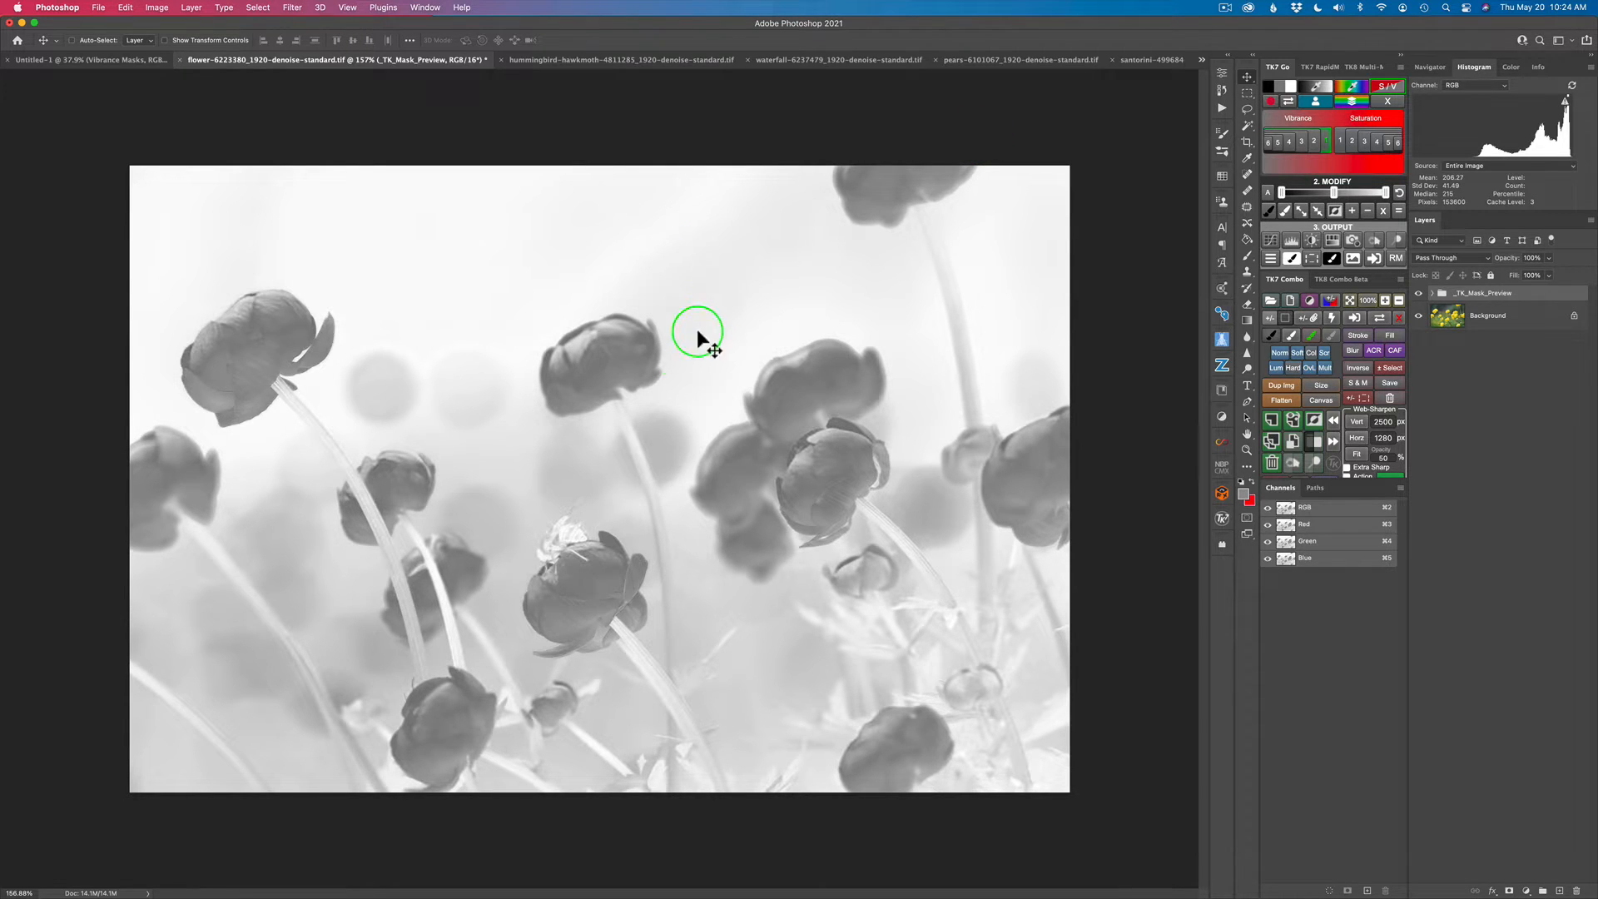
mouse_move(607, 367)
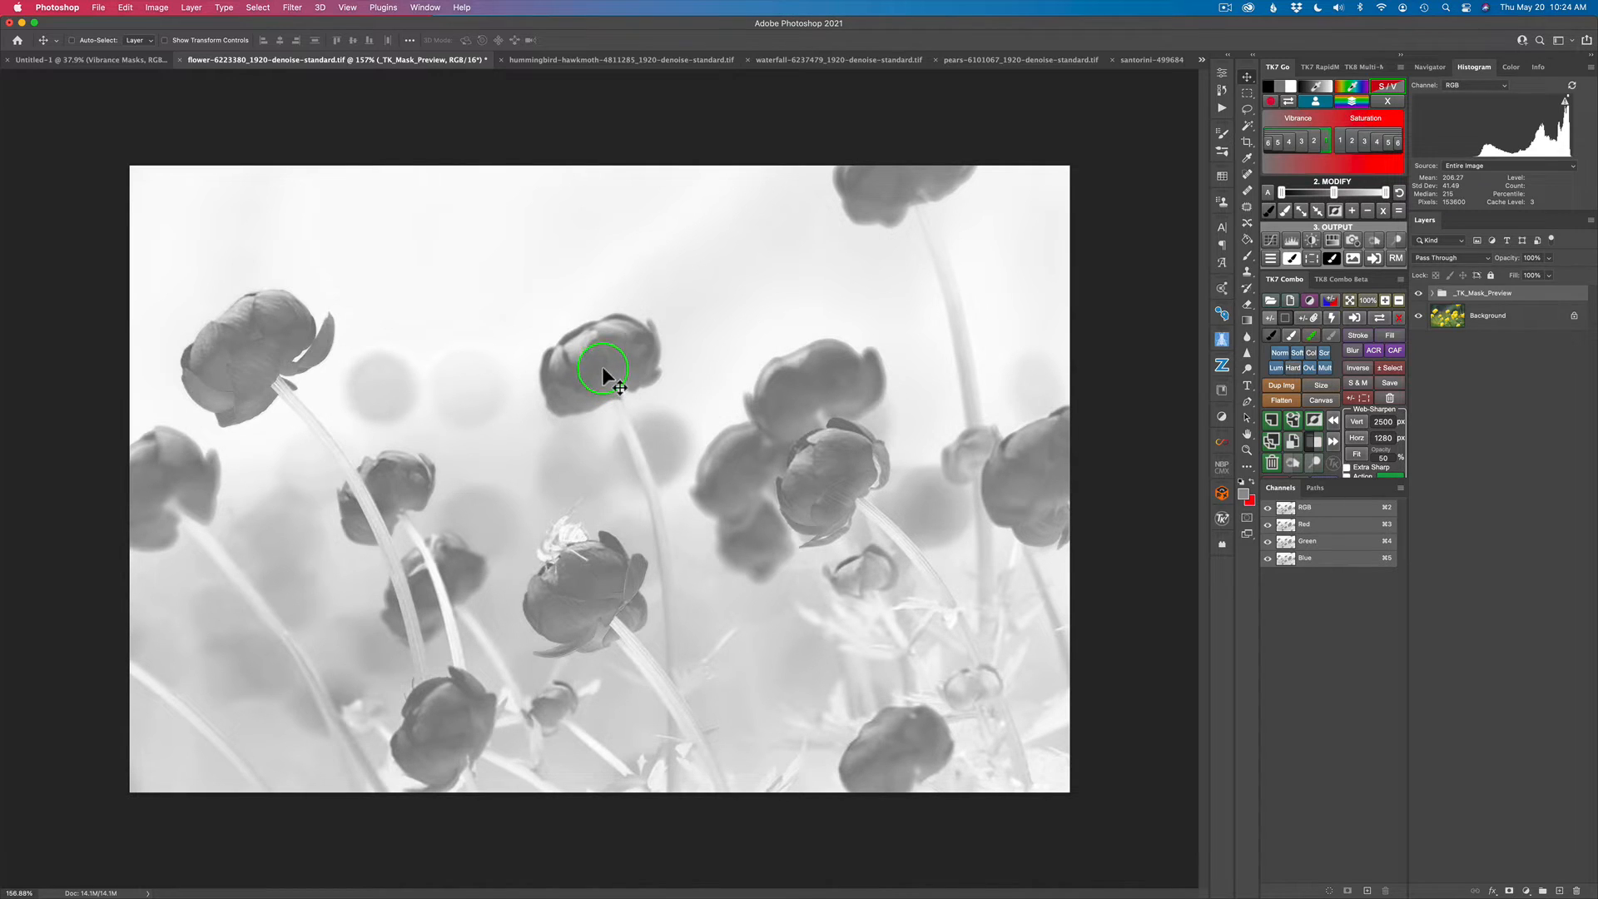
mouse_move(696, 285)
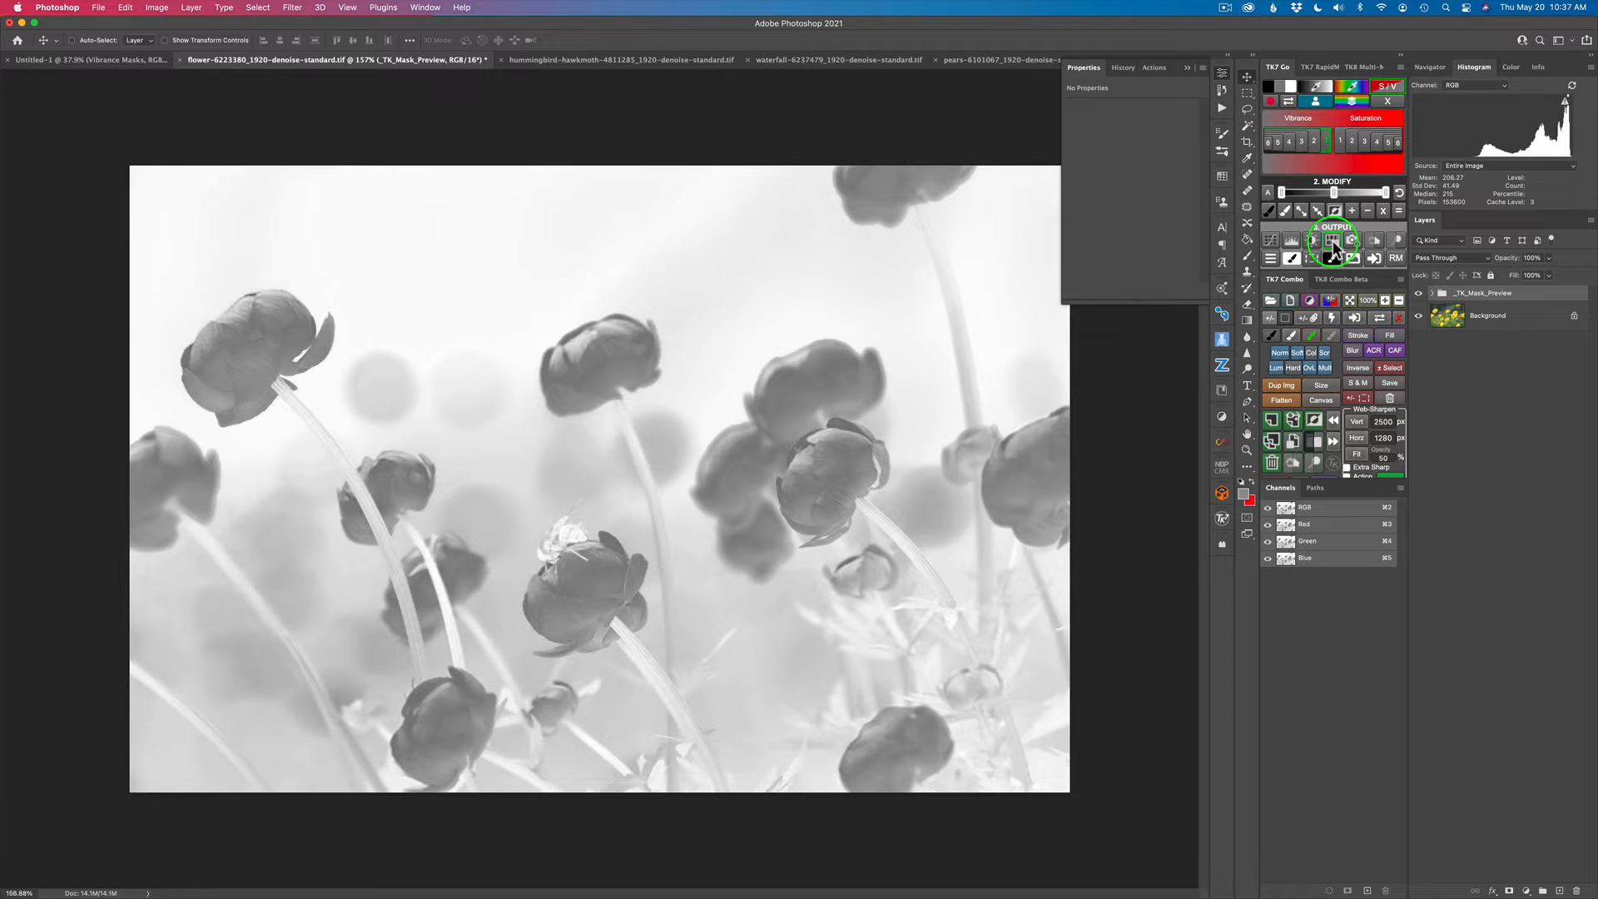
- Create a Hue/Sat layer from TK7 Output on the flower photo, Saturation +45
click(1331, 241)
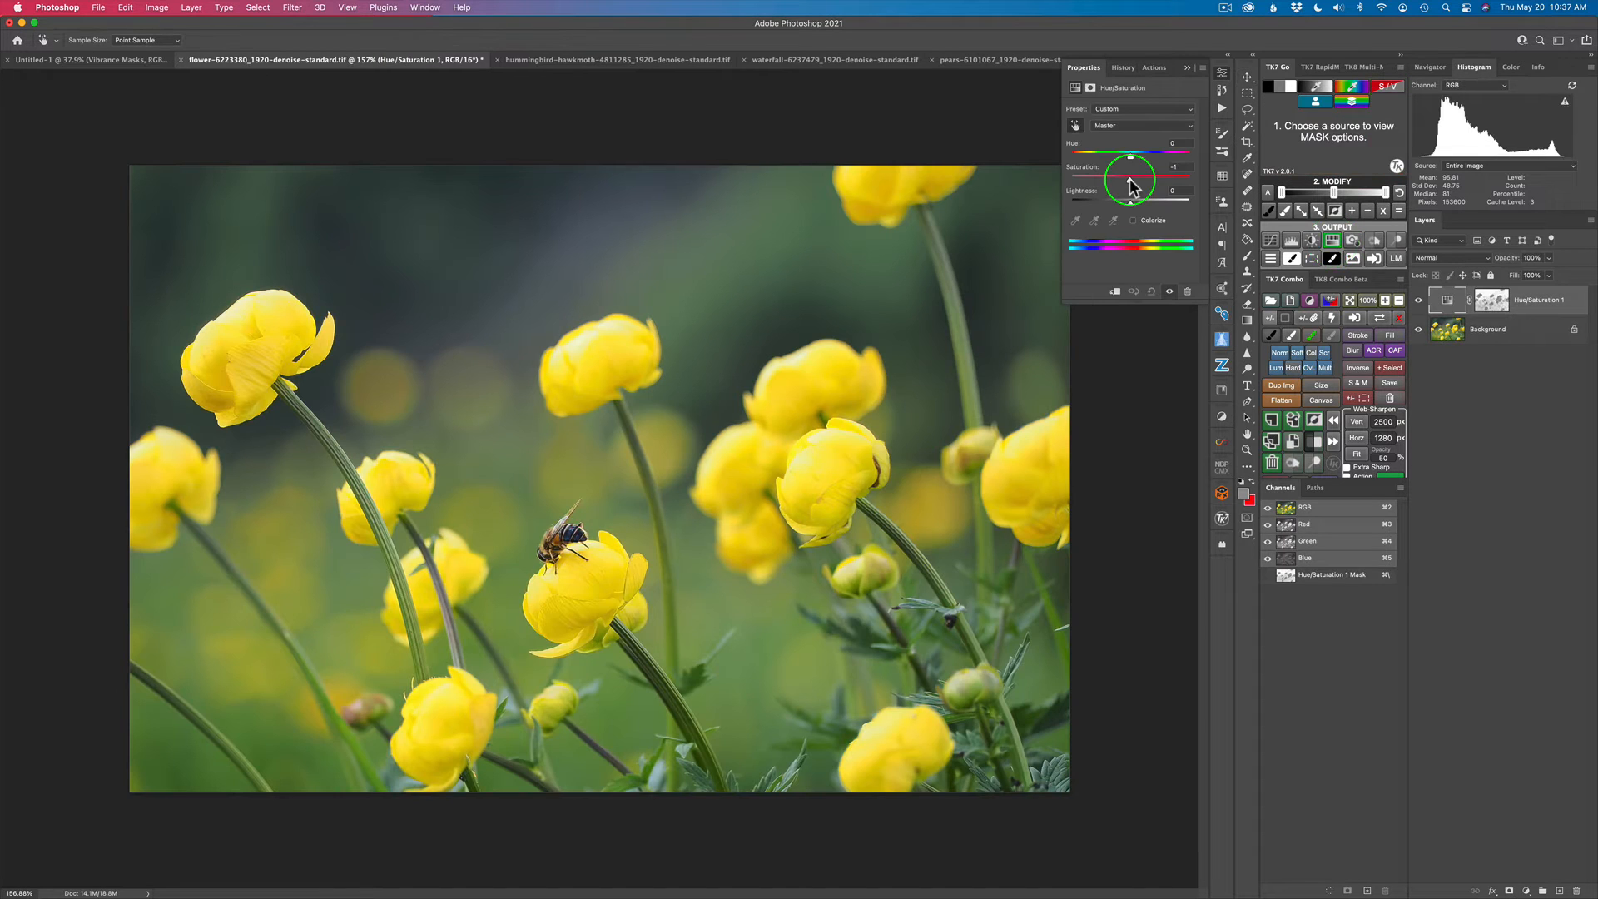
drag(1129, 180, 1162, 180)
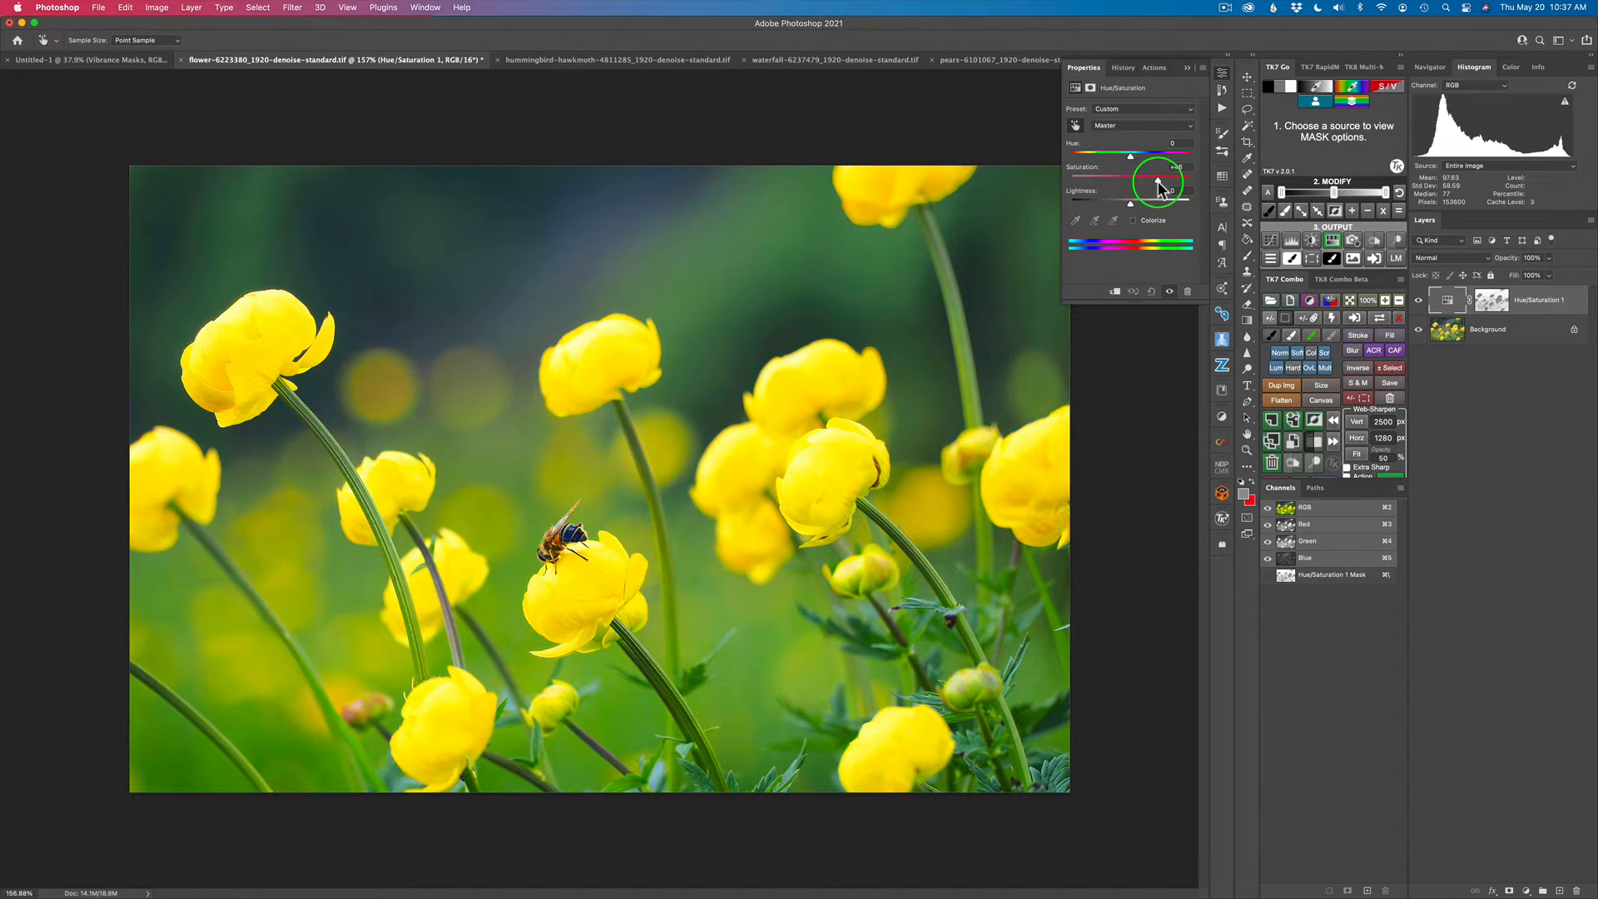
drag(1172, 181, 1154, 187)
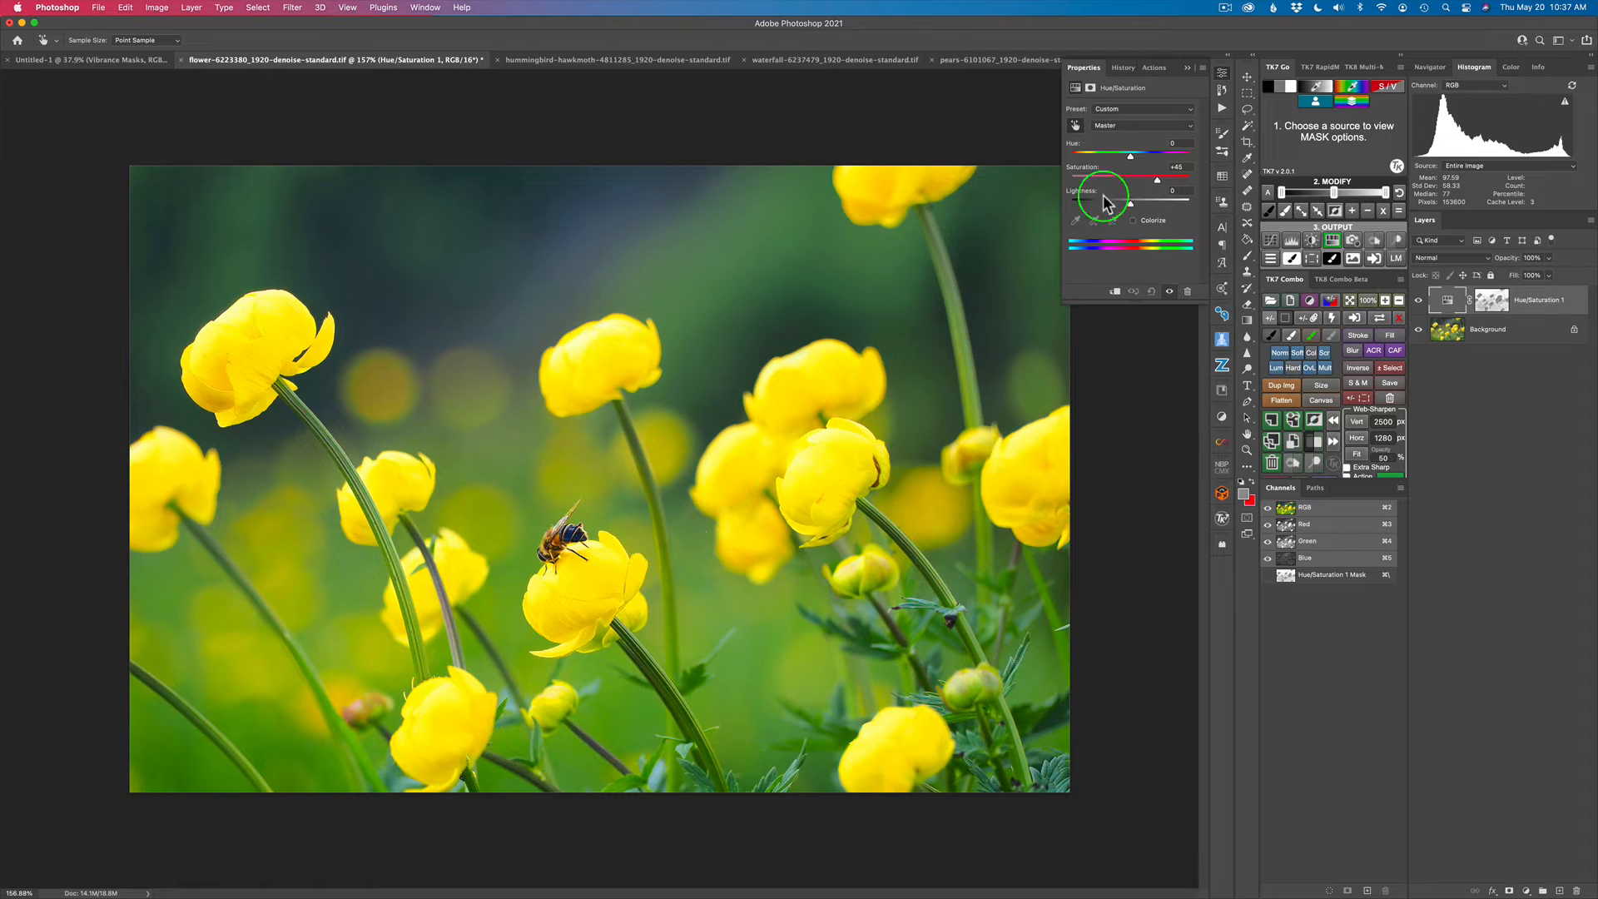
drag(1129, 180, 1156, 181)
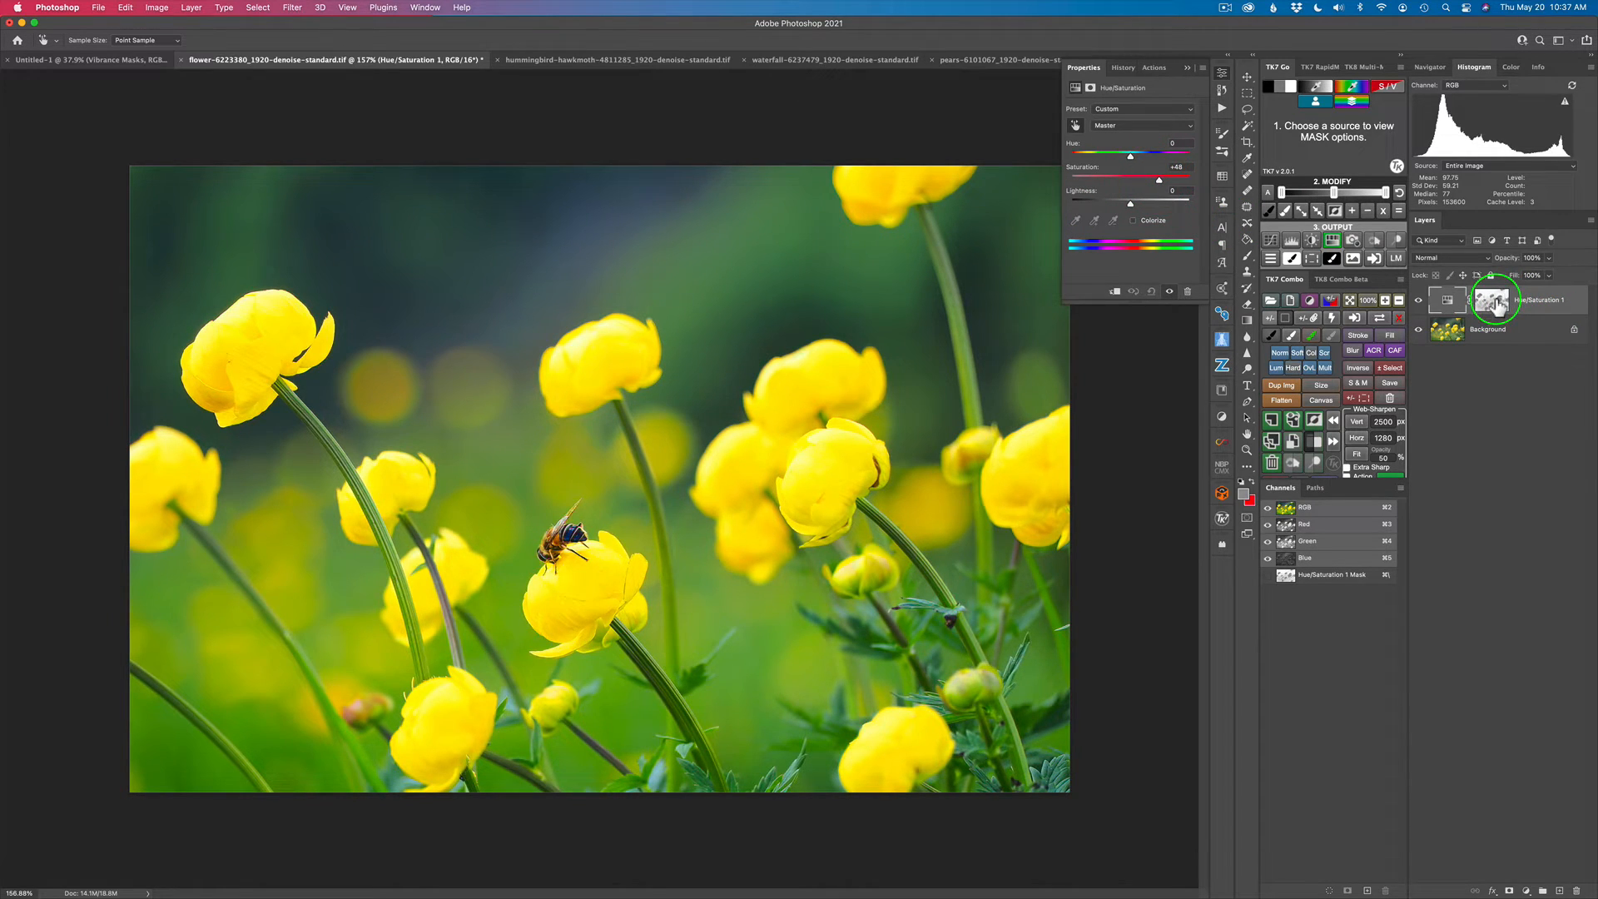
mouse_move(1495, 301)
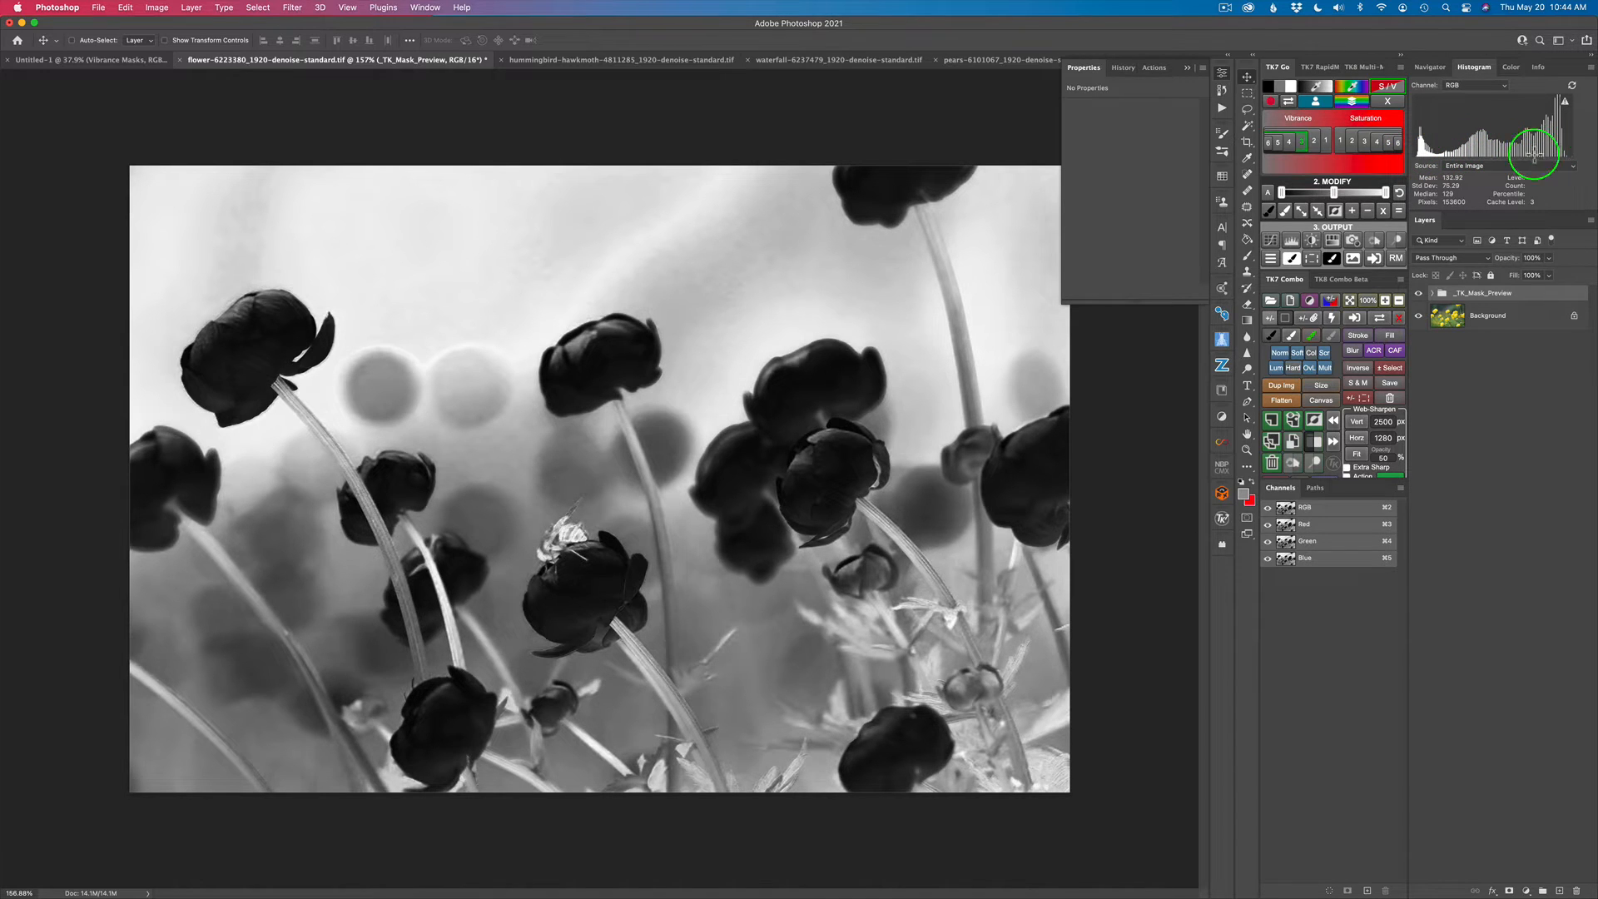
mouse_move(622, 367)
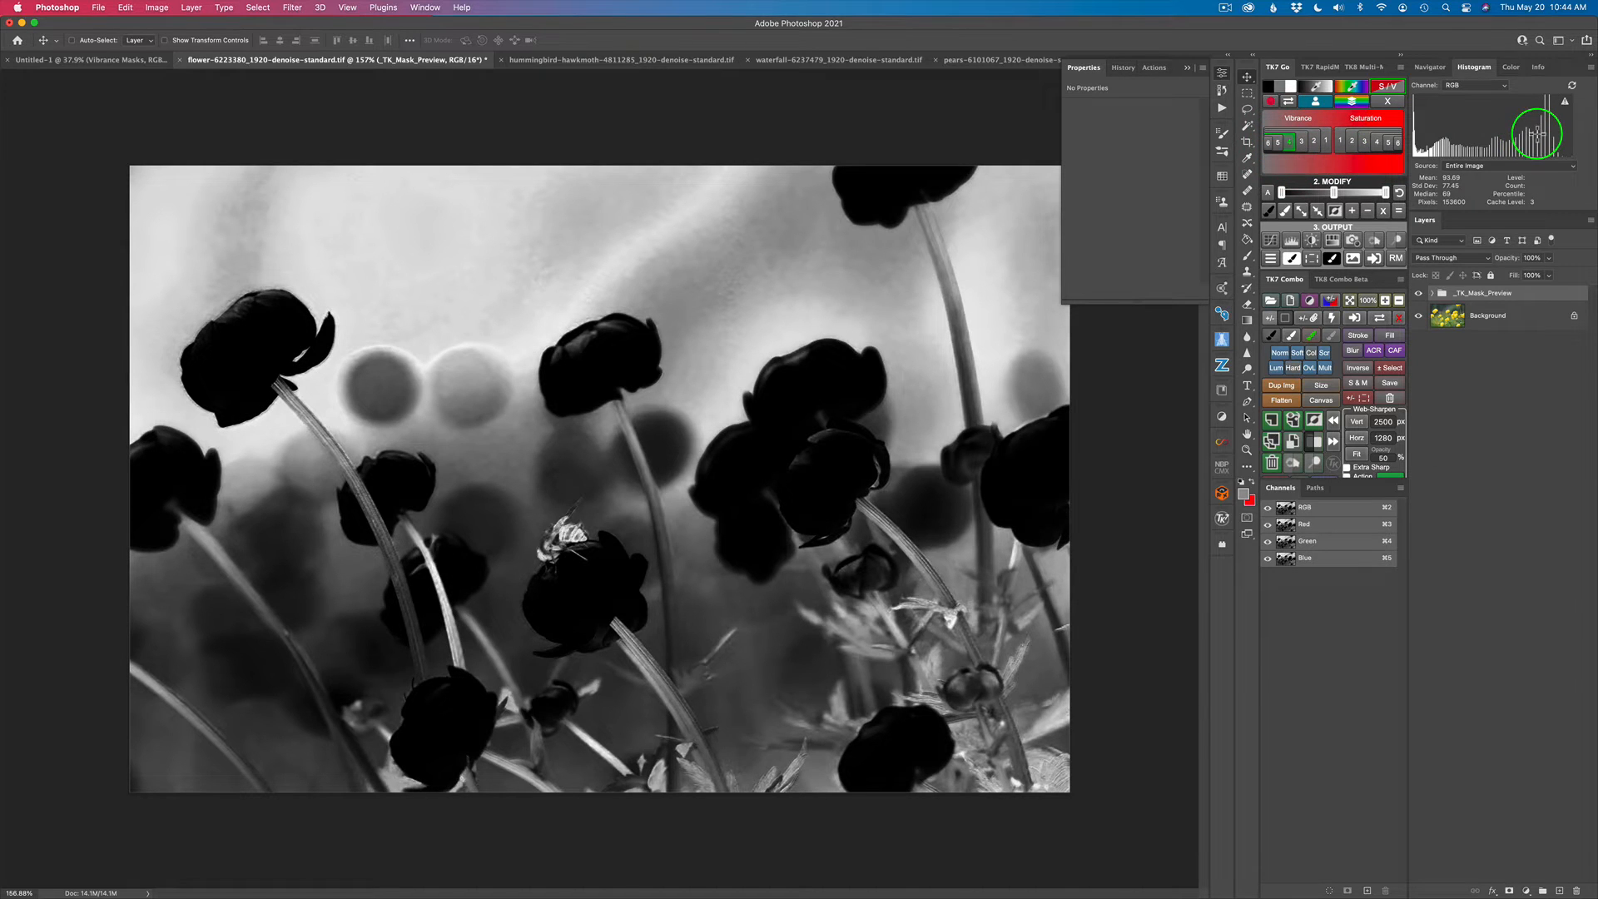
mouse_move(784, 218)
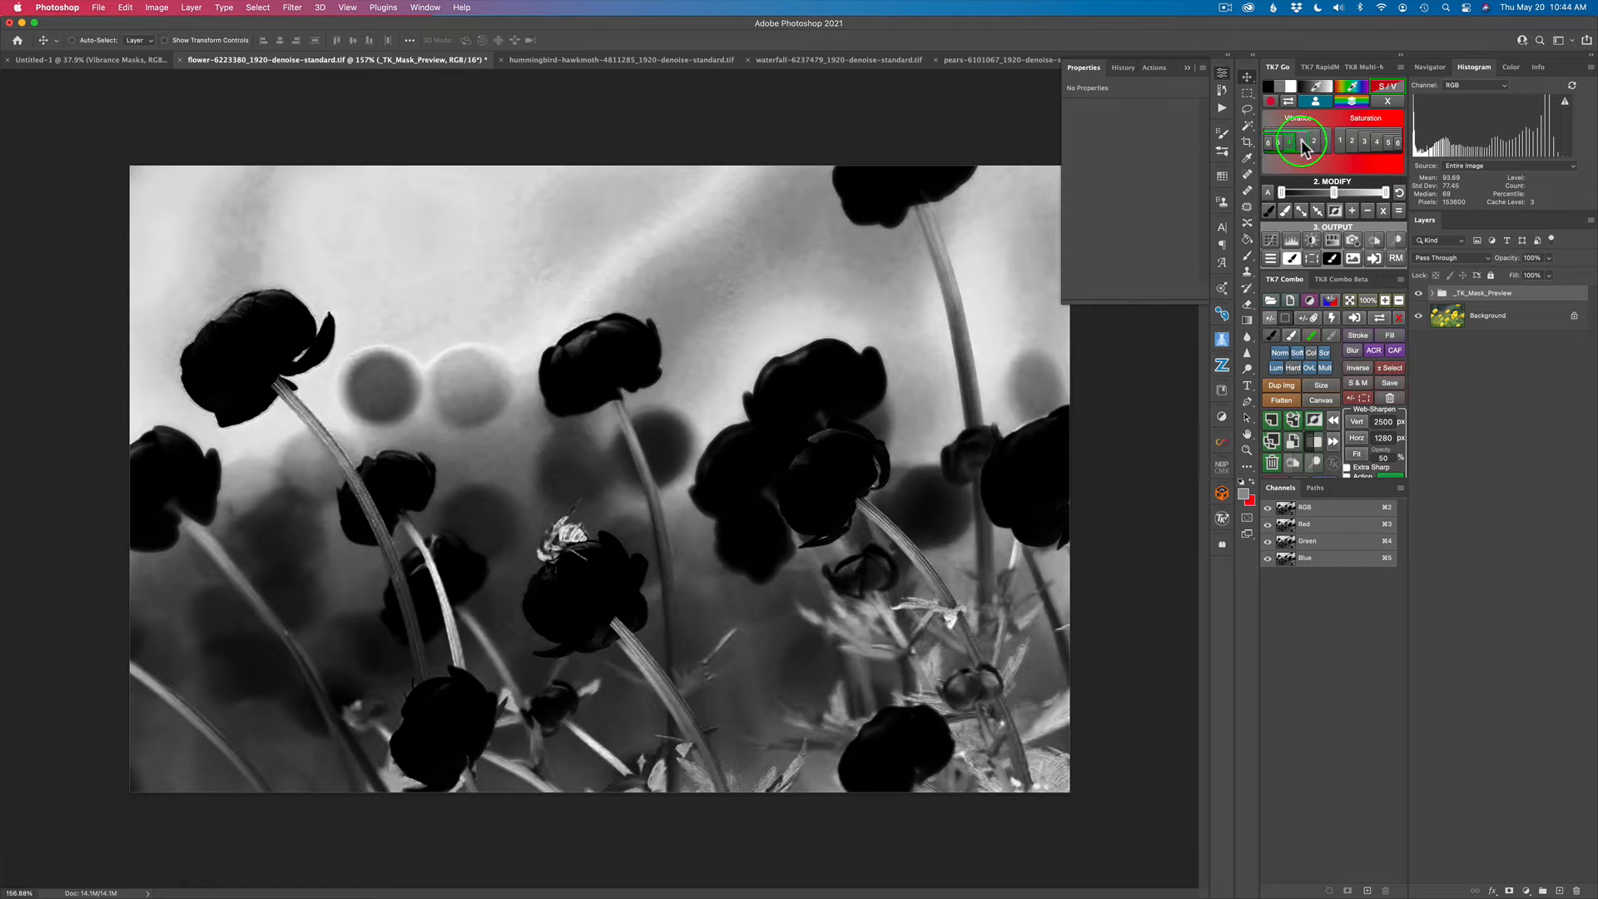
- Preview a stronger, higher-numbered Vibrance mask in TK7 Go for the flower photo
click(1290, 140)
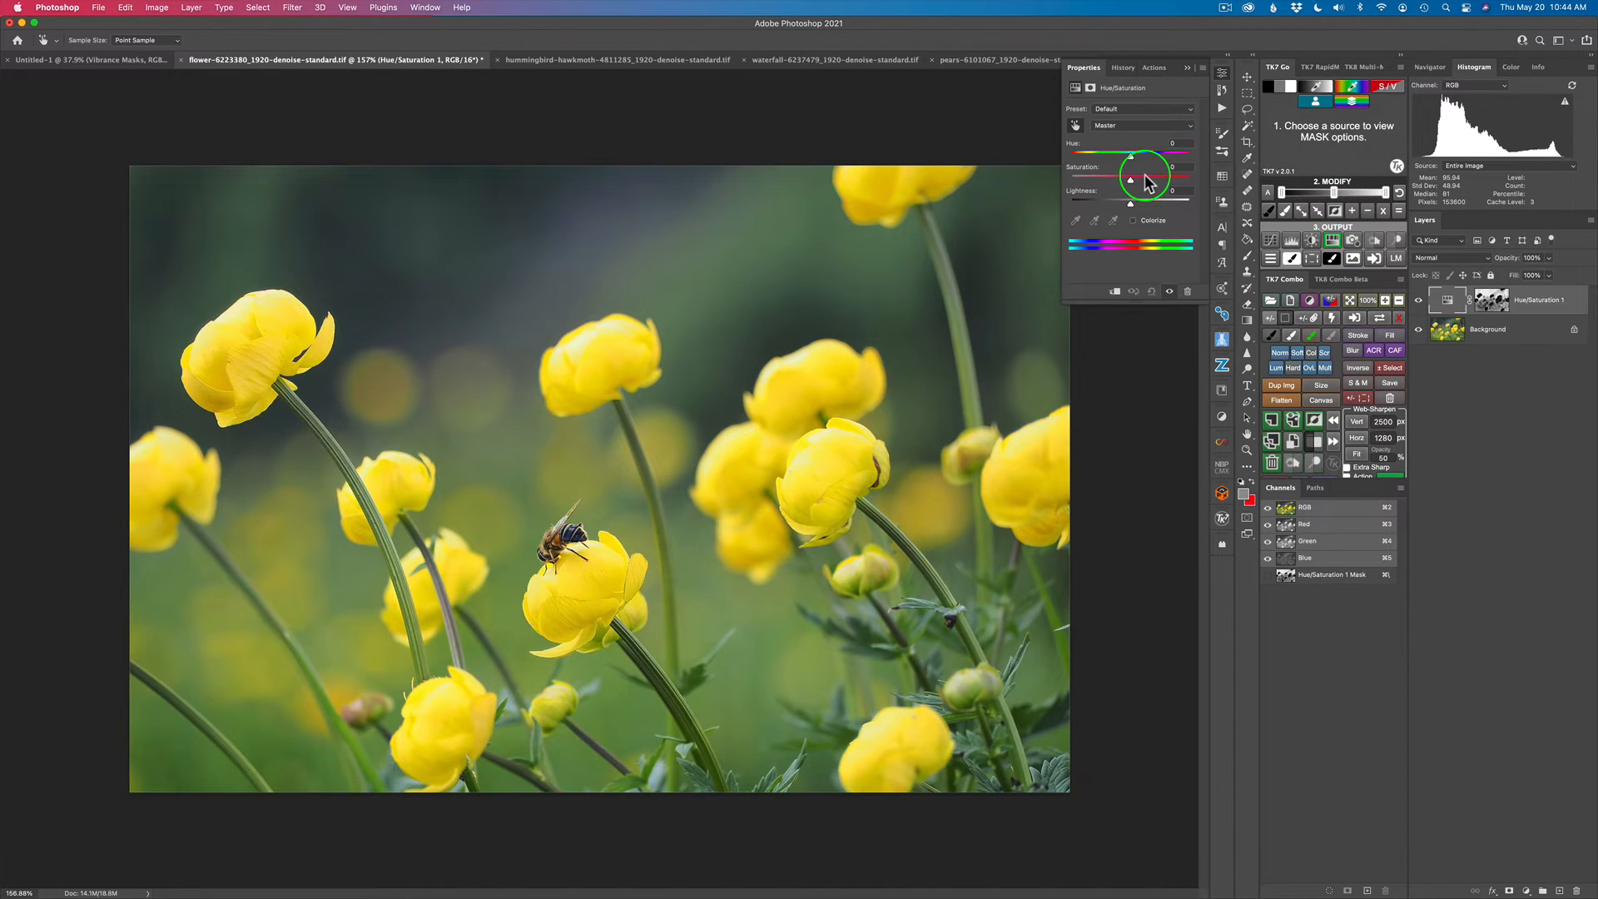
- Raise the masked saturation step by step, maxing it out to reveal the masked areas
drag(1131, 180, 1141, 180)
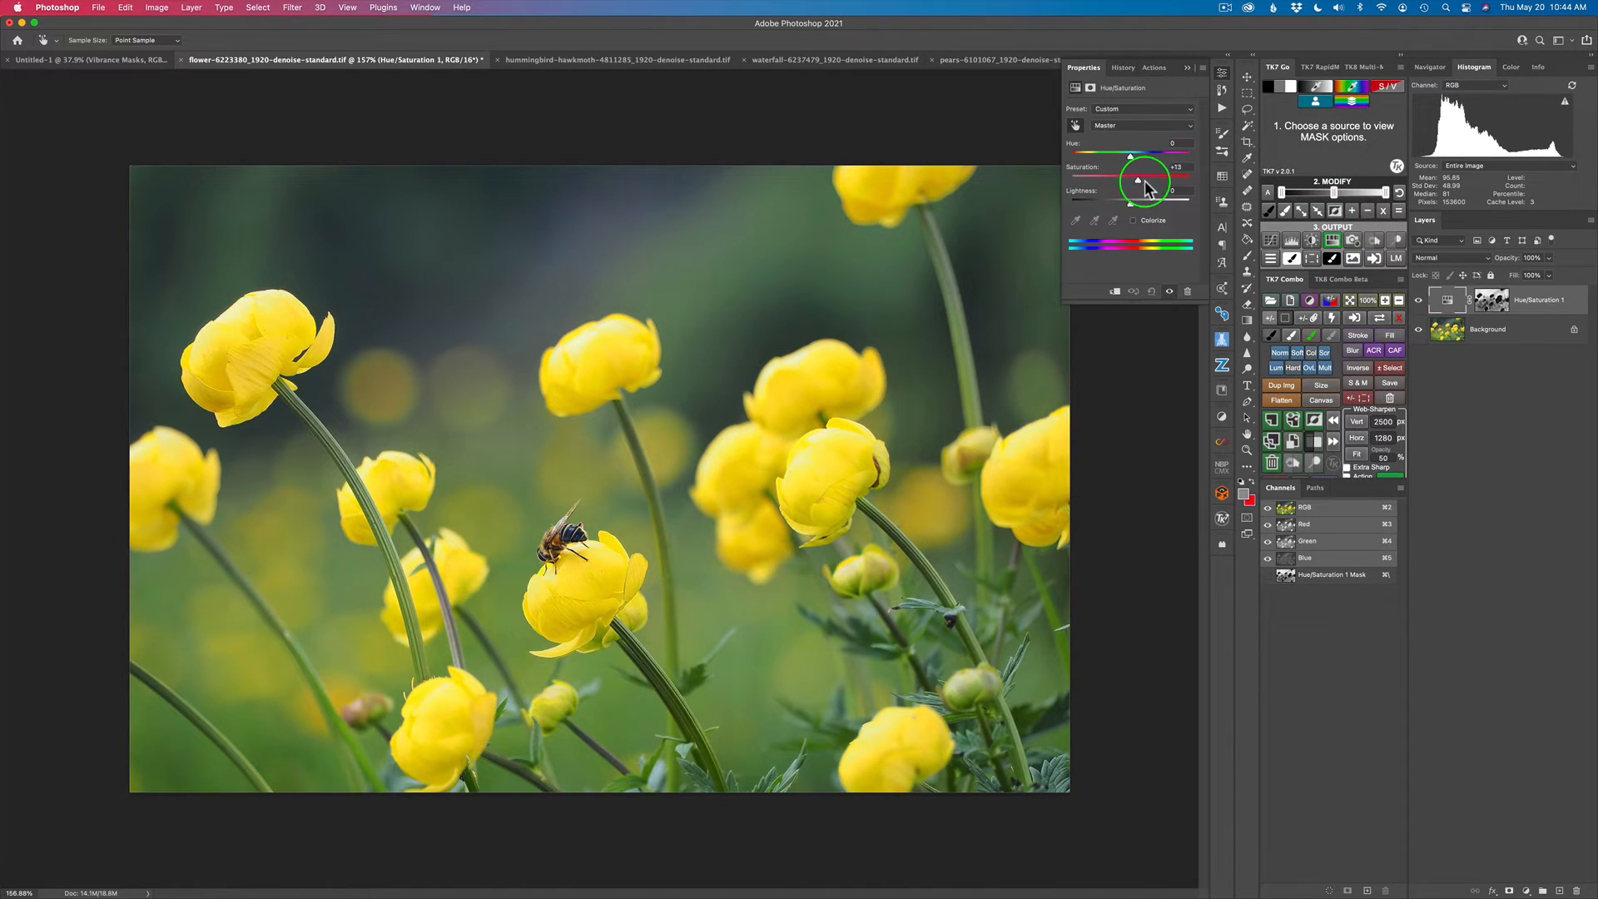
drag(1140, 180, 1149, 180)
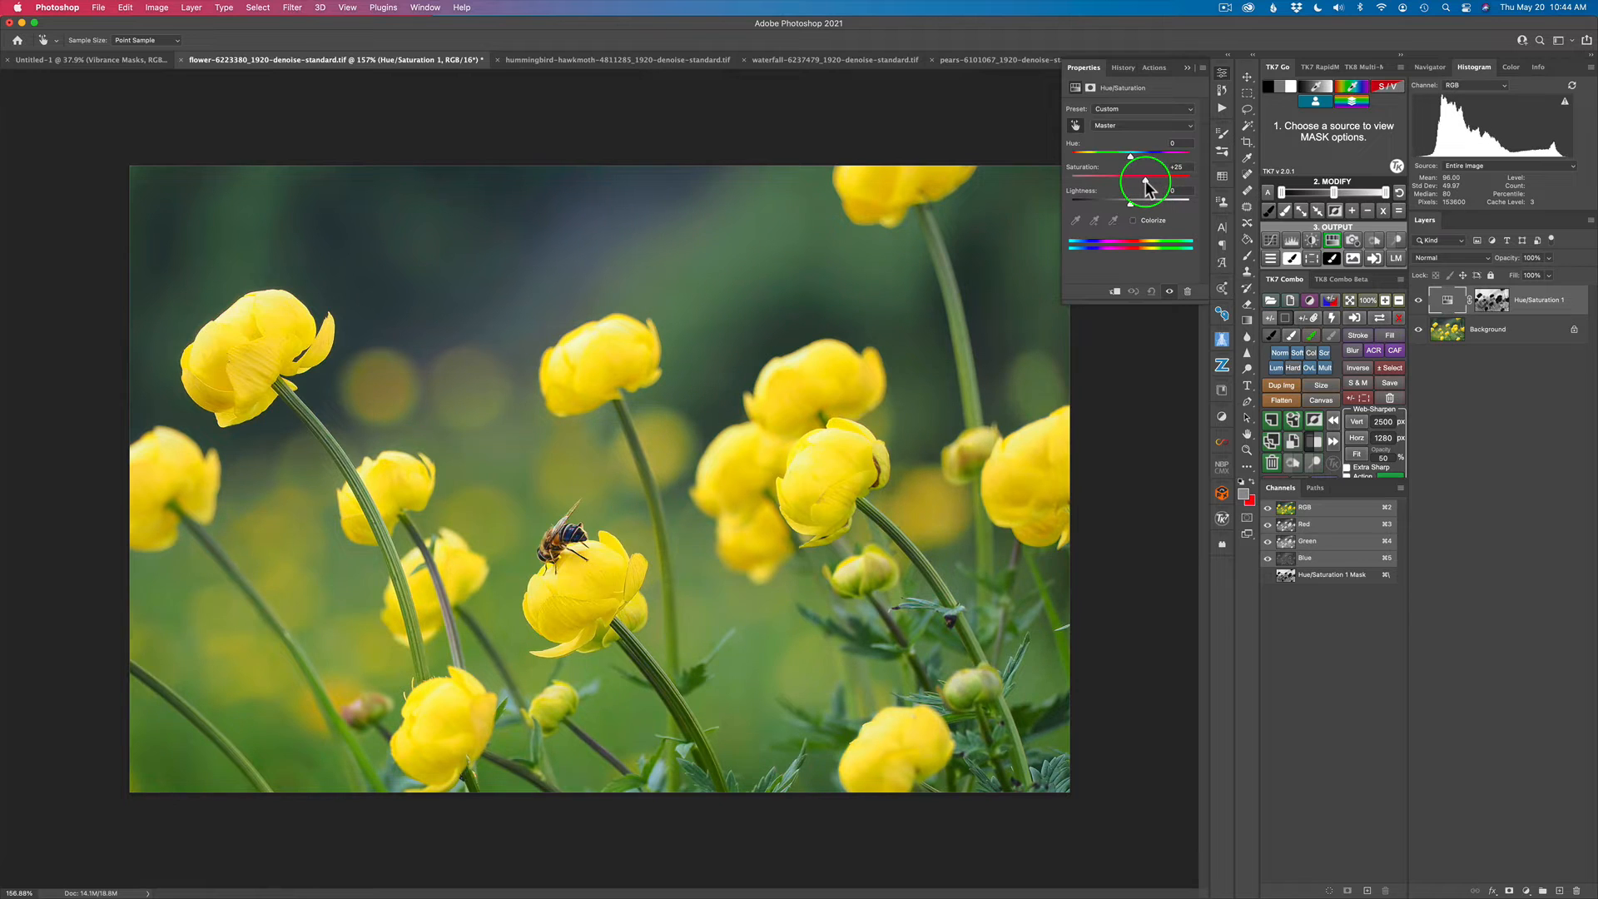
drag(1147, 180, 1159, 189)
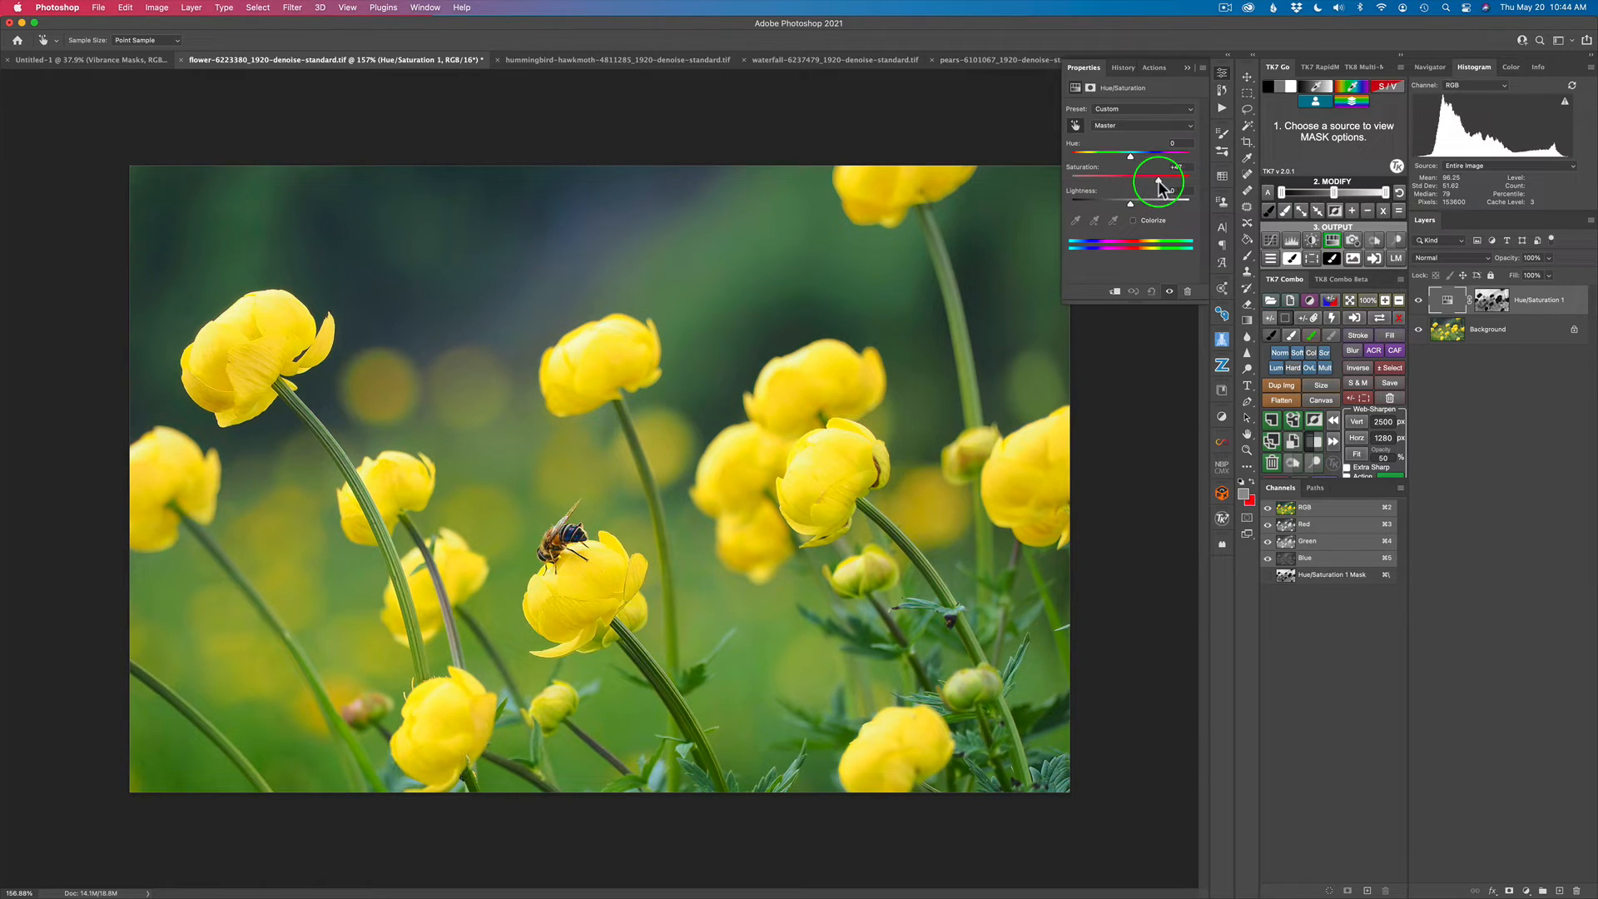
drag(1172, 181, 1156, 181)
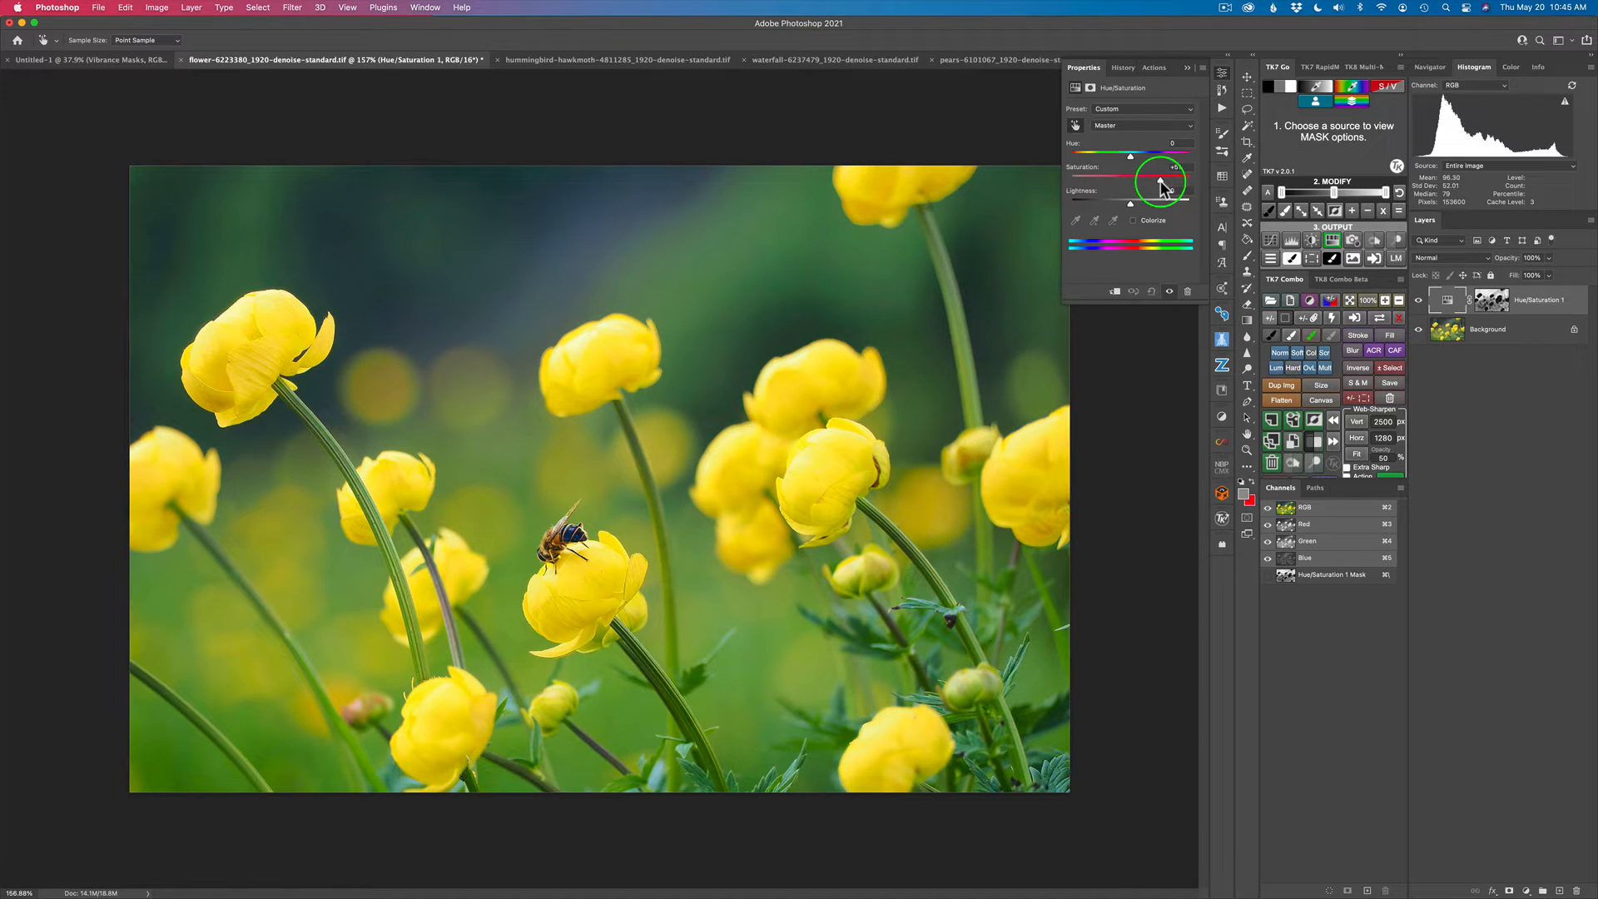
drag(1129, 177, 1172, 177)
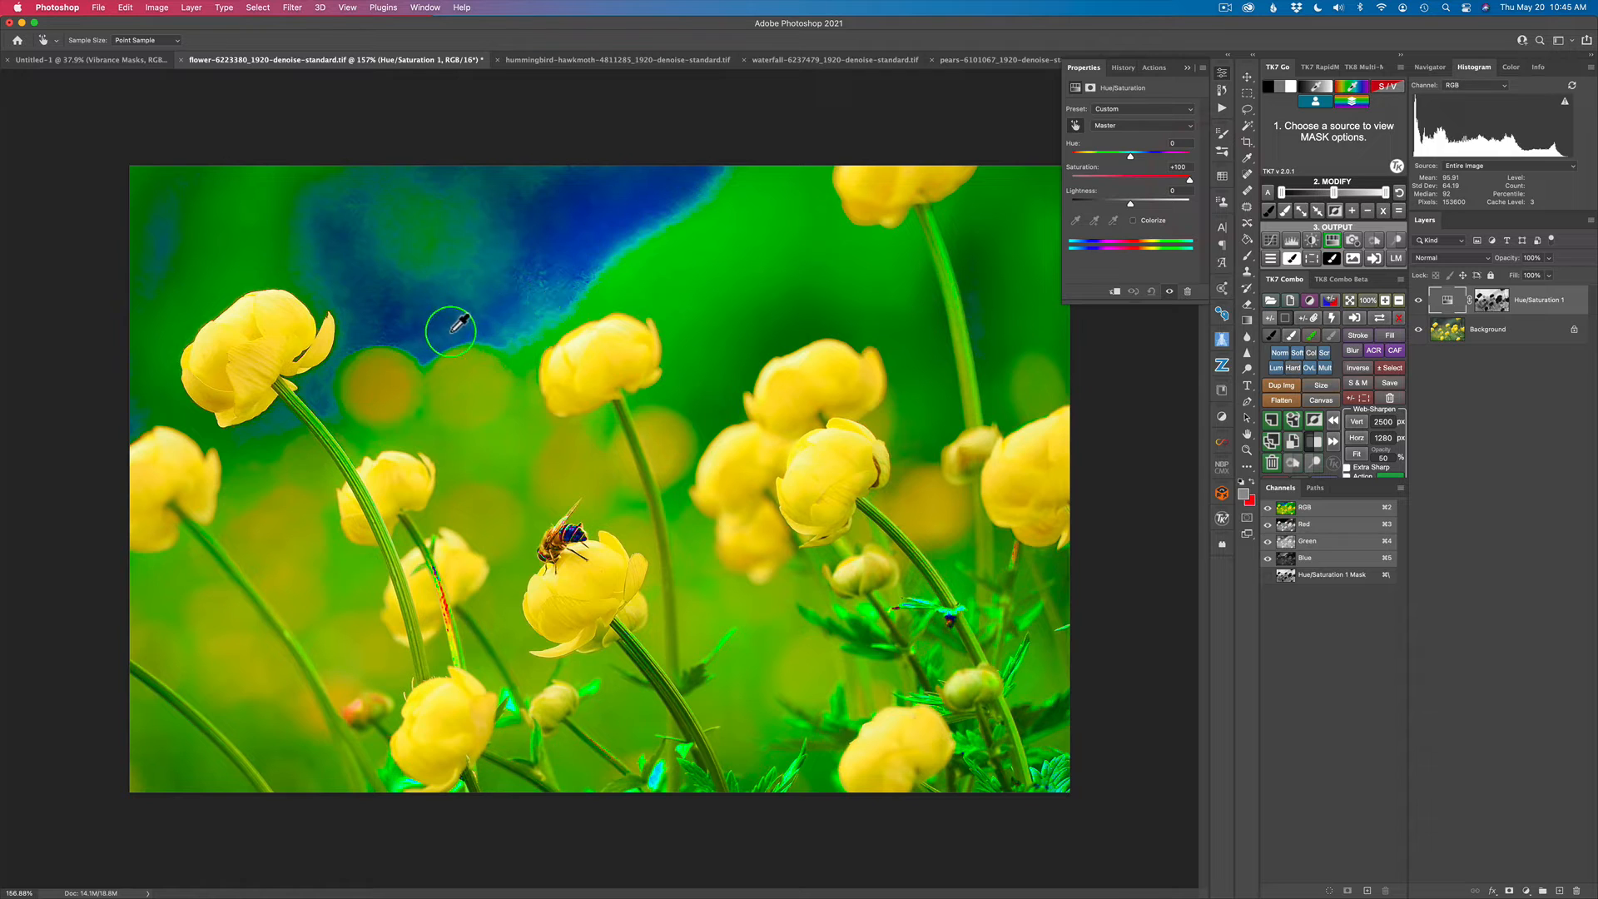
mouse_move(1038, 163)
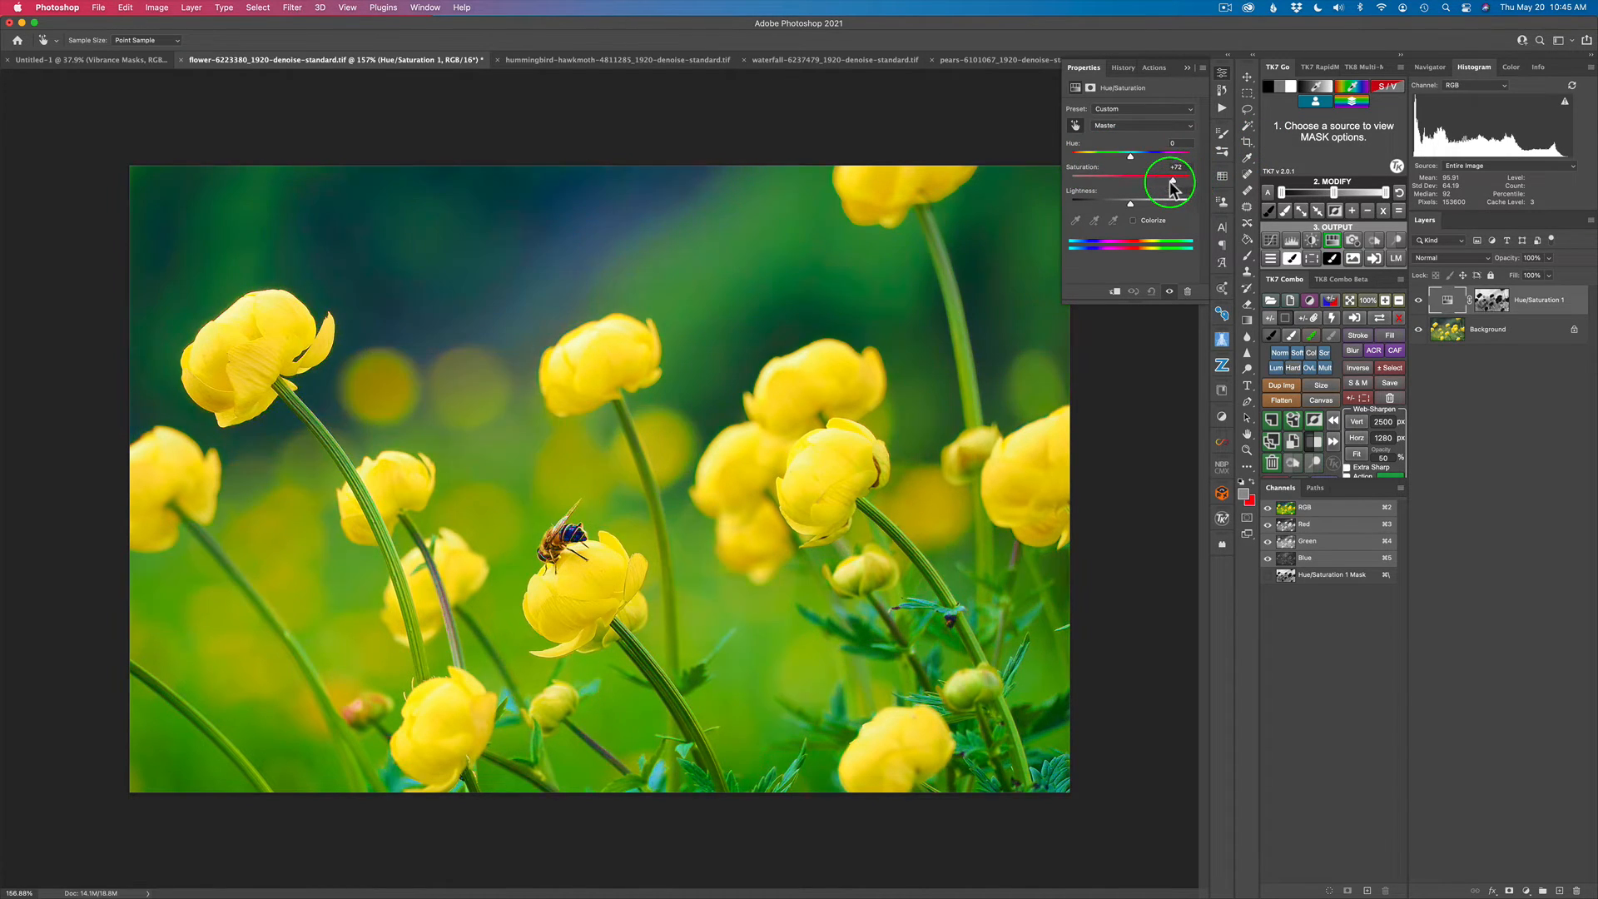
- Fine-tune the flower photo's saturation boost, settling at about +51
drag(1175, 176, 1170, 175)
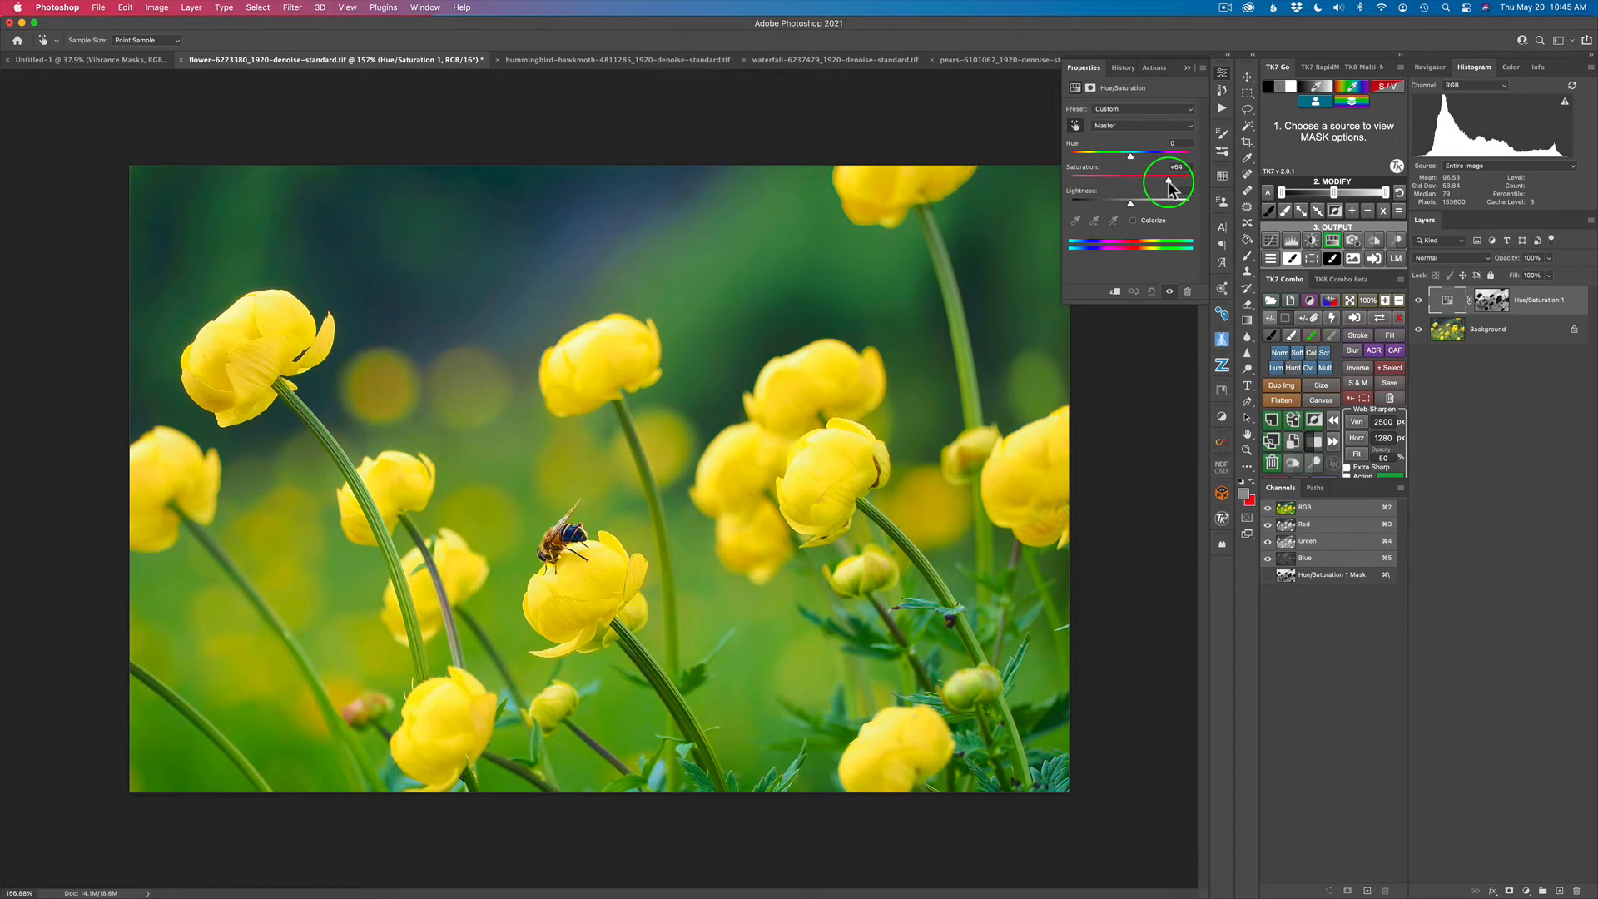
drag(1168, 155, 1156, 155)
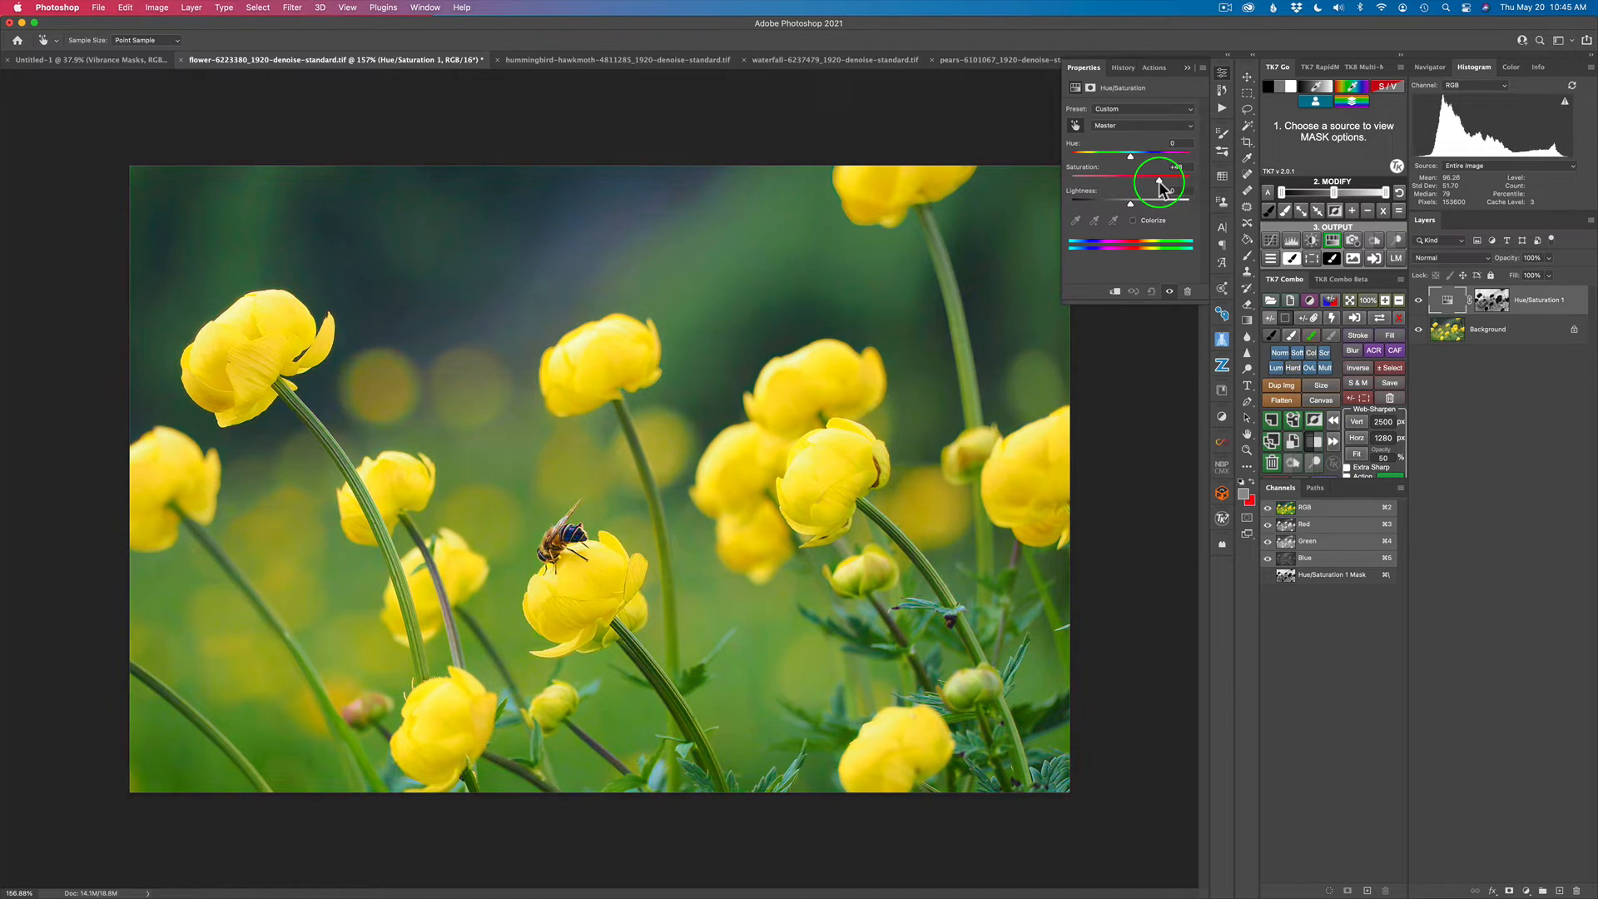
drag(1130, 155, 1170, 155)
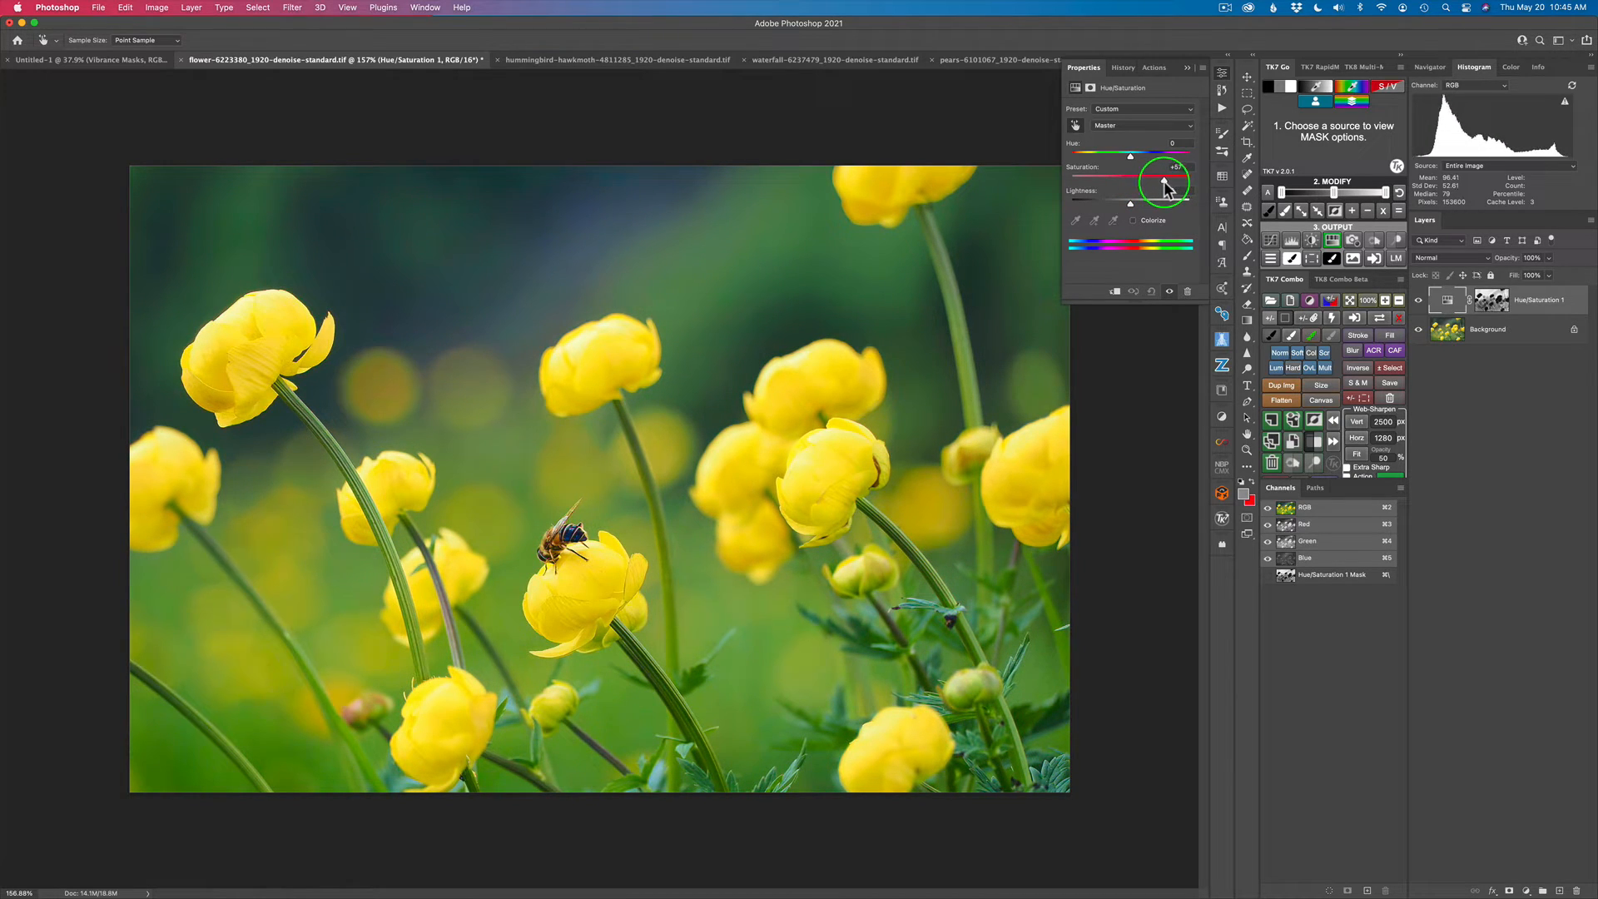
drag(1169, 189, 1172, 185)
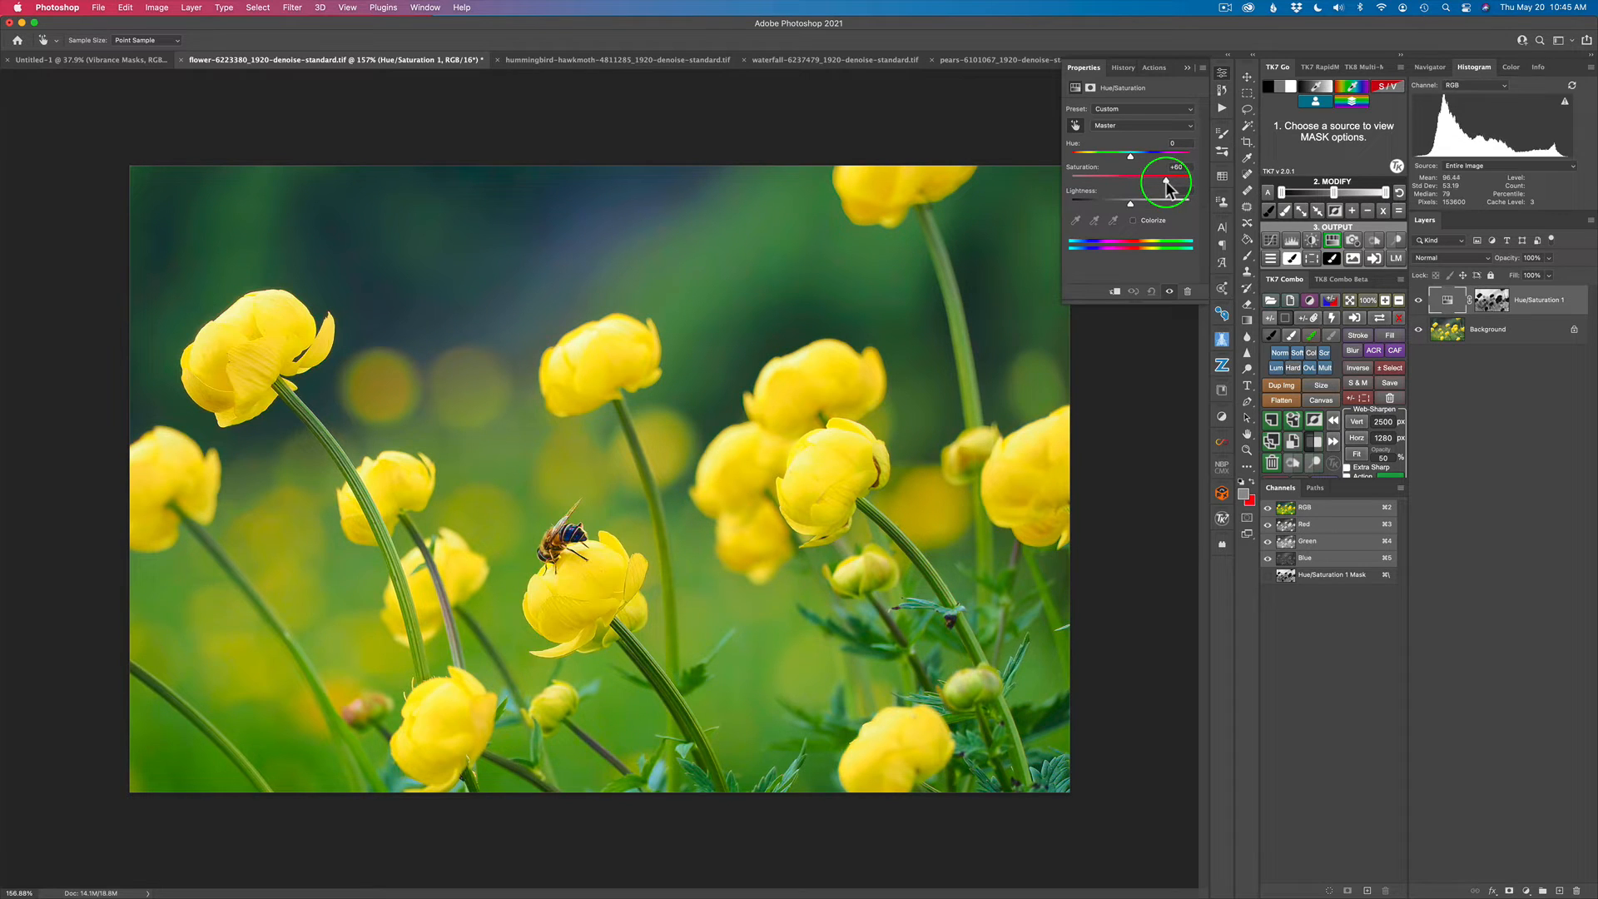
drag(1170, 189, 1165, 189)
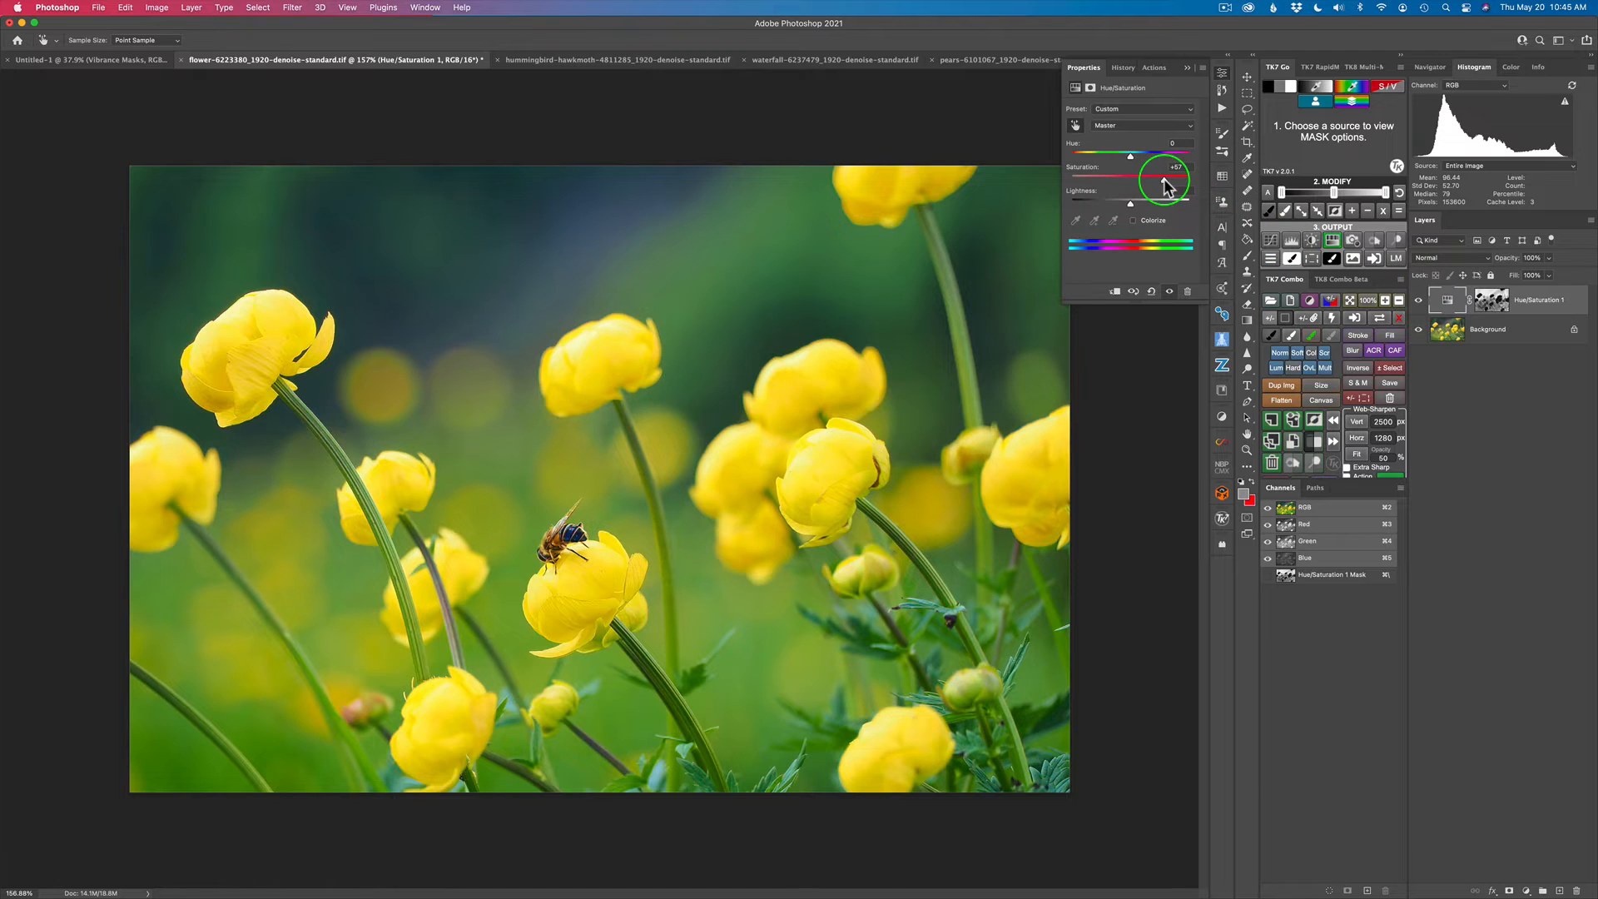
drag(1169, 182, 1141, 182)
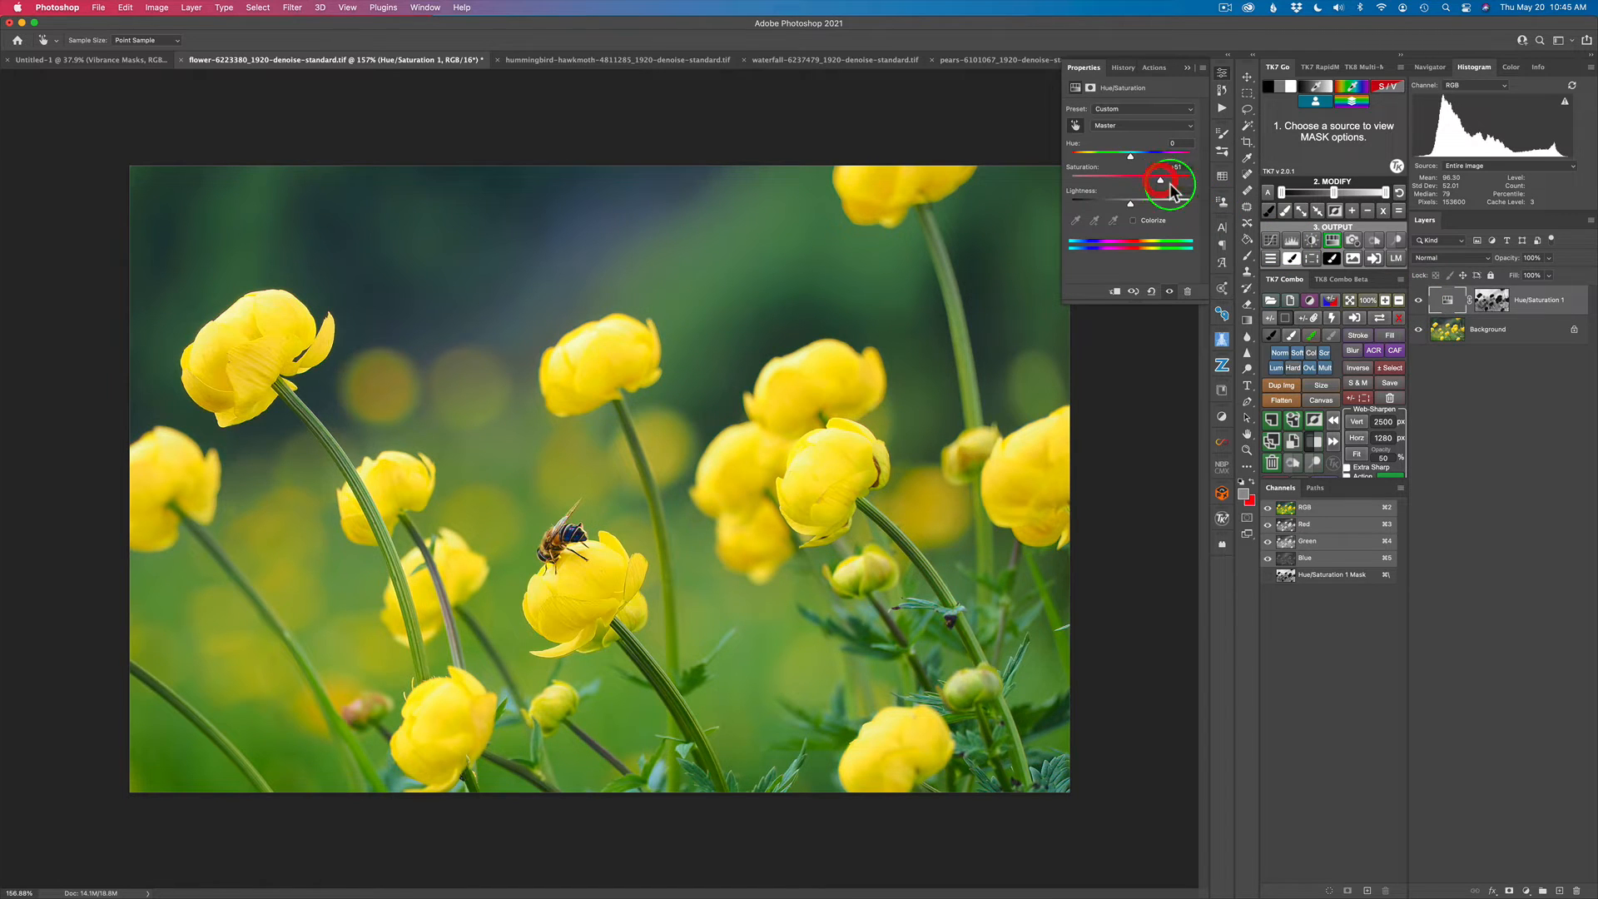
drag(1147, 180, 1158, 180)
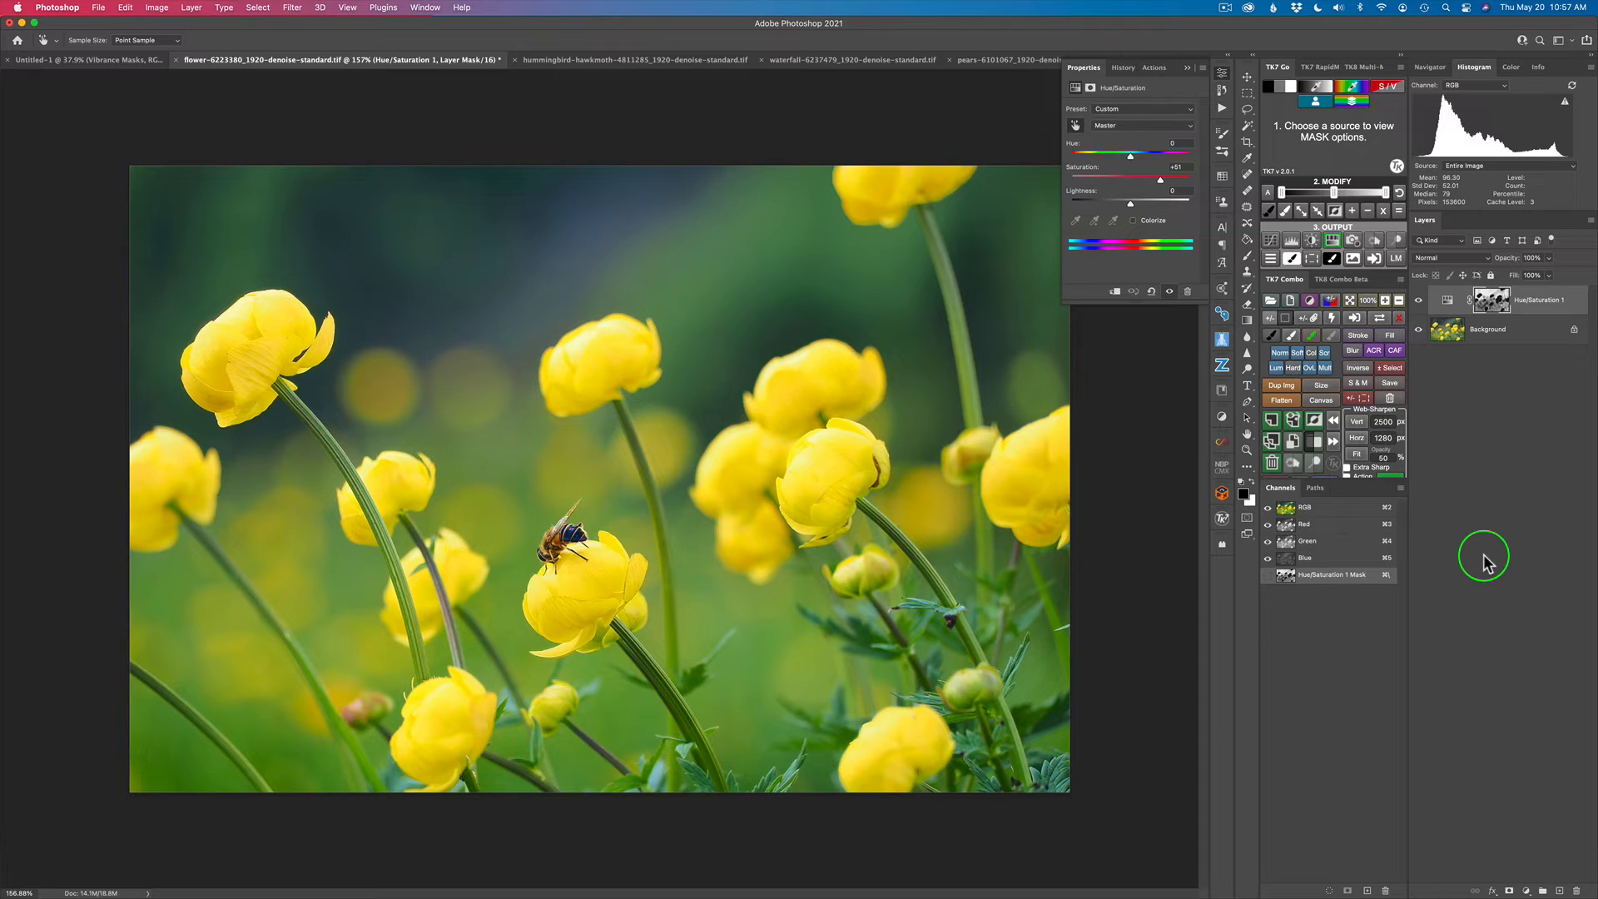
mouse_move(1437, 358)
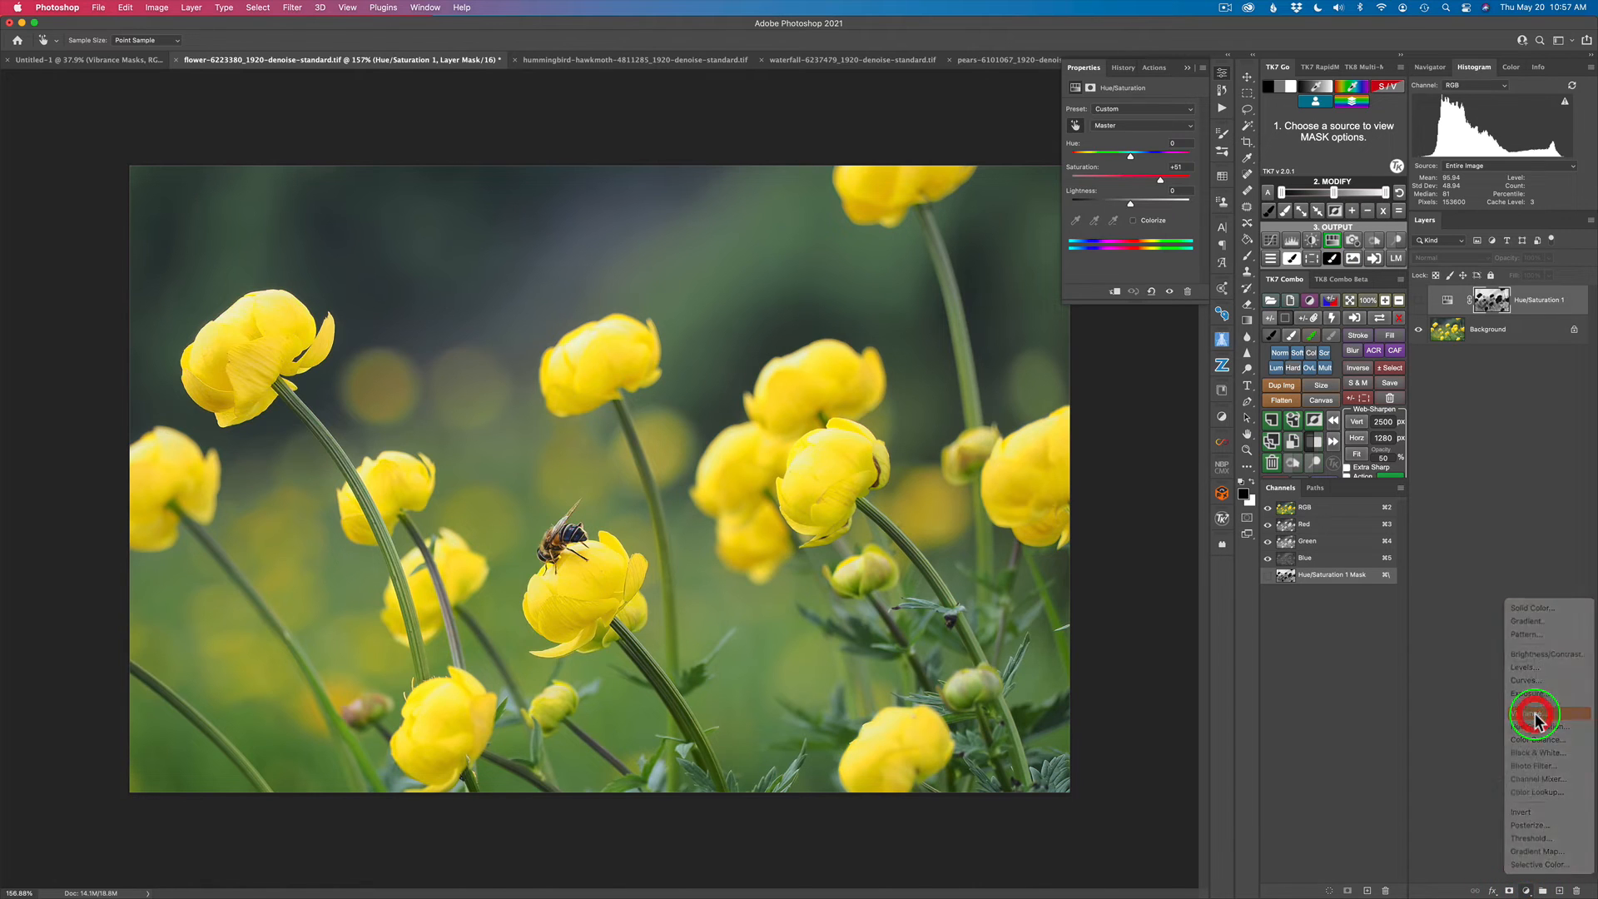
- Add a Vibrance adjustment layer above the flower photo's saturation layer, Vibrance +60
click(1526, 693)
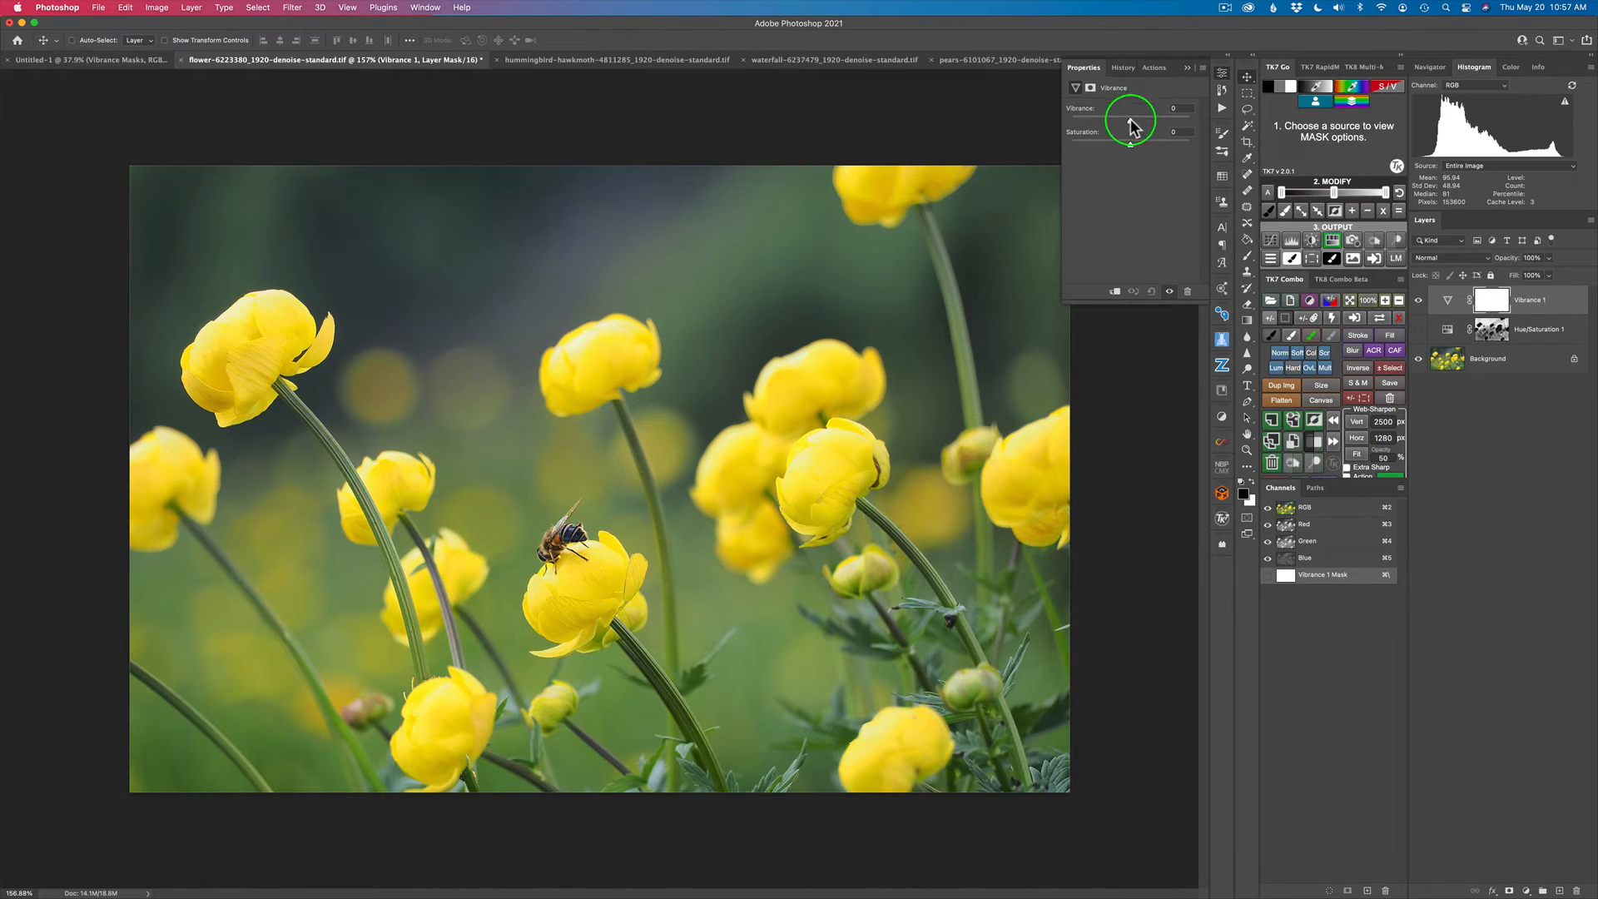
drag(1129, 120, 1165, 120)
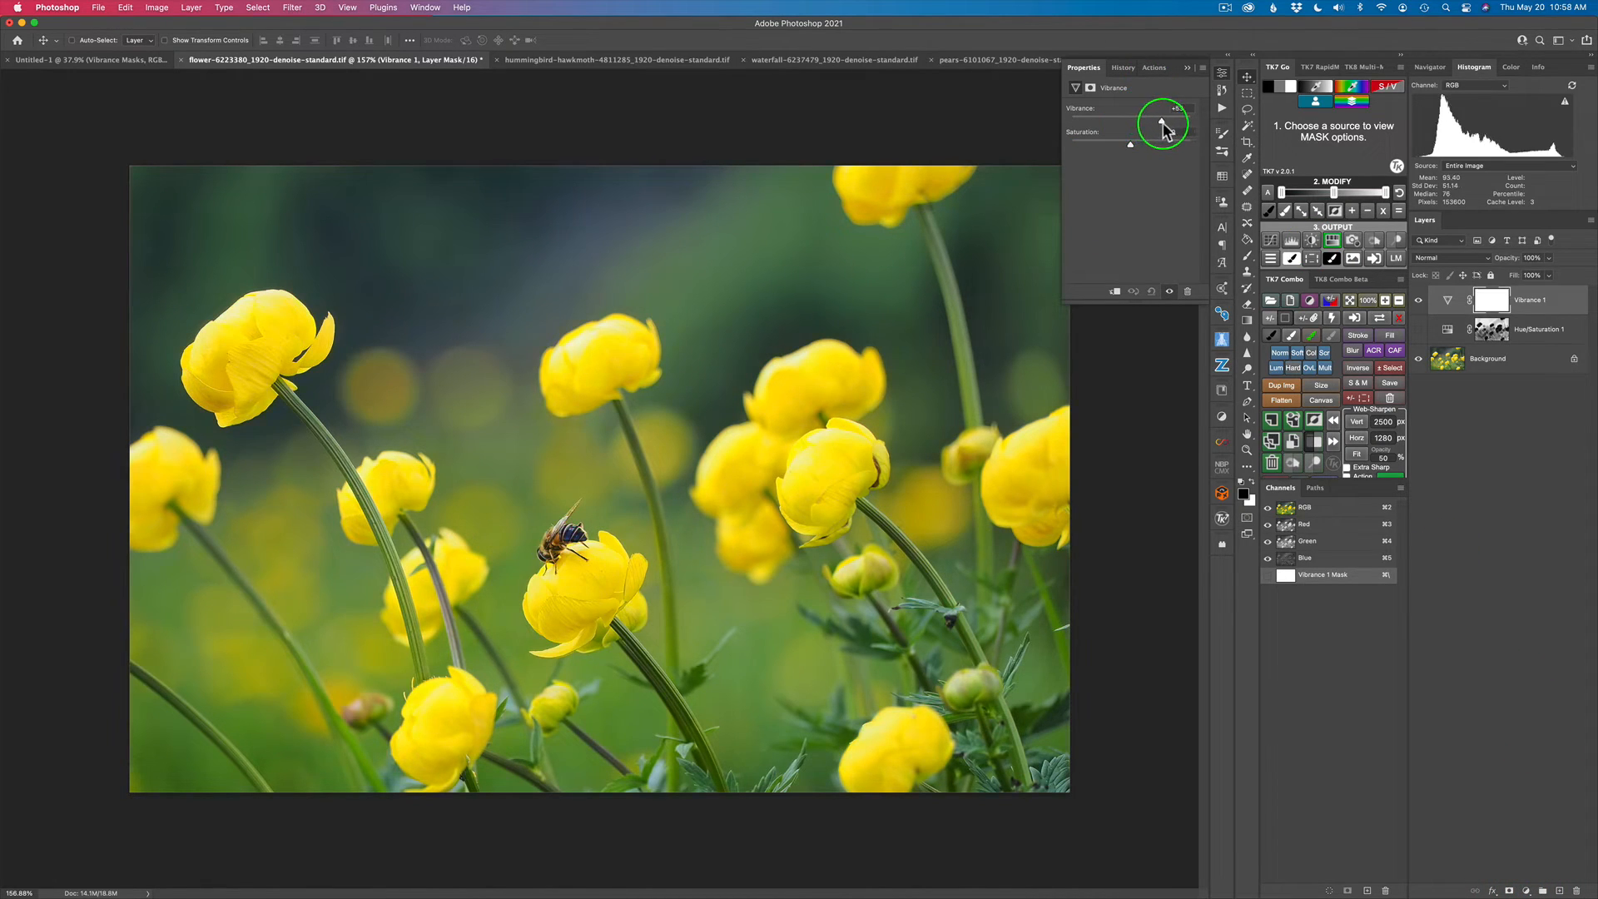
drag(1131, 119, 1172, 120)
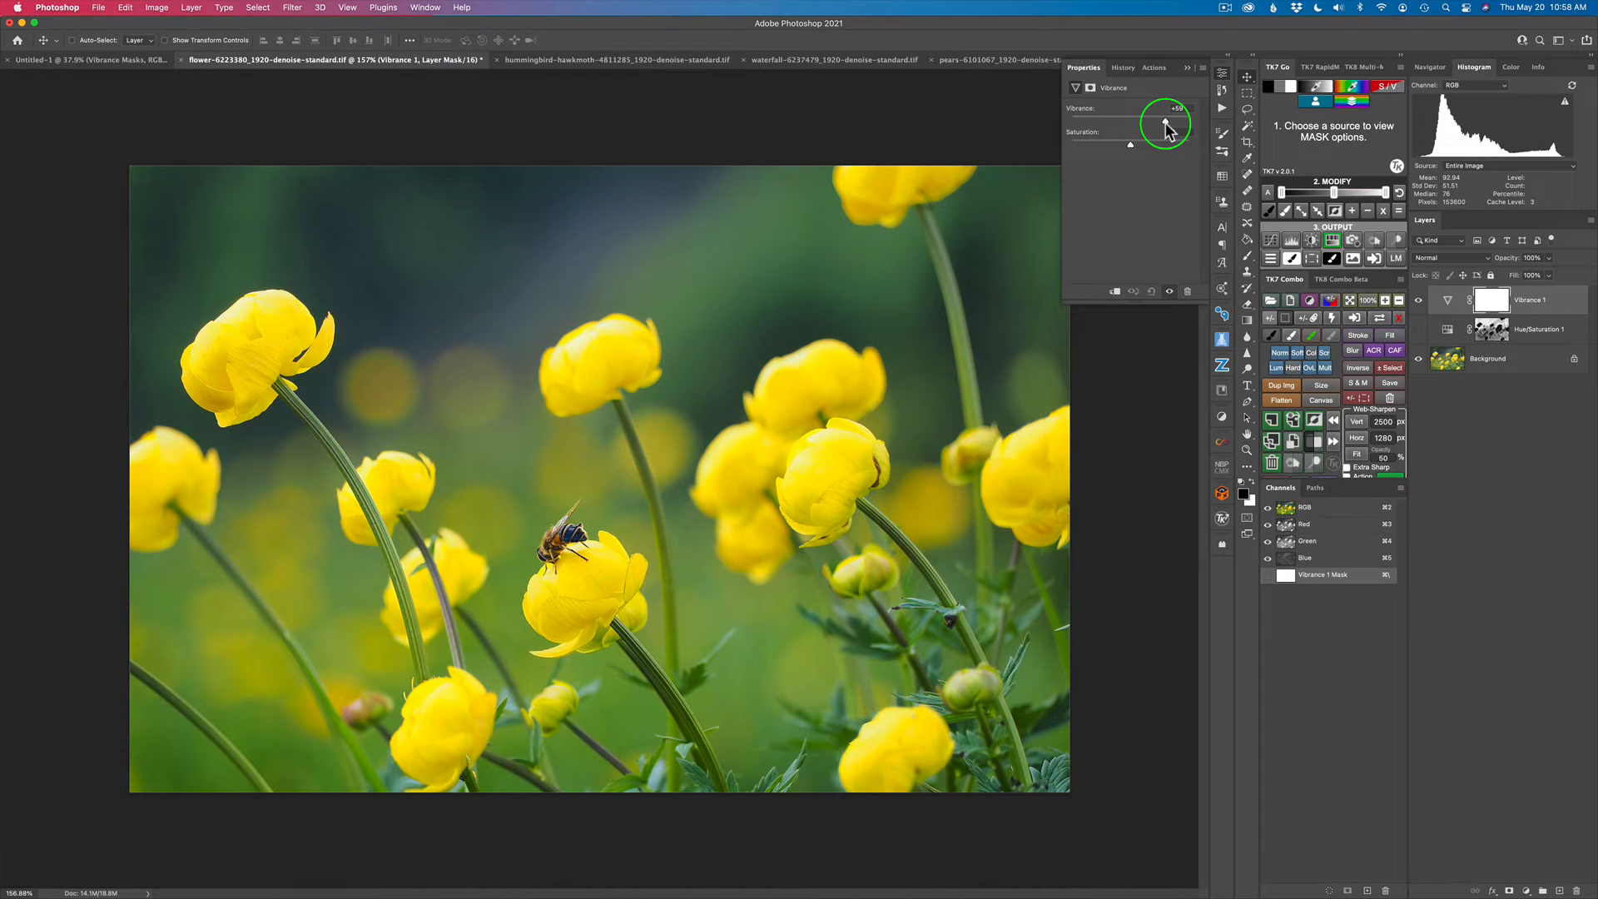
drag(1165, 127, 1167, 127)
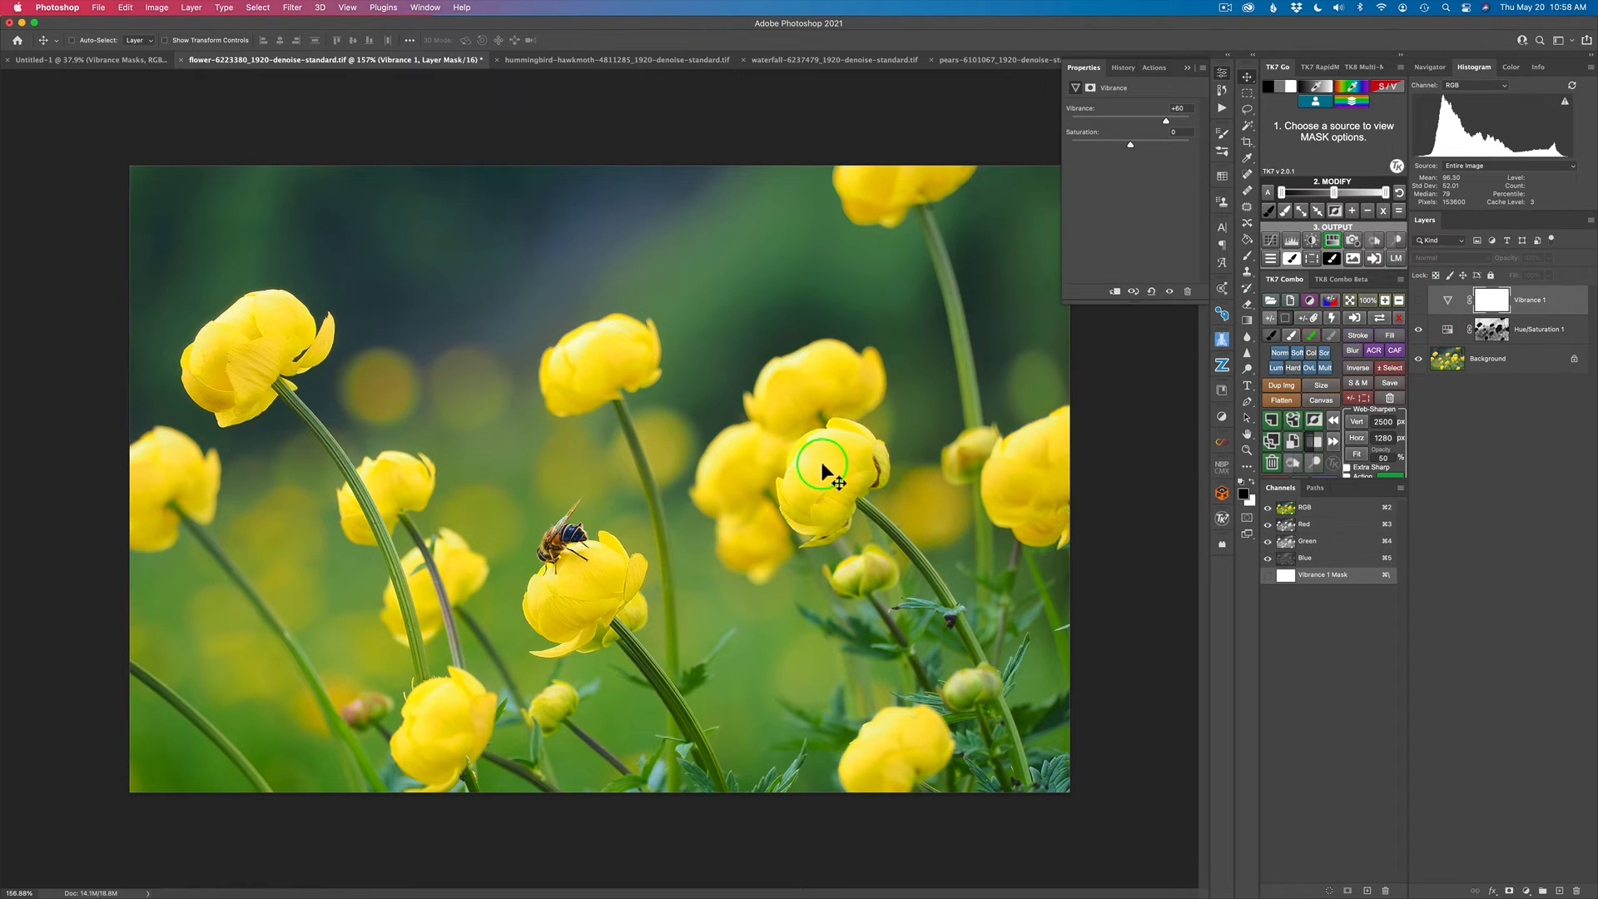
mouse_move(718, 392)
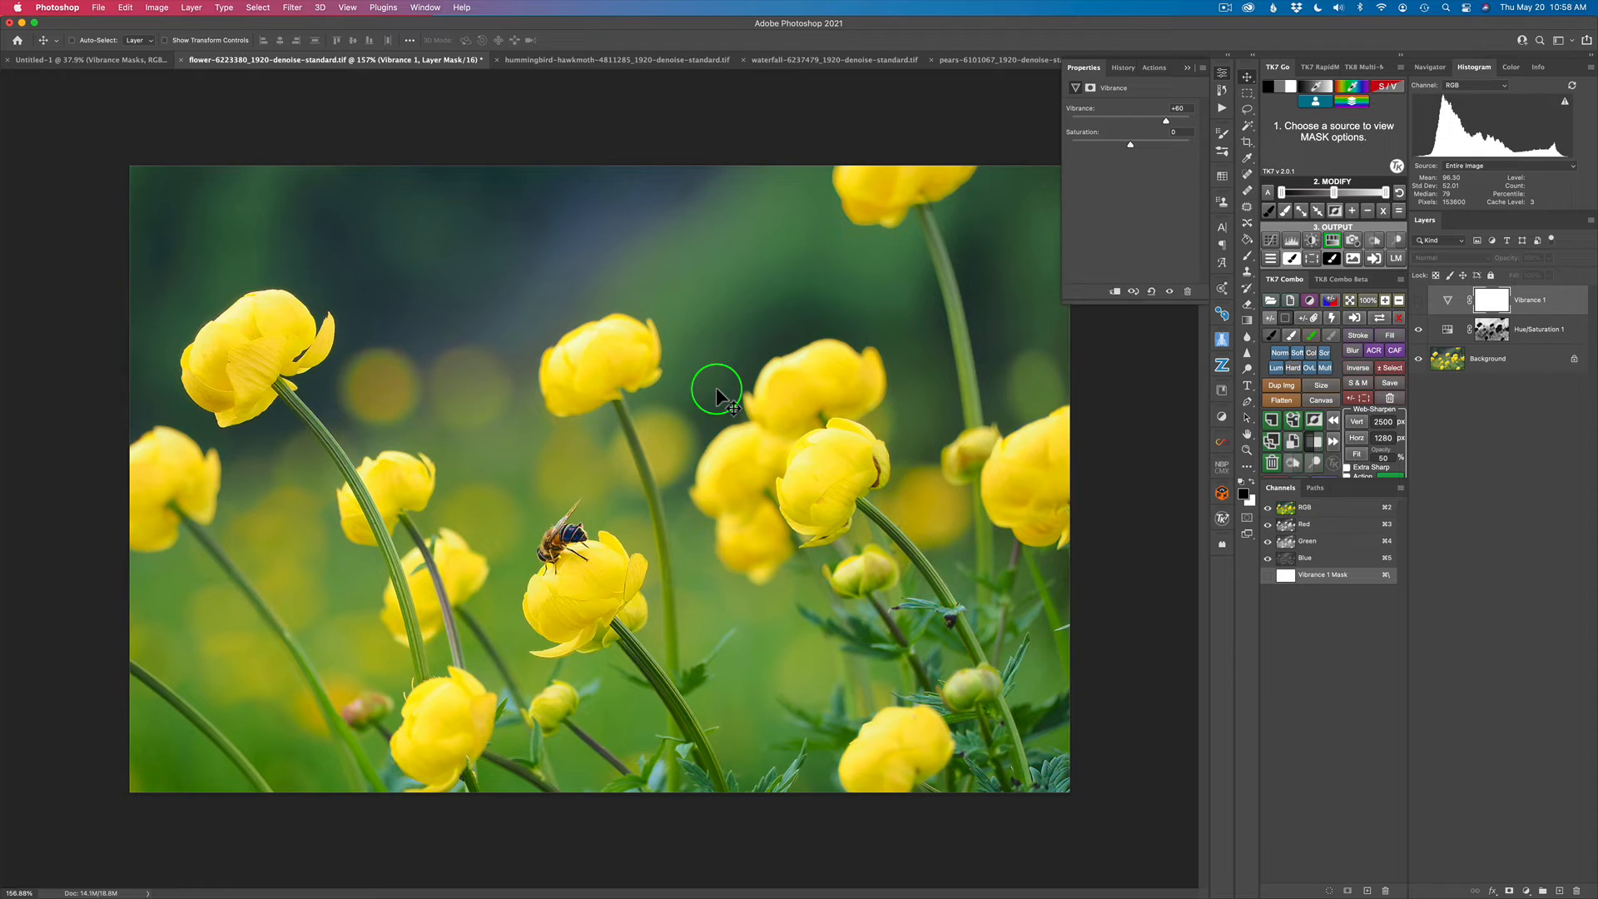
mouse_move(1467, 487)
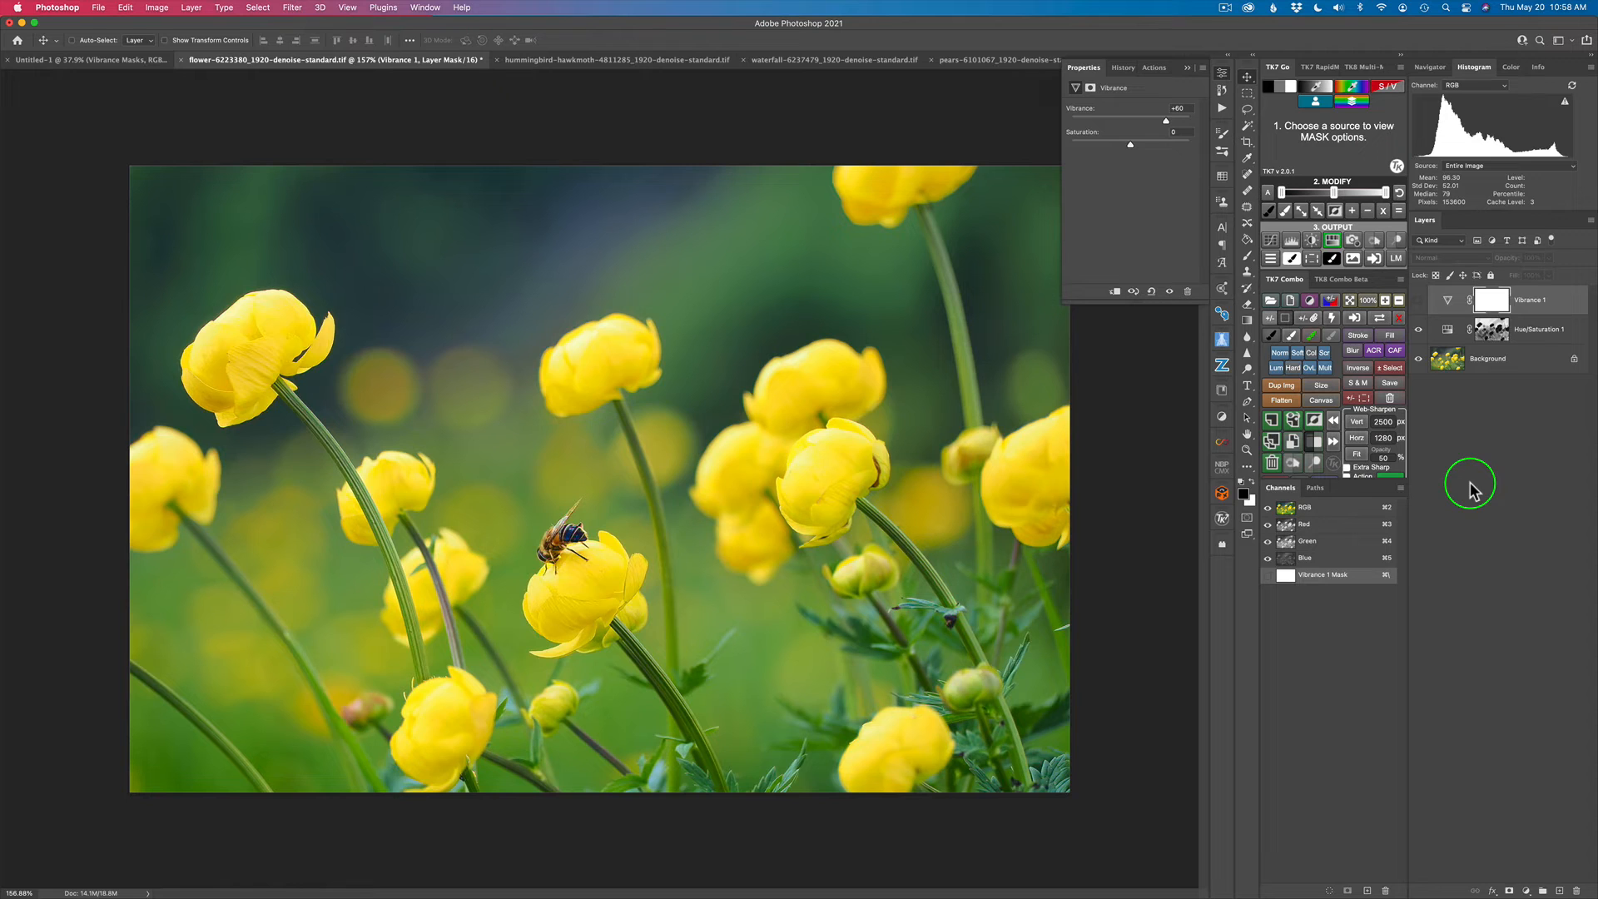
- Switch to the hummingbird hawkmoth photo's document tab
click(480, 59)
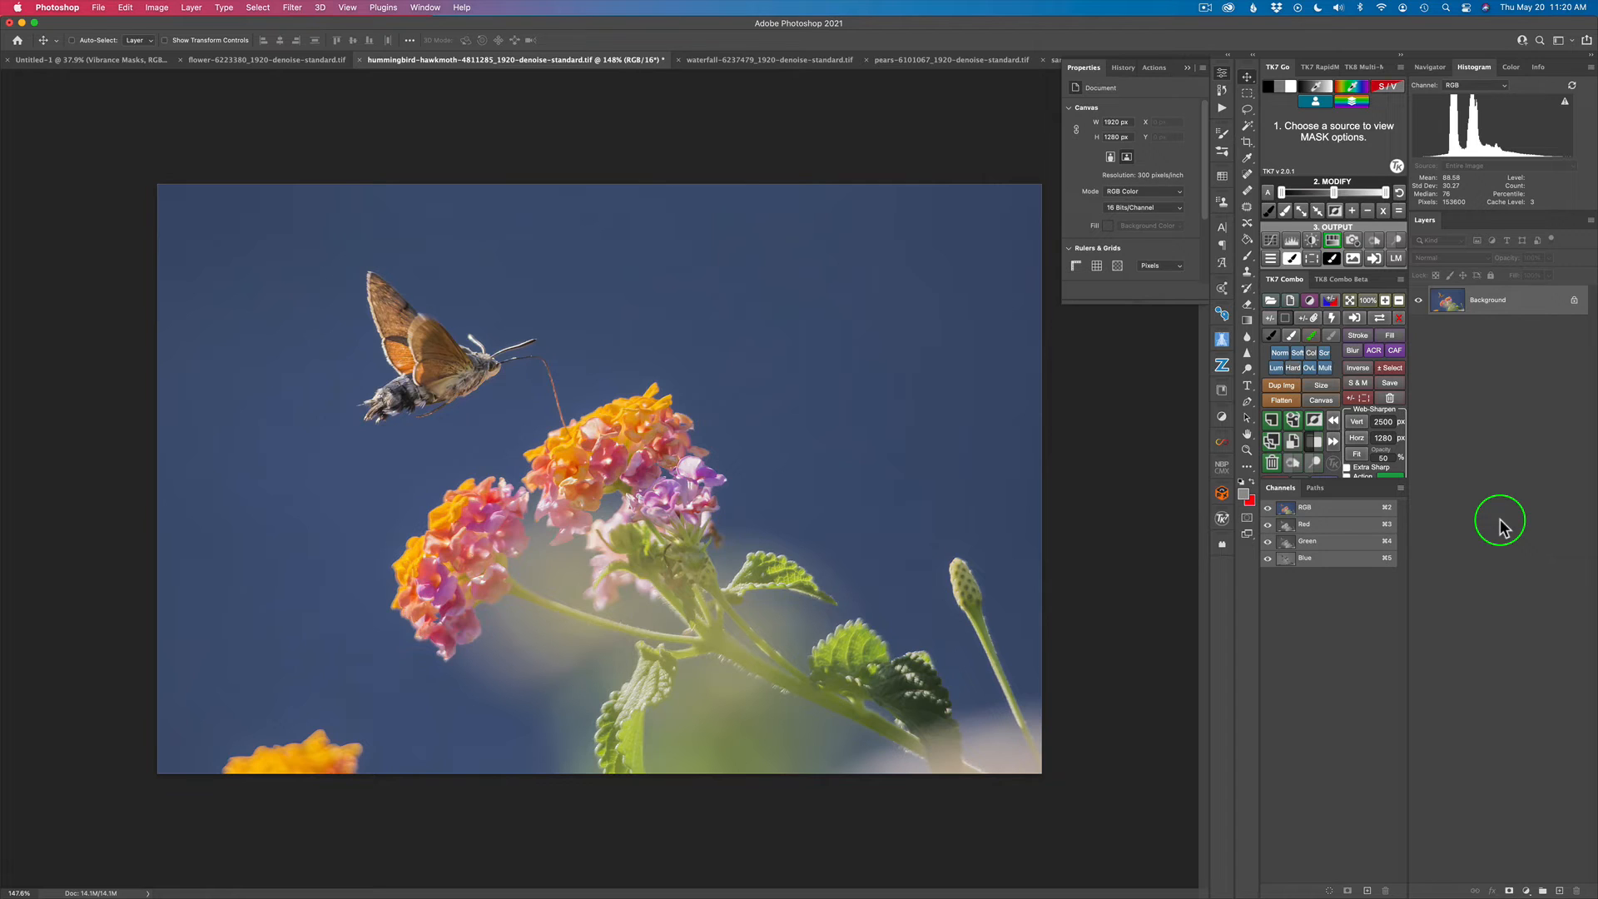
mouse_move(1585, 392)
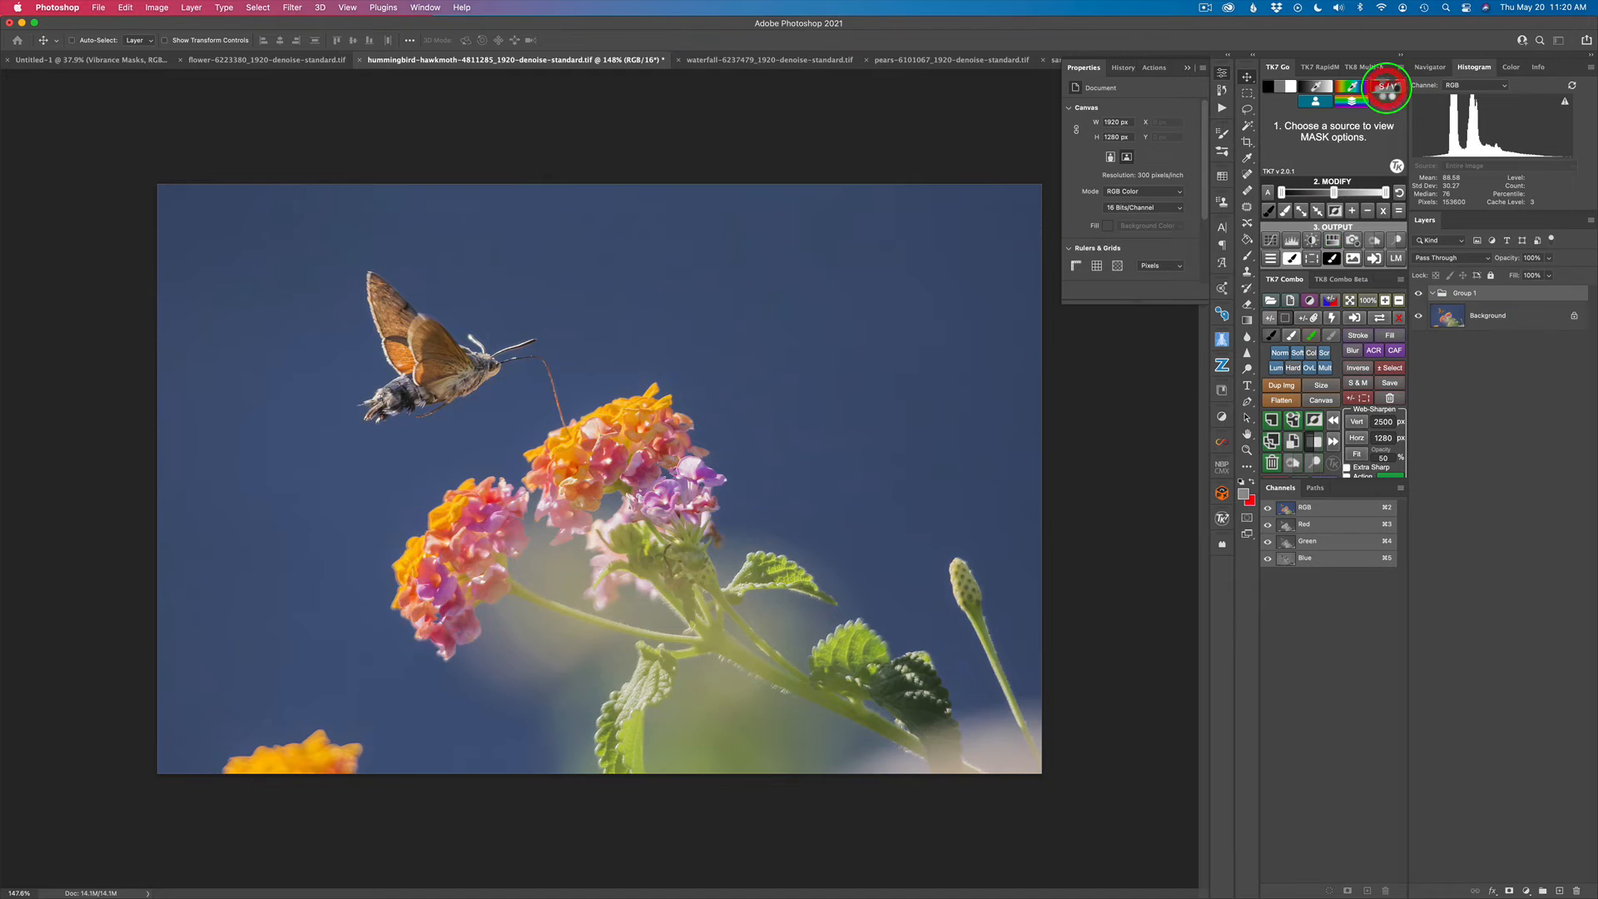
- Preview an S/V vibrance mask on the hawkmoth and output it as a Hue/Saturation layer
click(1384, 86)
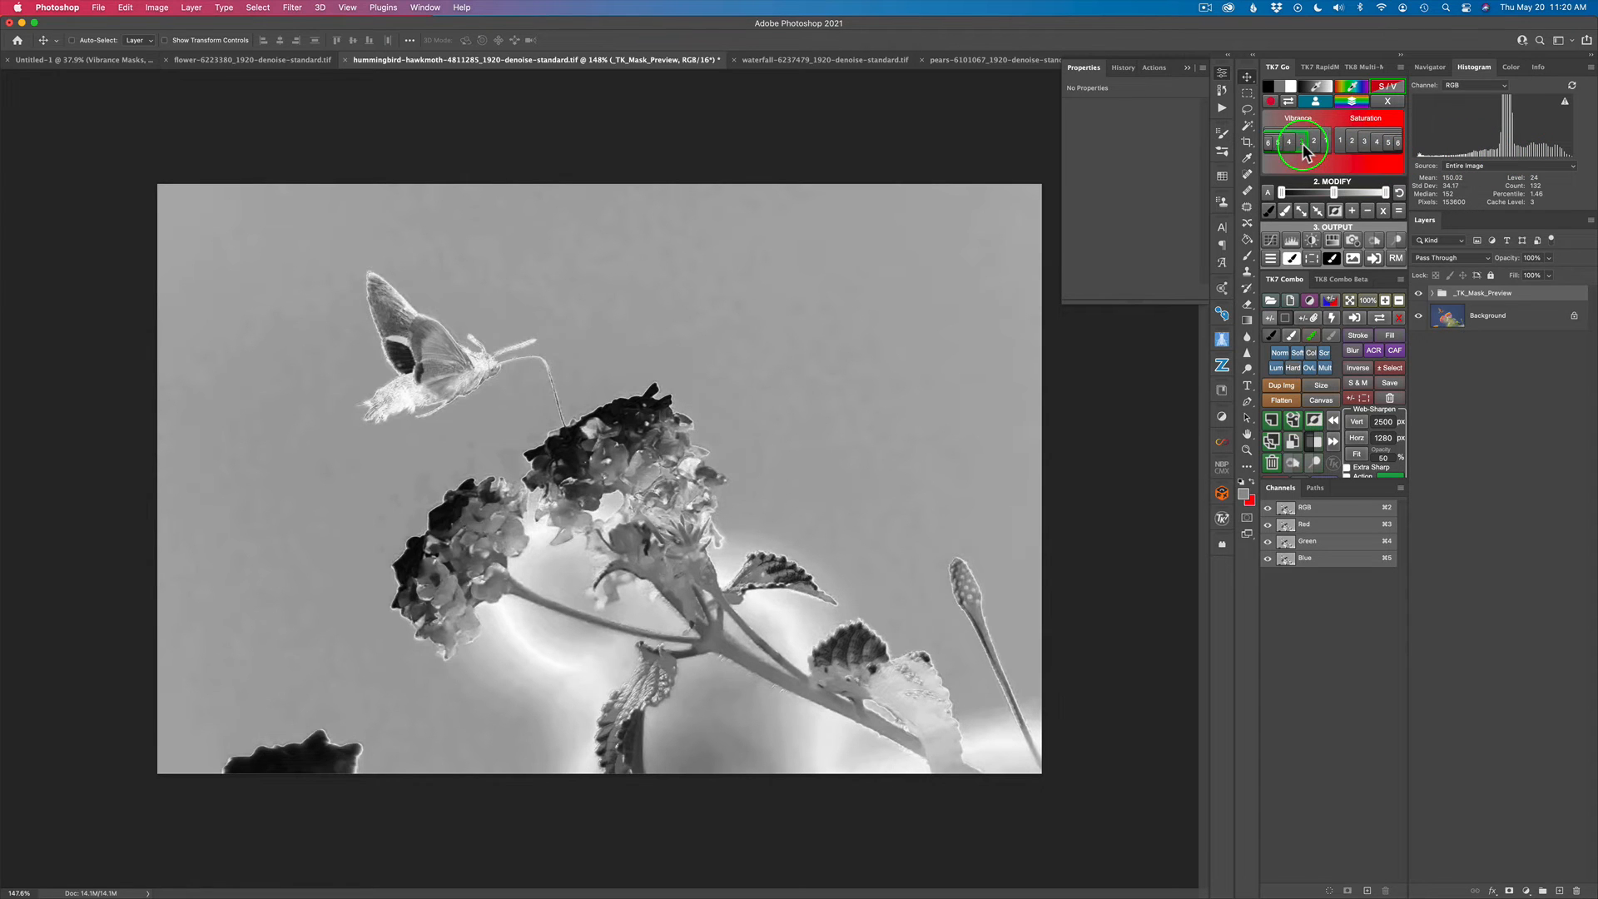
click(1366, 140)
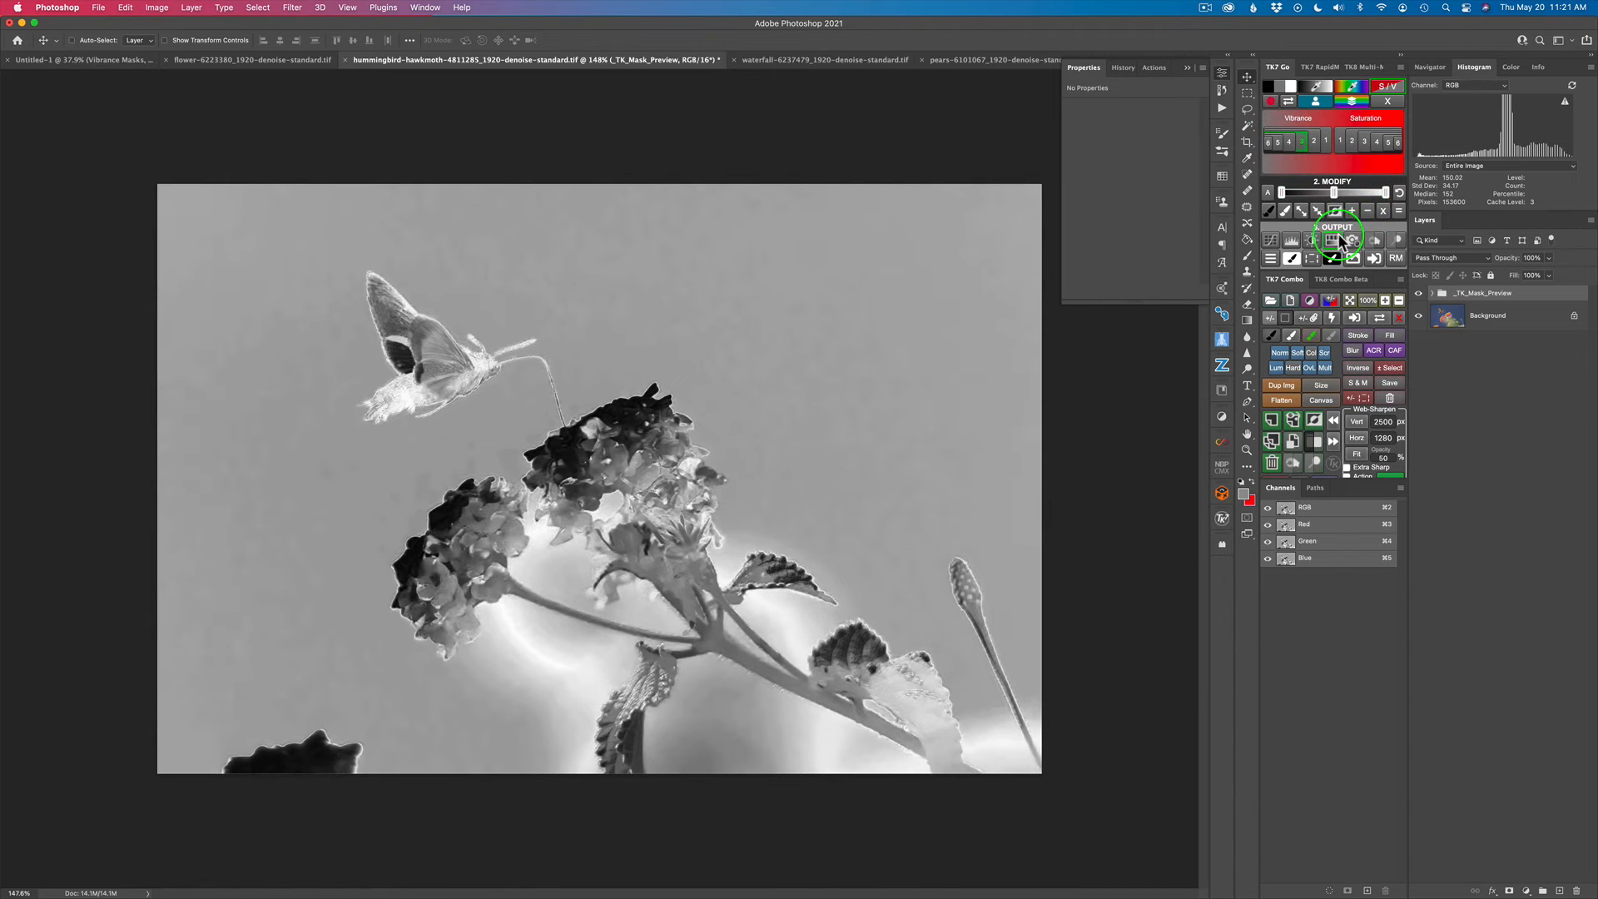
click(1333, 239)
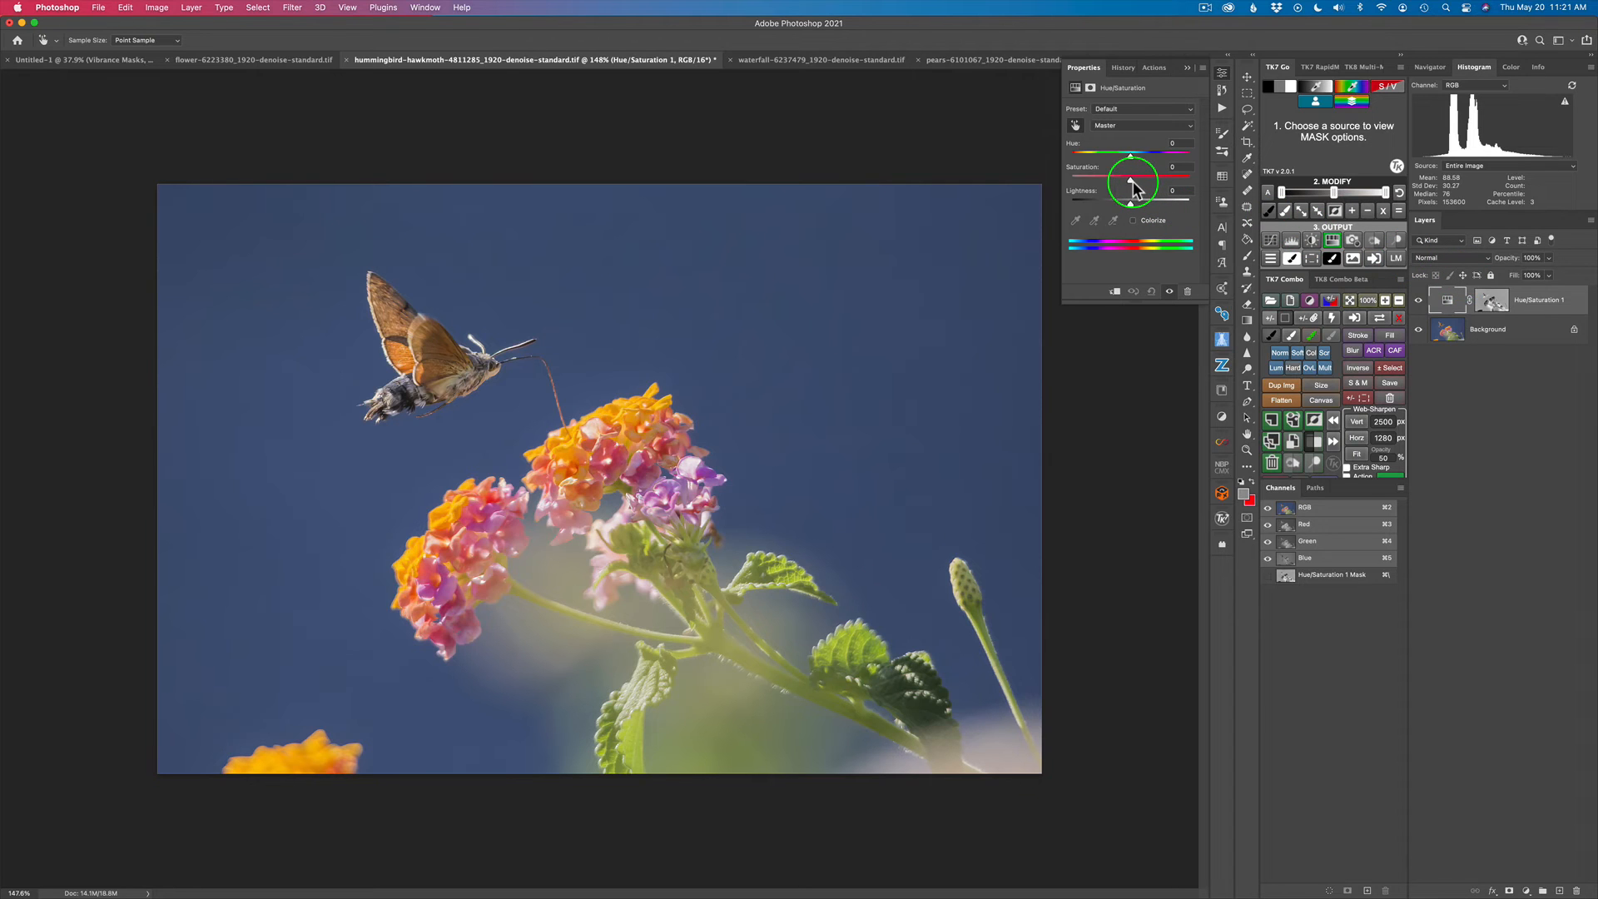
- Set the hawkmoth's masked Saturation to +49 and advance to the waterfall photo via TK7 Combo
drag(1129, 180, 1152, 181)
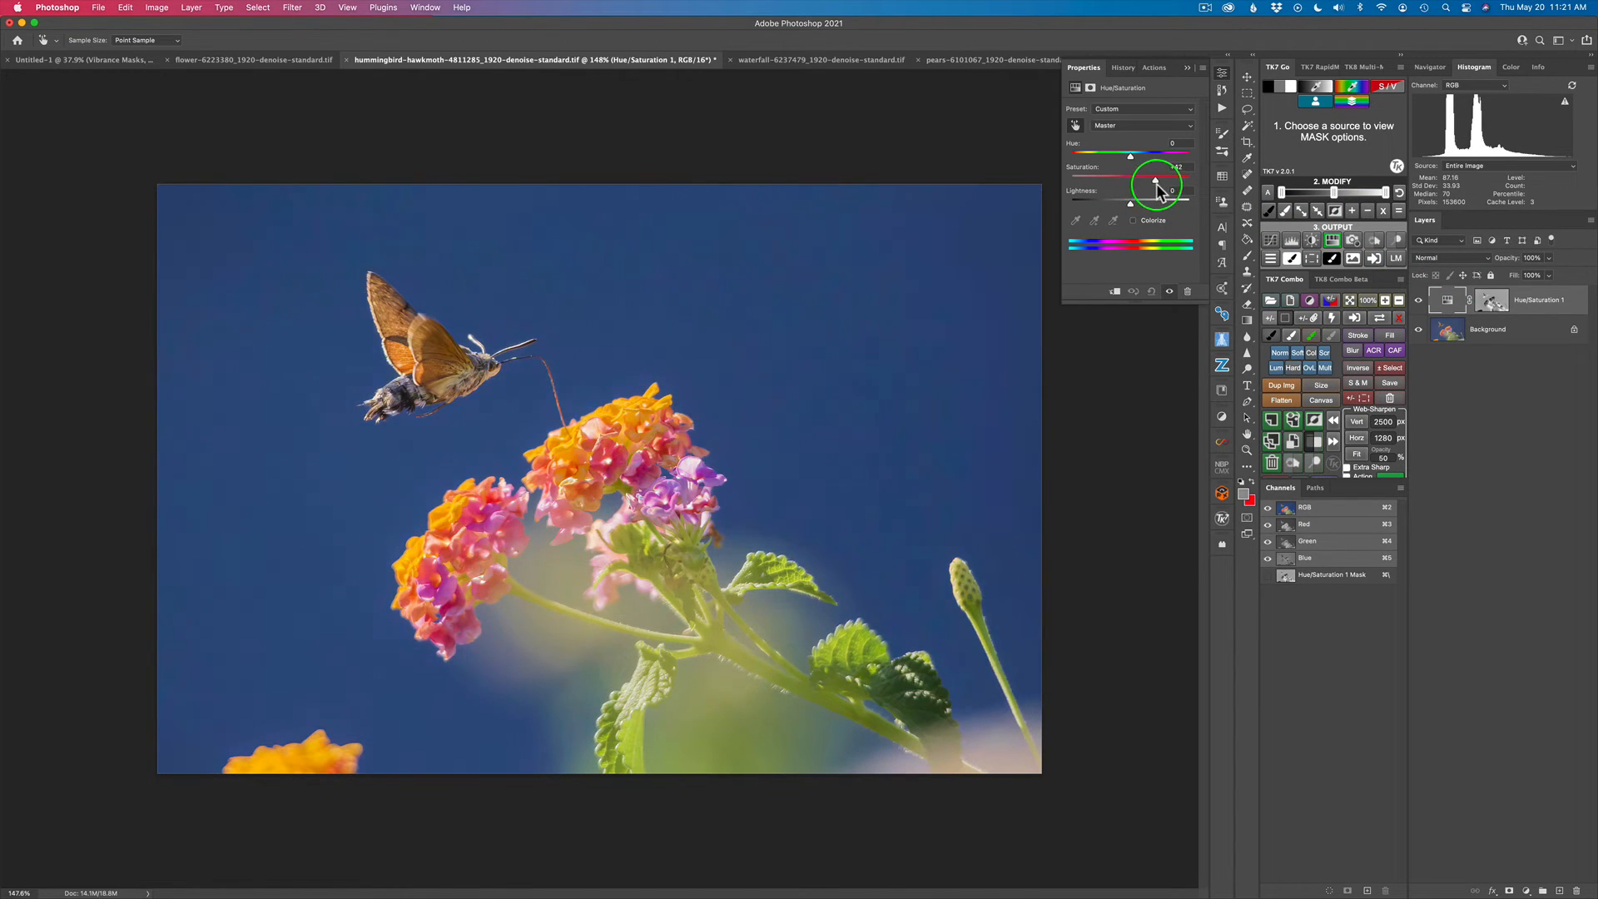
drag(1157, 181, 1158, 181)
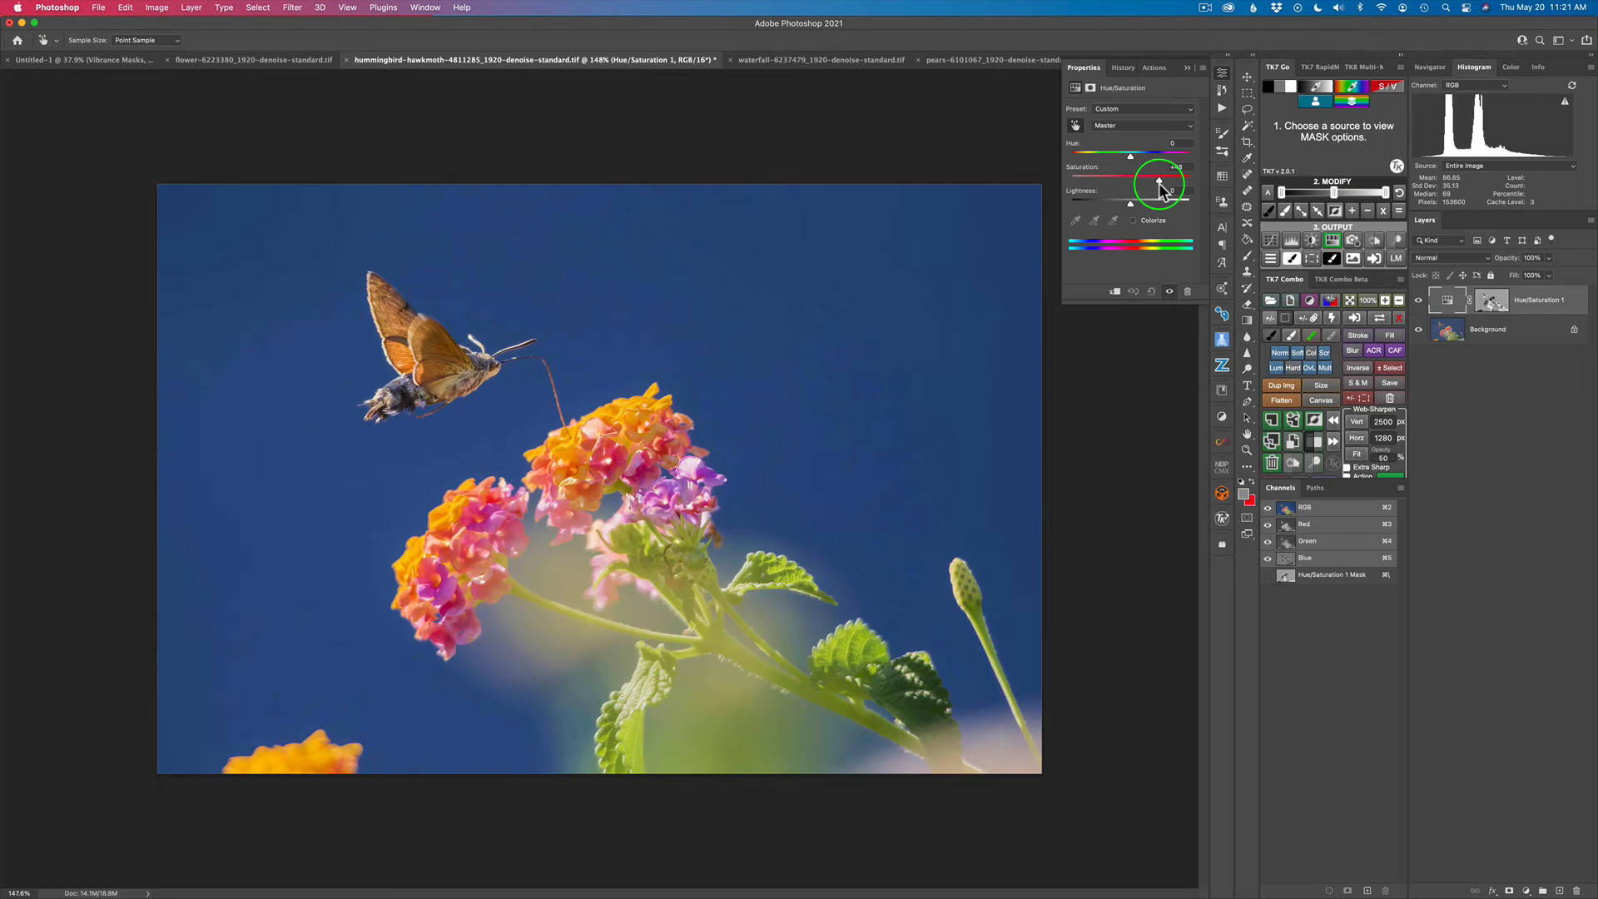
drag(1129, 180, 1159, 181)
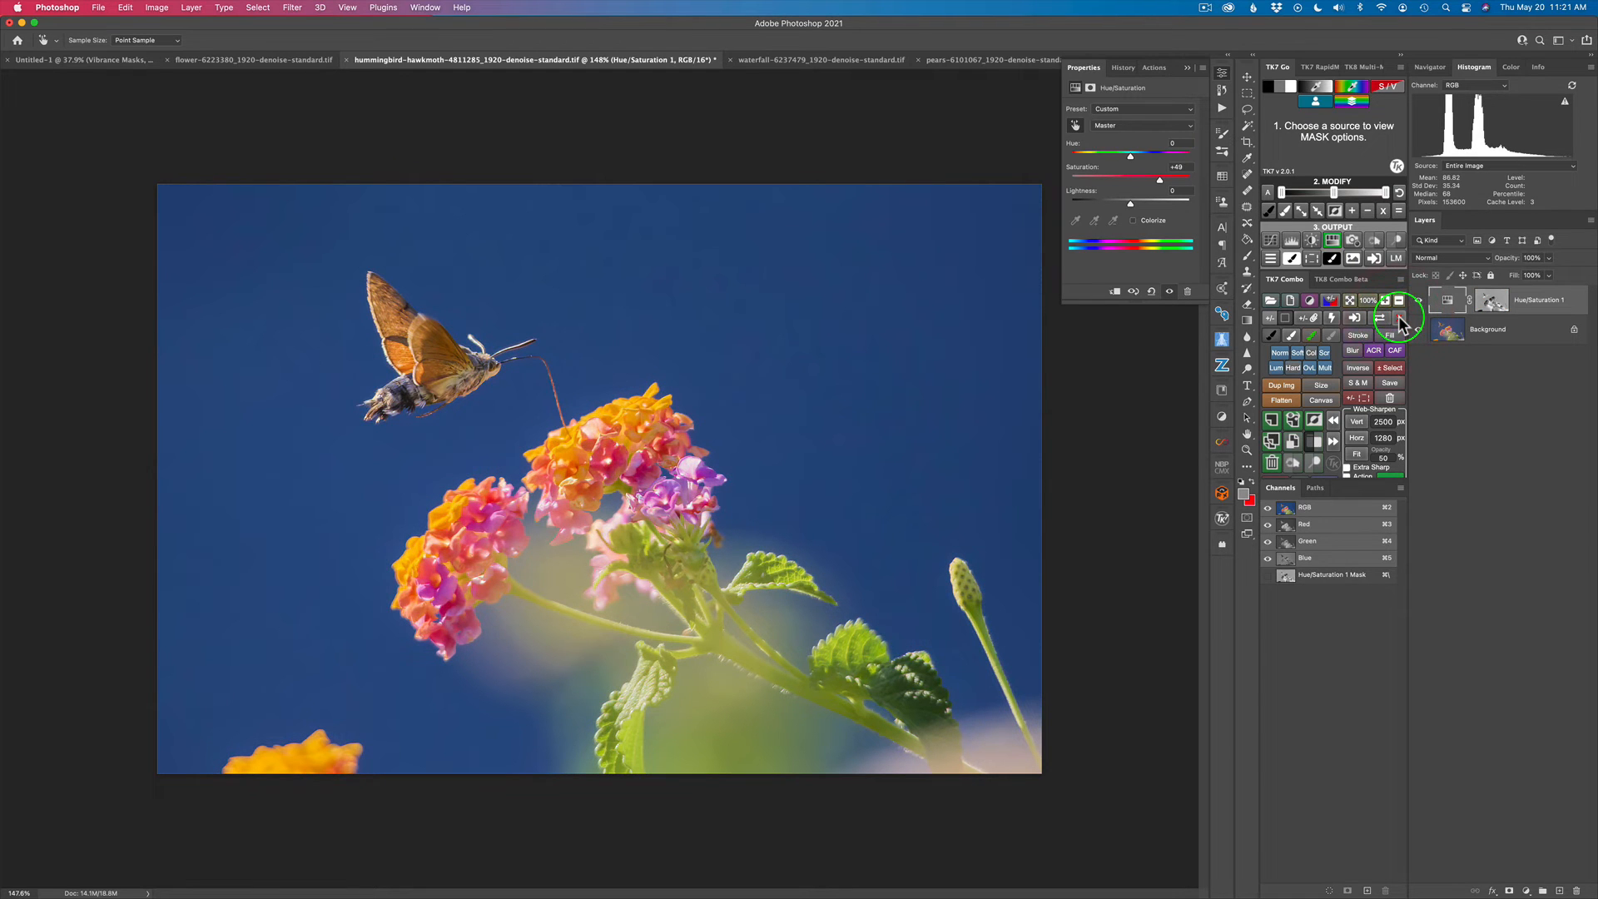
click(1420, 304)
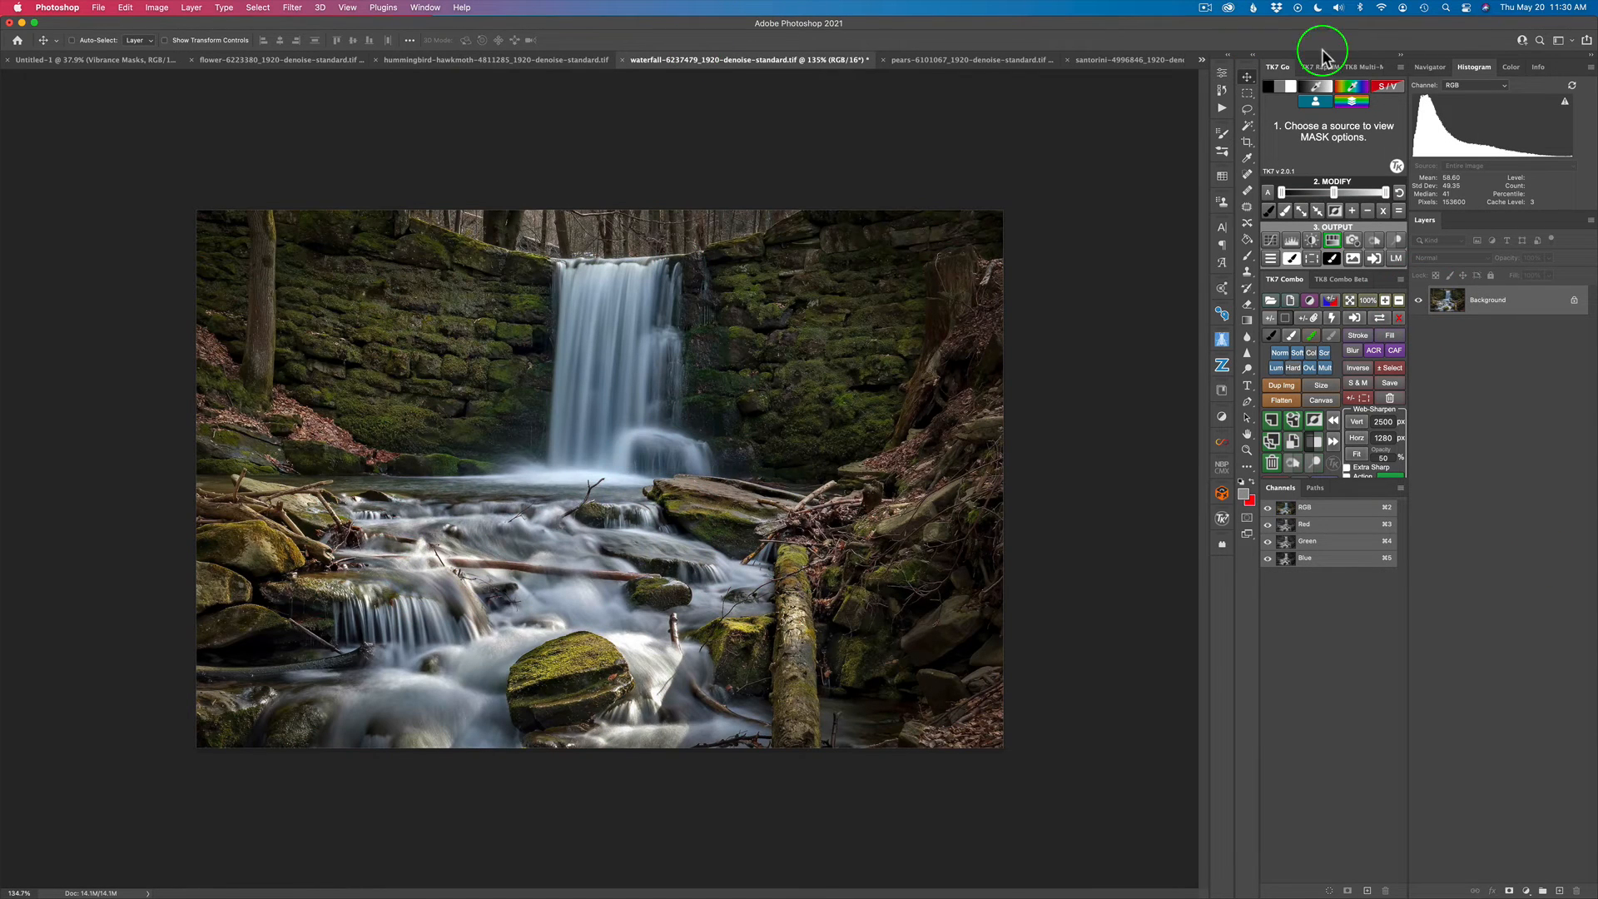
- Preview progressively stronger vibrance masks on the waterfall, then output a Hue/Saturation layer
click(1385, 86)
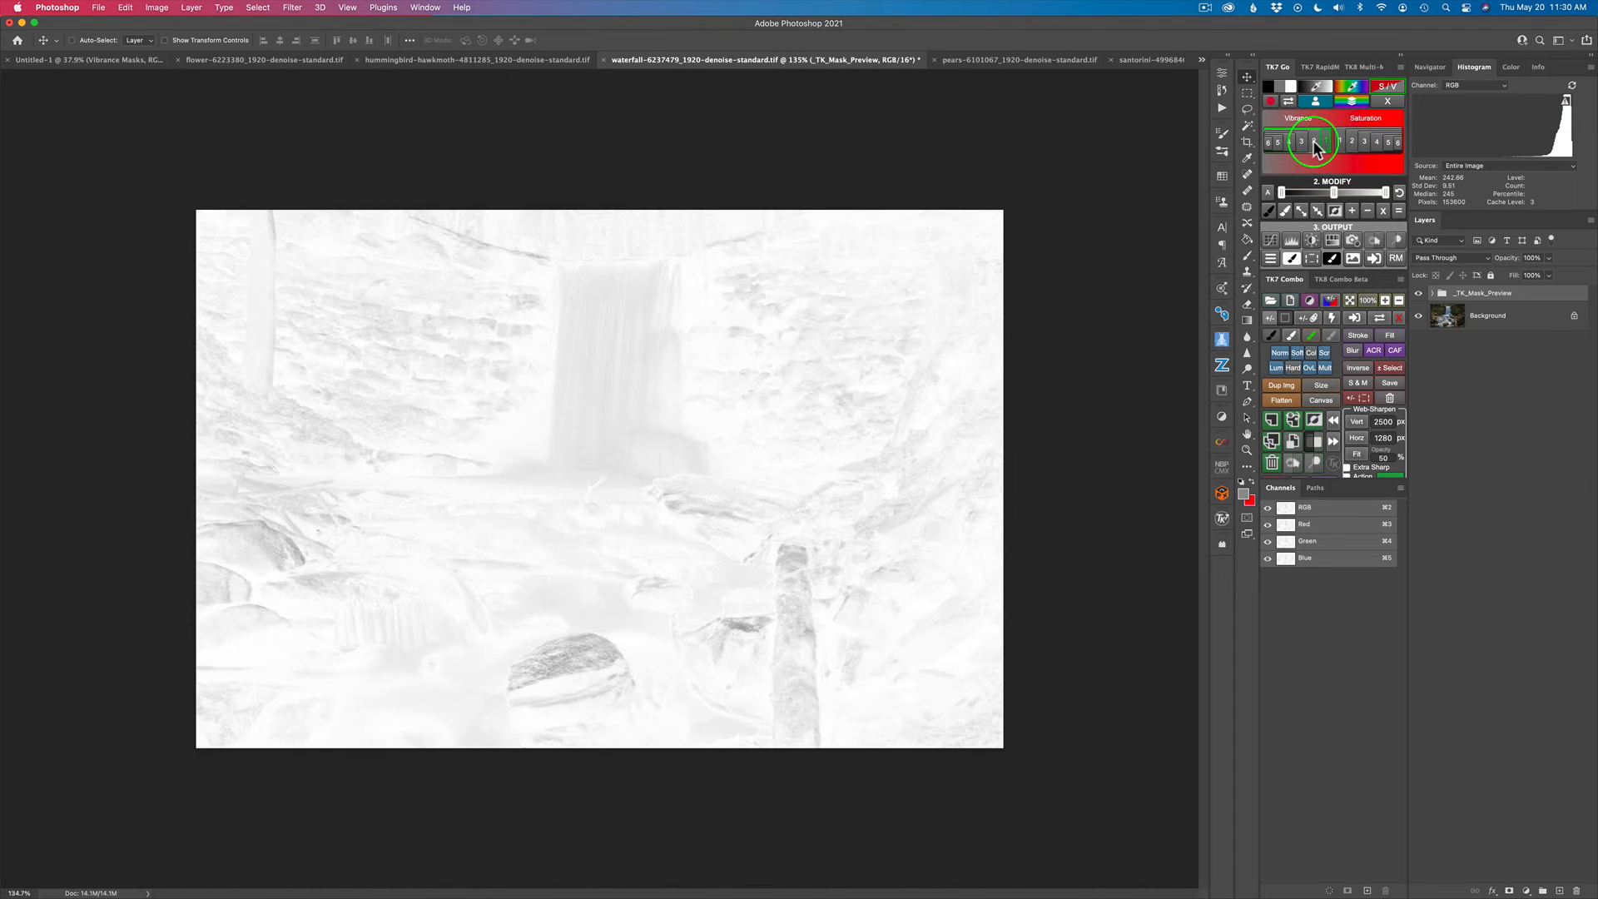
click(1303, 141)
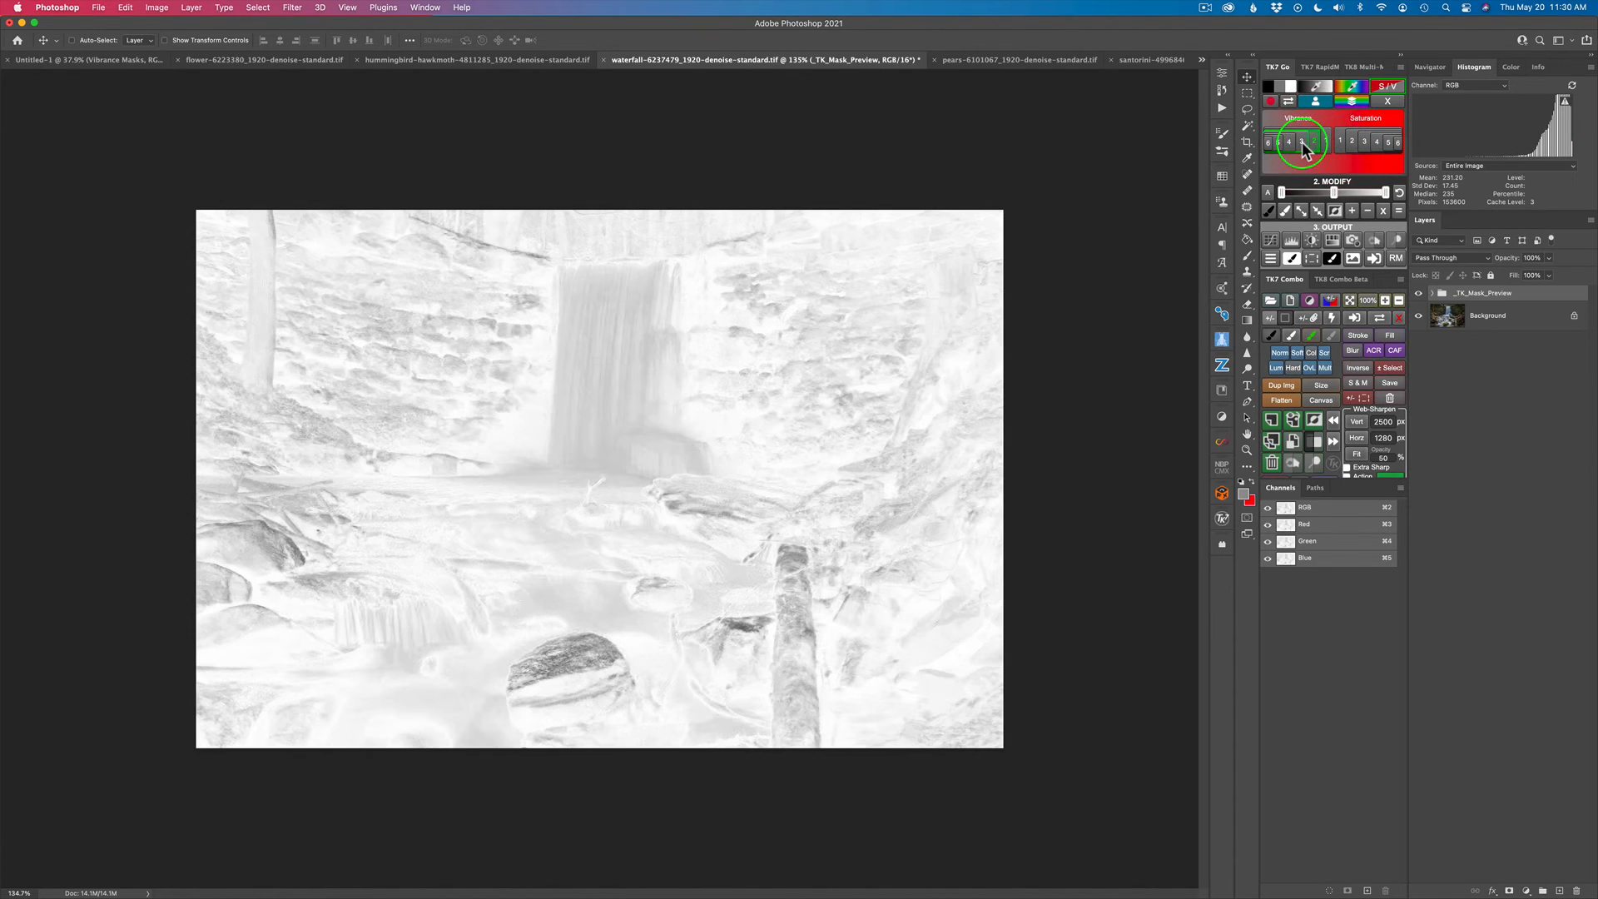
click(1293, 140)
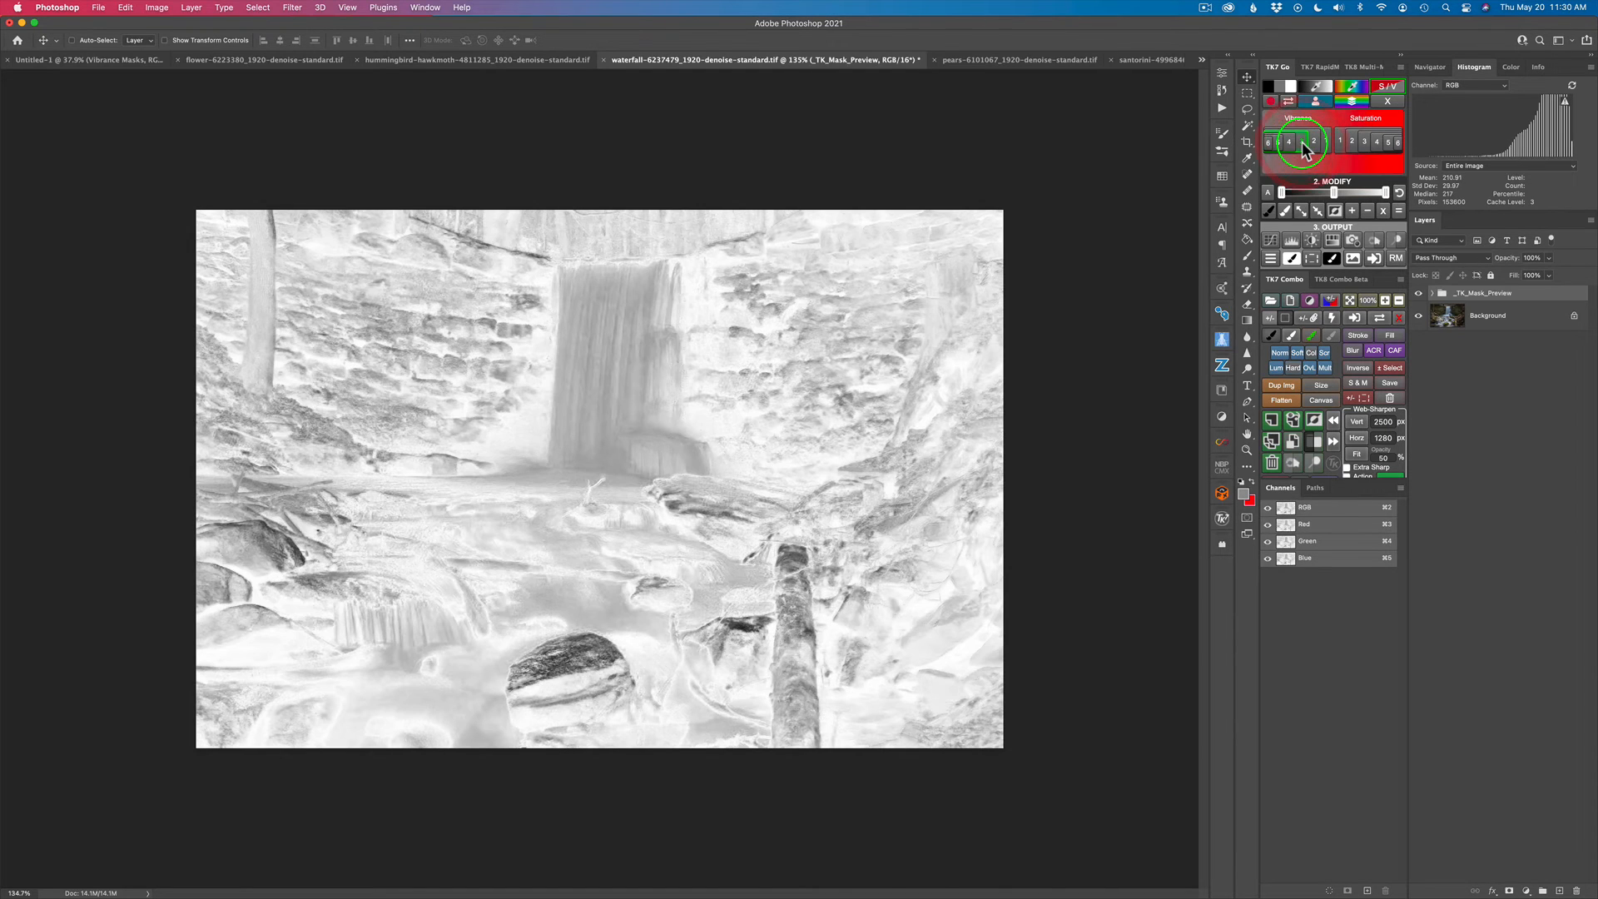
click(1278, 141)
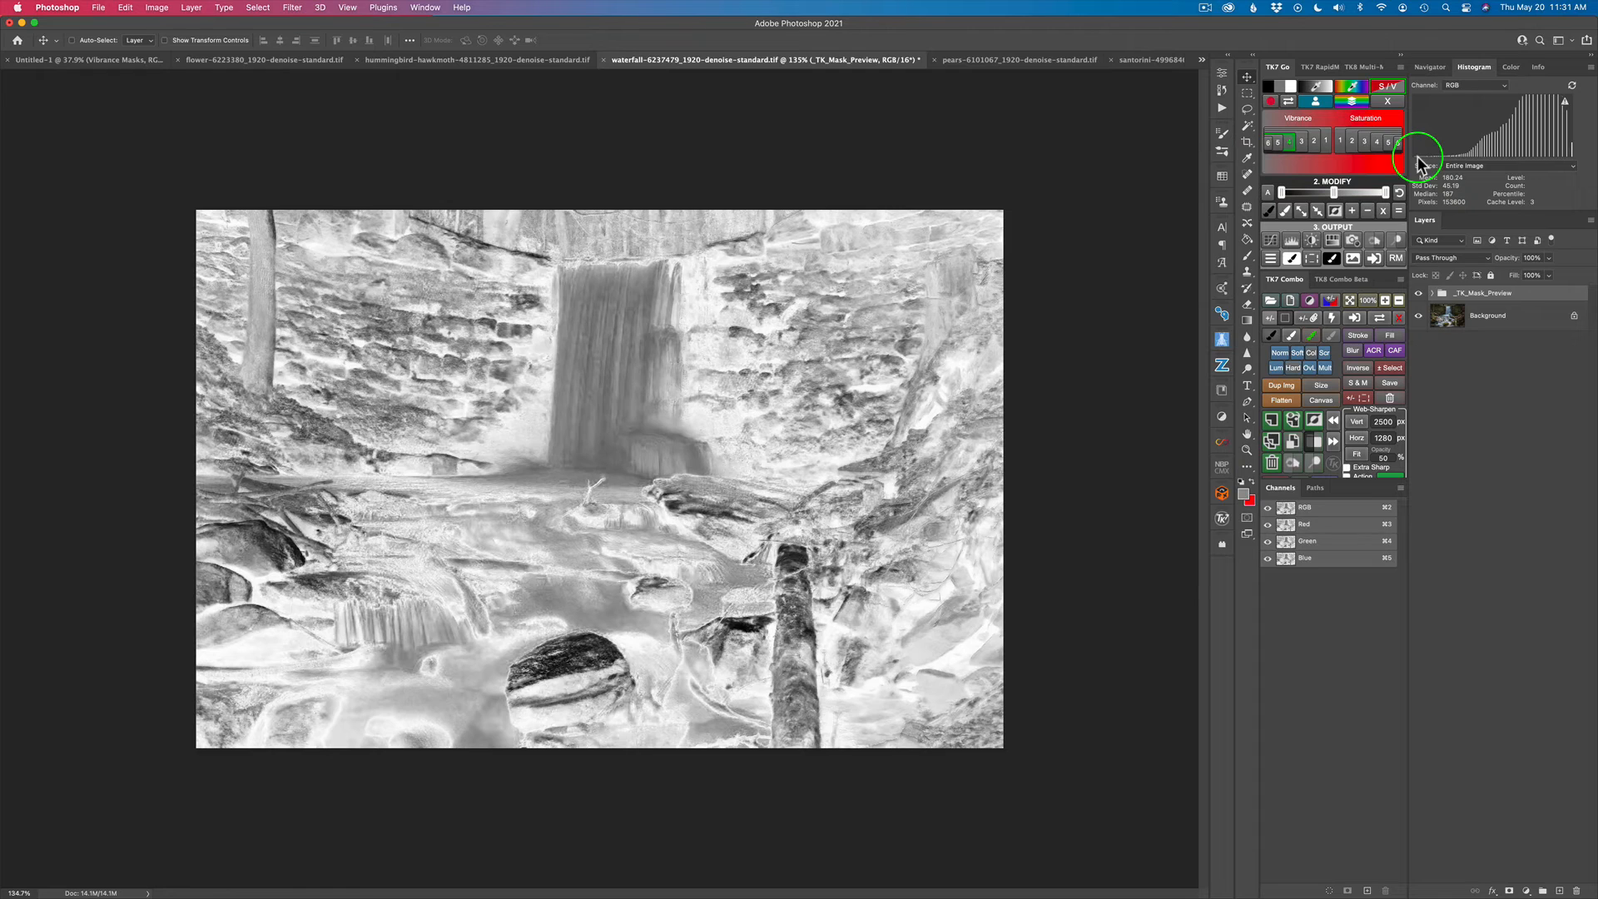
mouse_move(1491, 148)
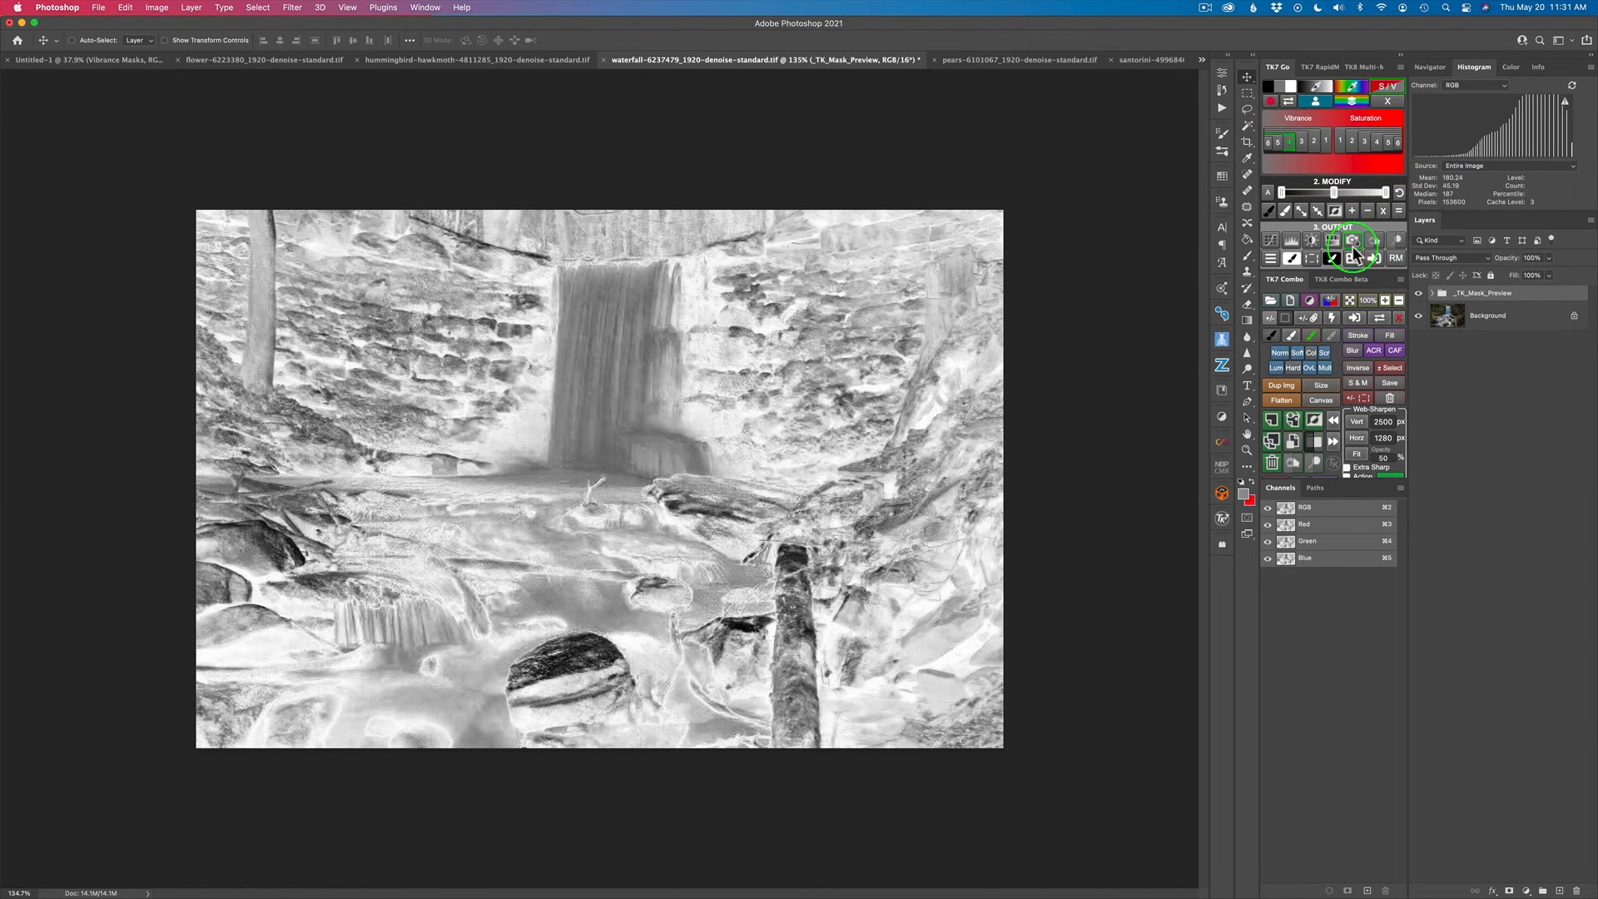
click(1354, 243)
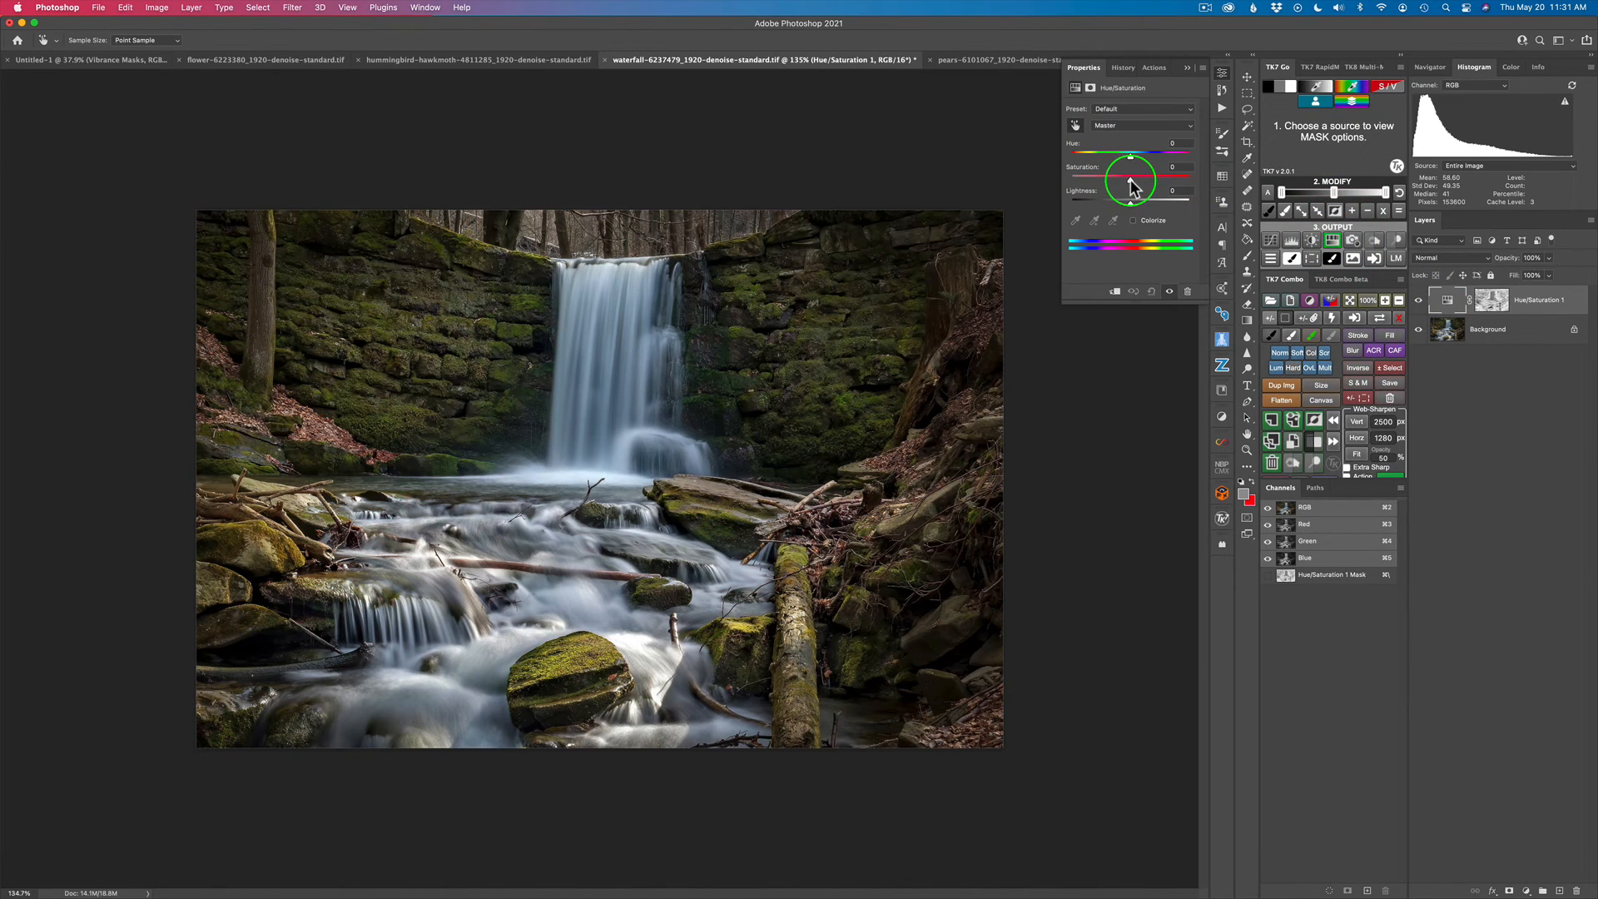
- Raise the waterfall's Master Saturation to +65 on the masked Hue/Saturation layer
drag(1129, 181, 1165, 182)
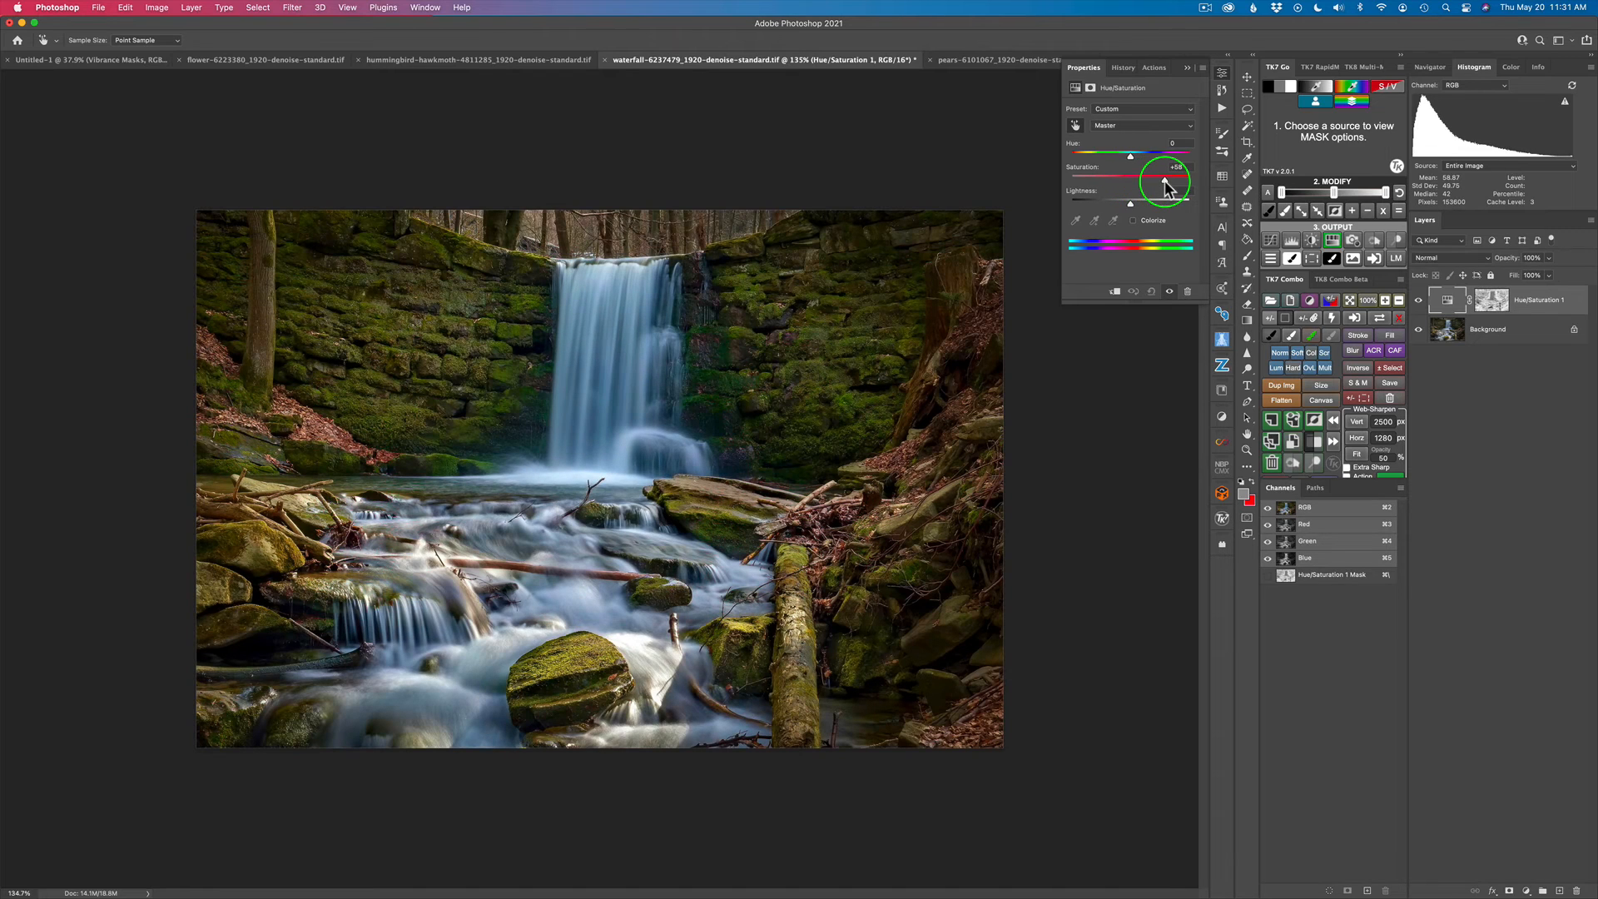
drag(1165, 181, 1170, 185)
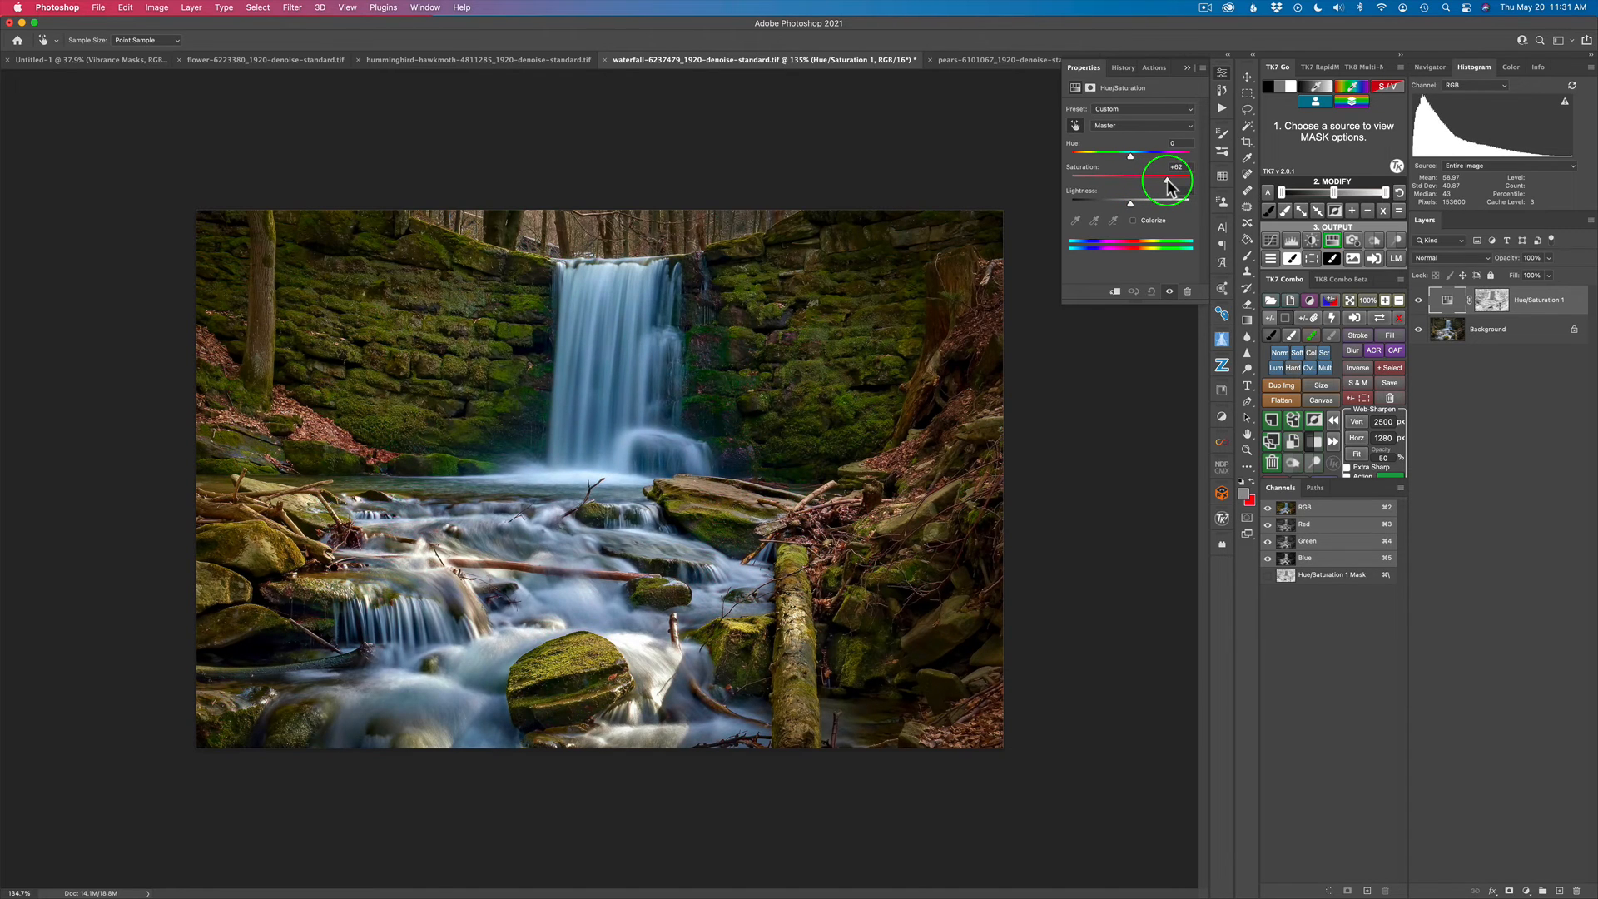
drag(1166, 183, 1172, 183)
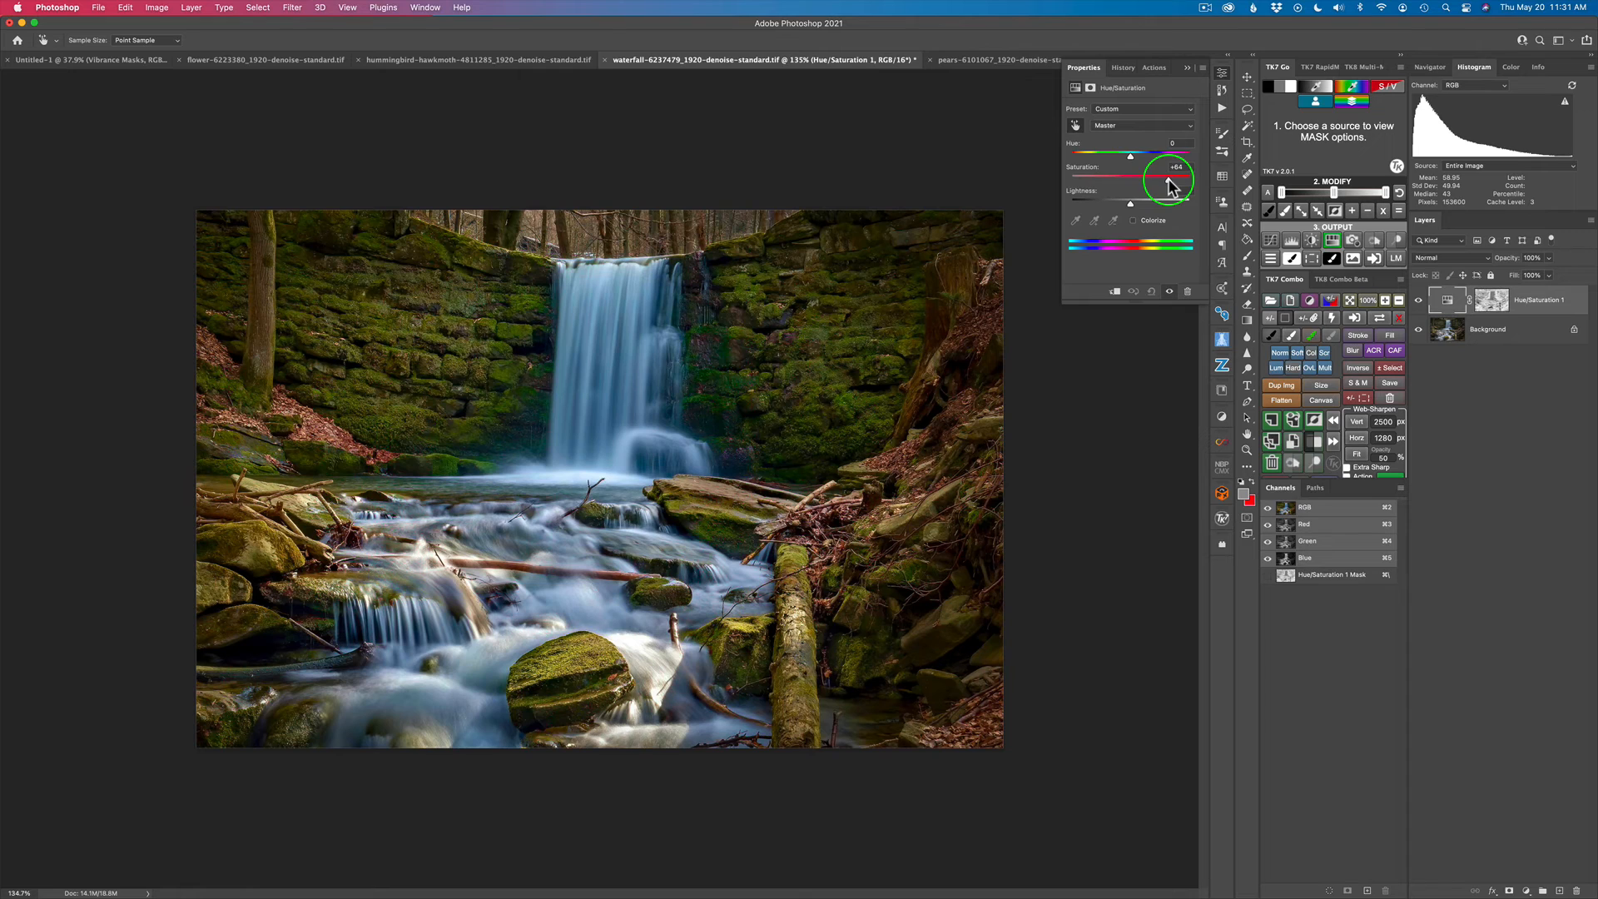
drag(1172, 183, 1170, 185)
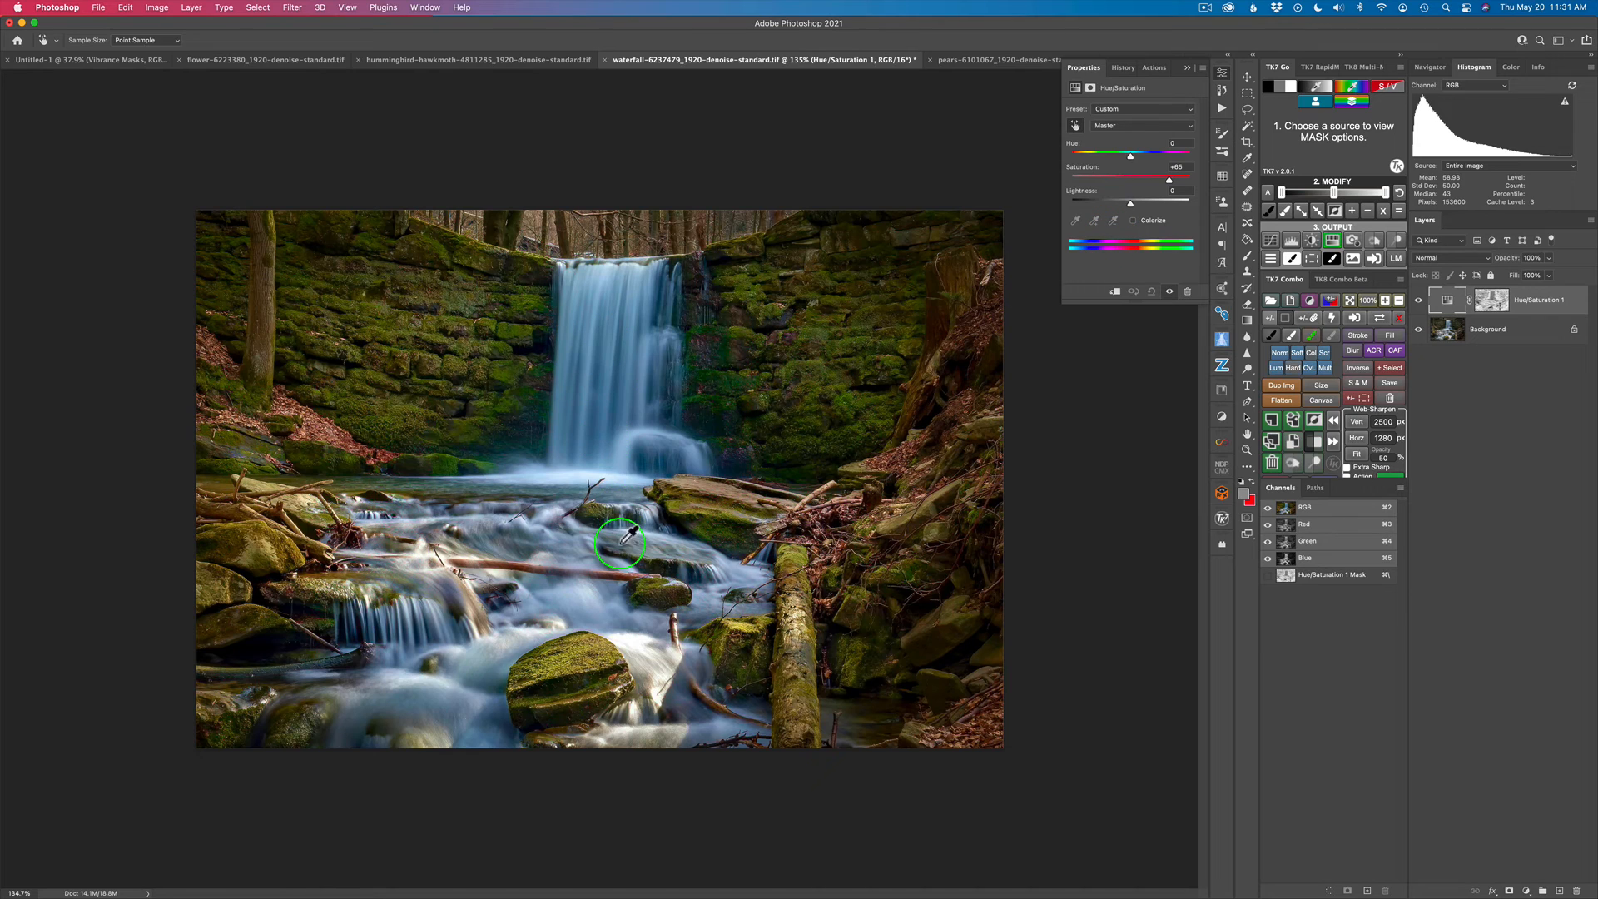
mouse_move(639, 368)
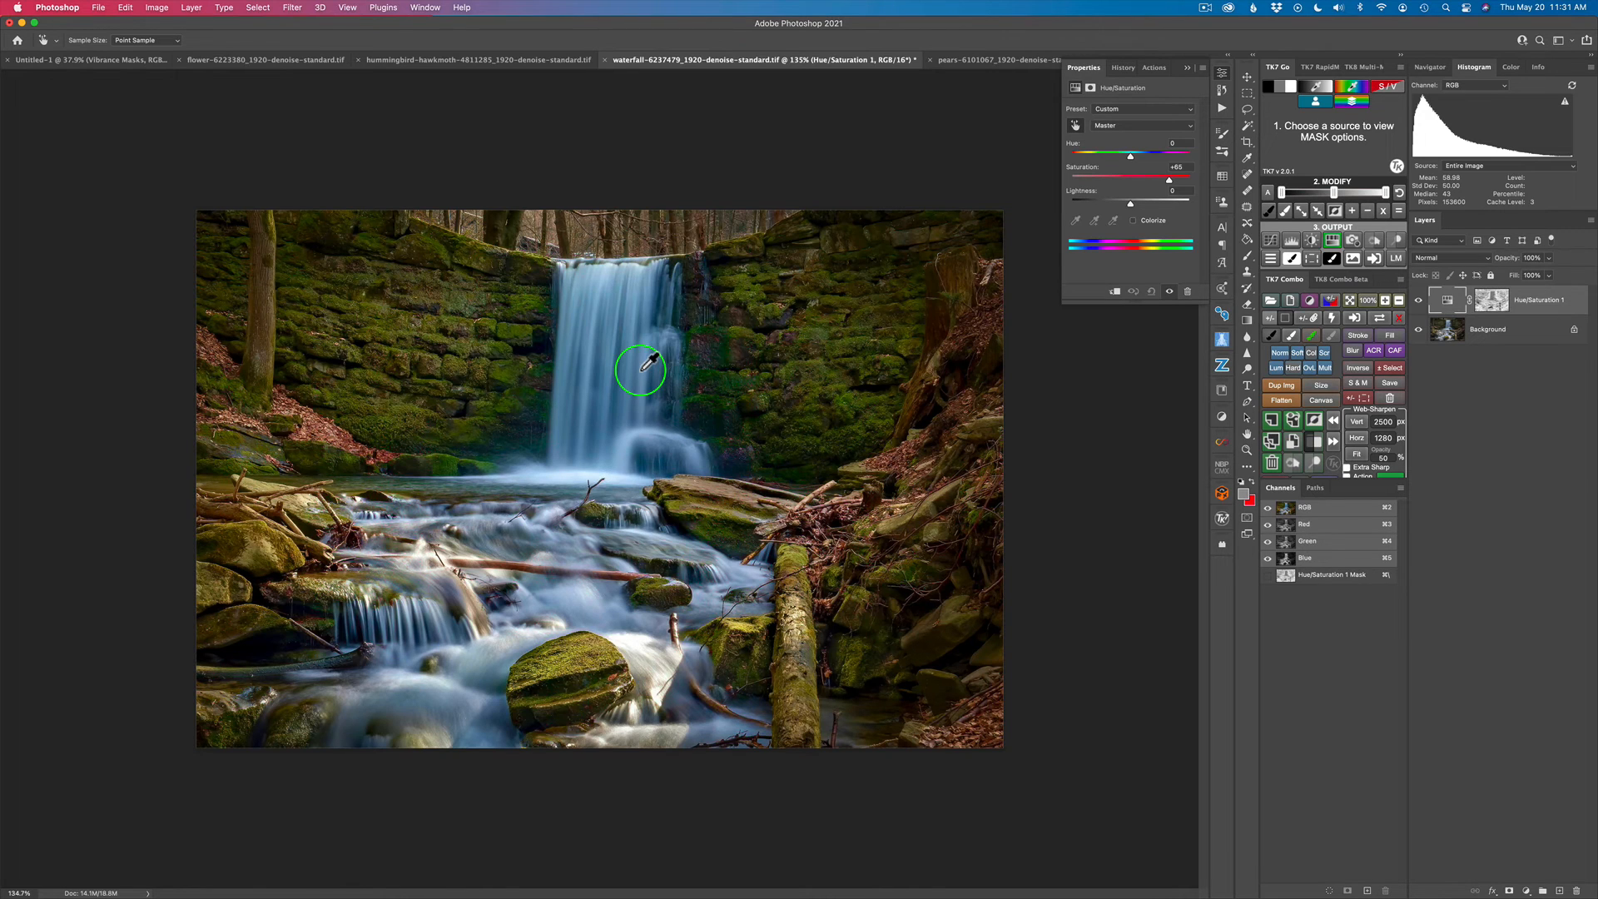
mouse_move(703, 324)
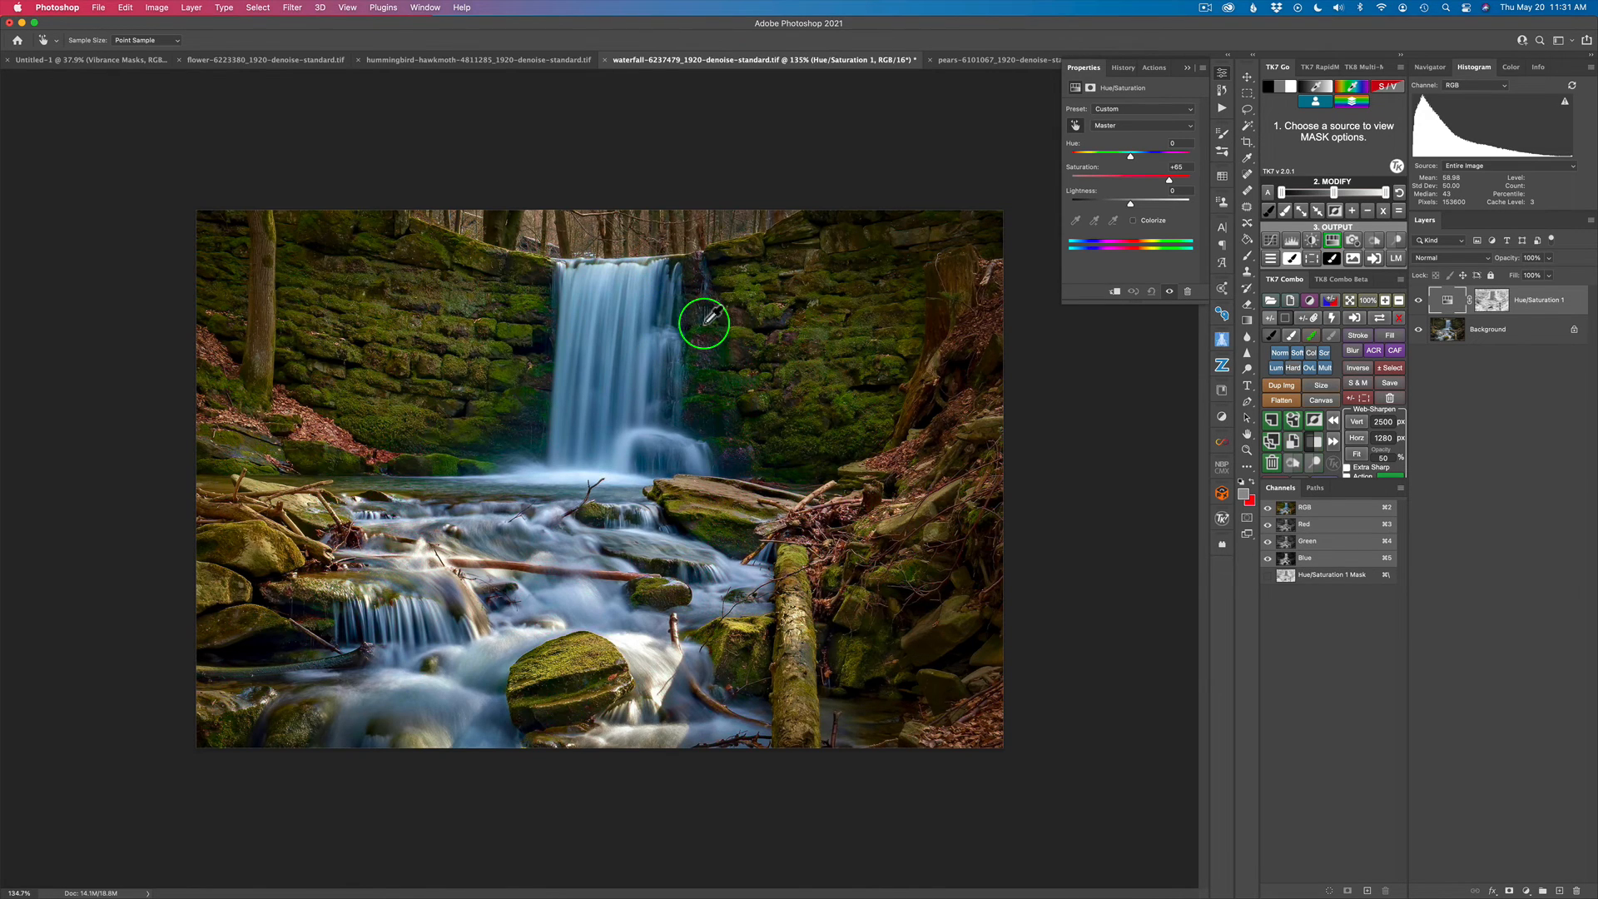
mouse_move(832, 168)
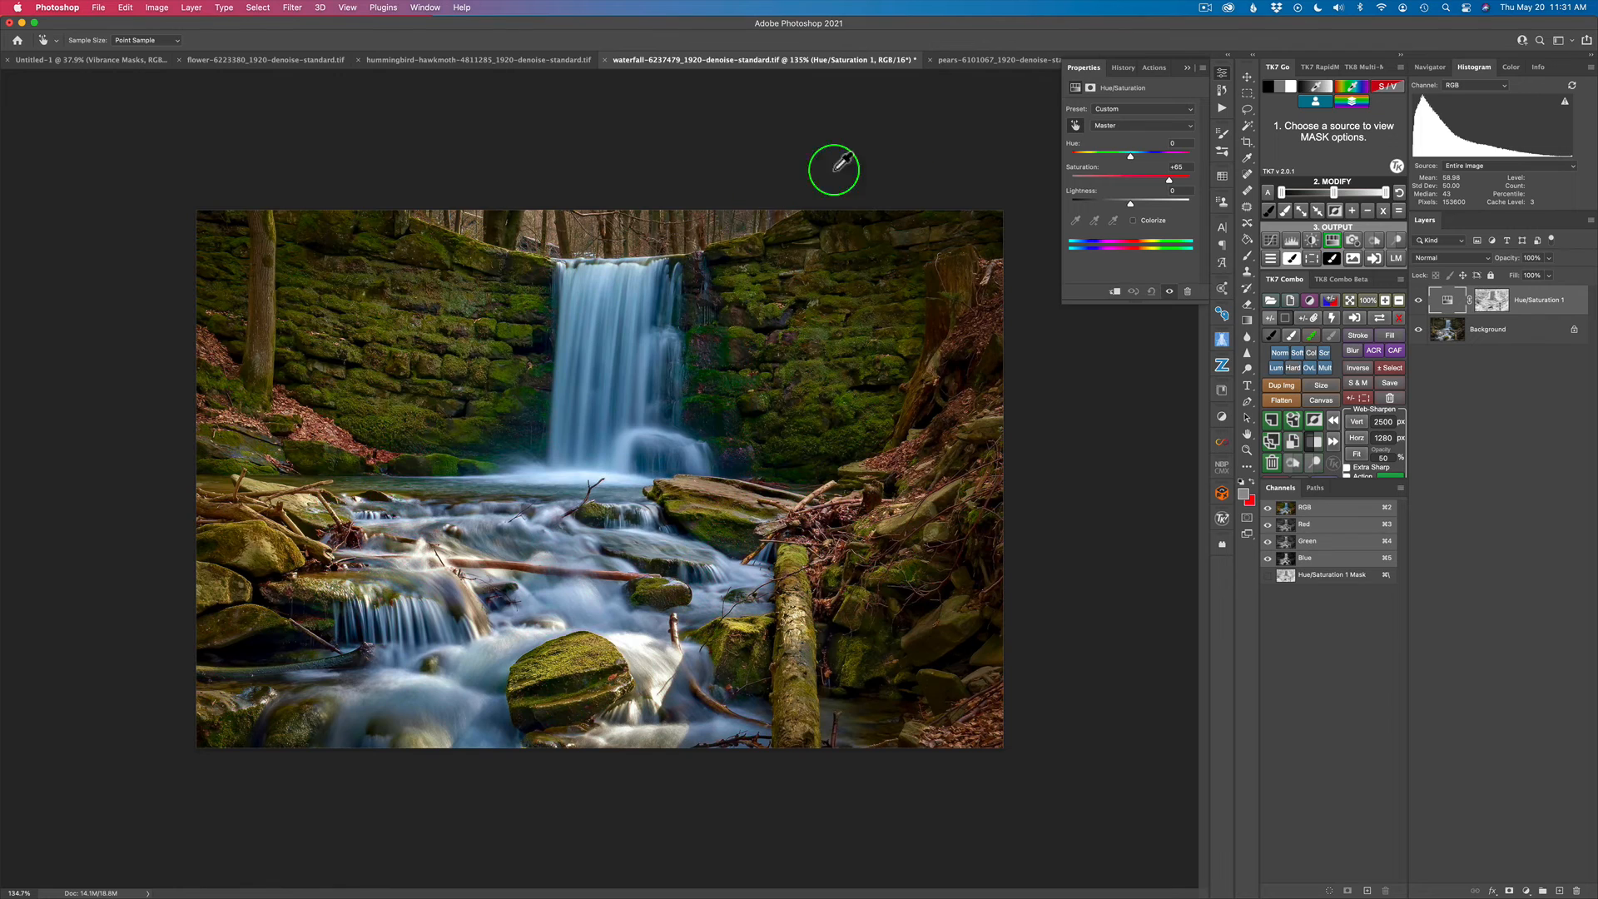
mouse_move(669, 362)
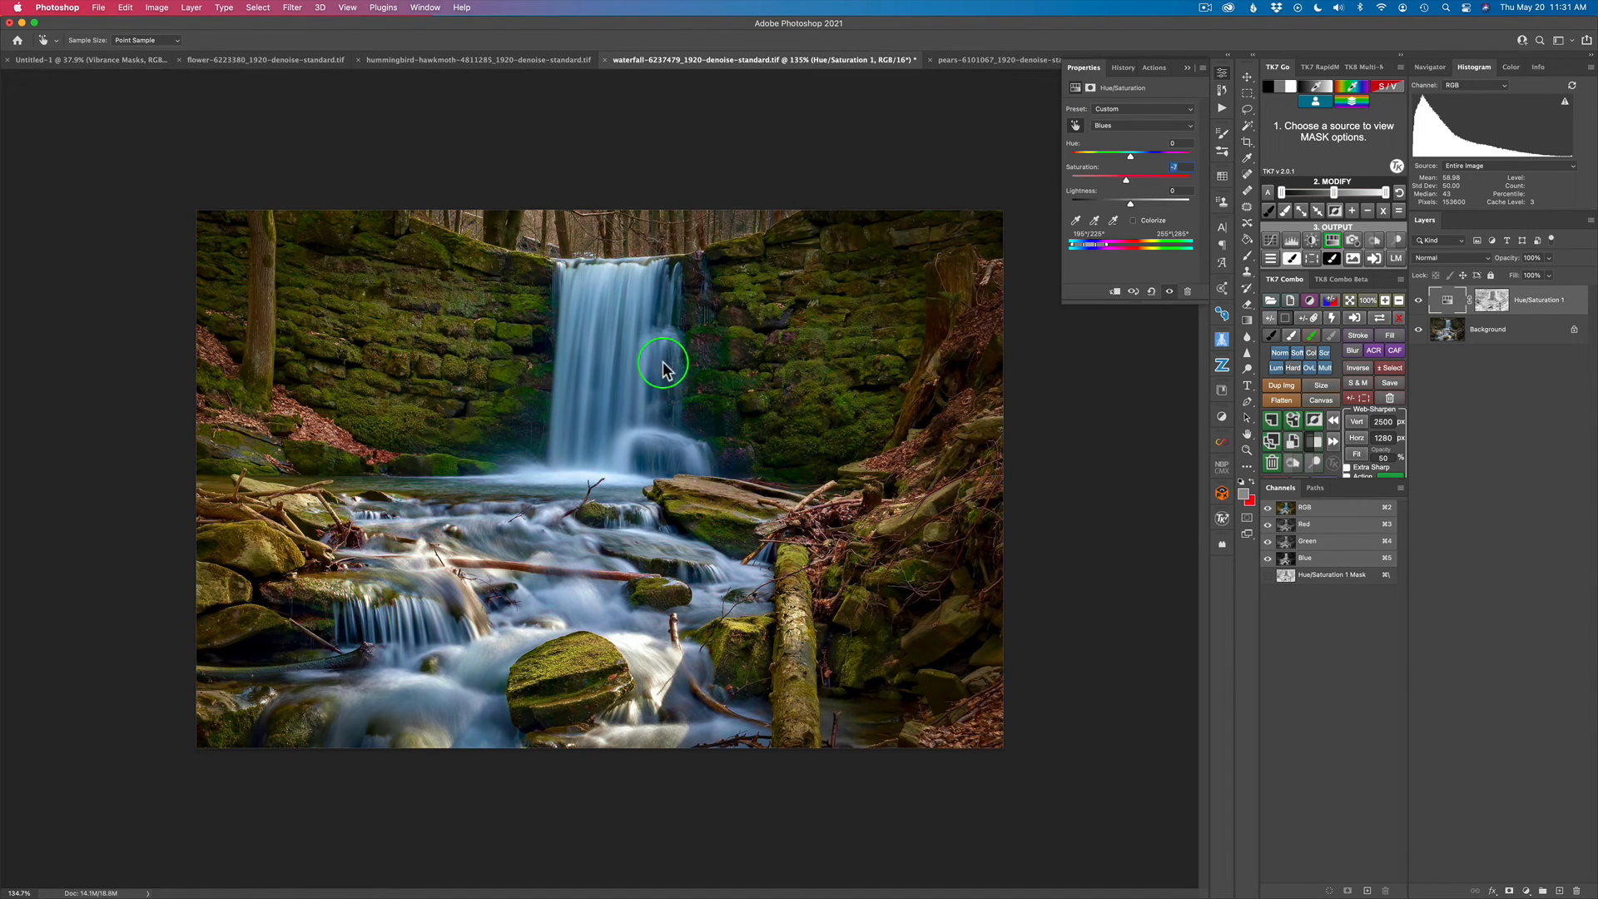
- Lower Blues saturation to -42 and toggle the layer's visibility to compare
drag(1129, 154, 1129, 180)
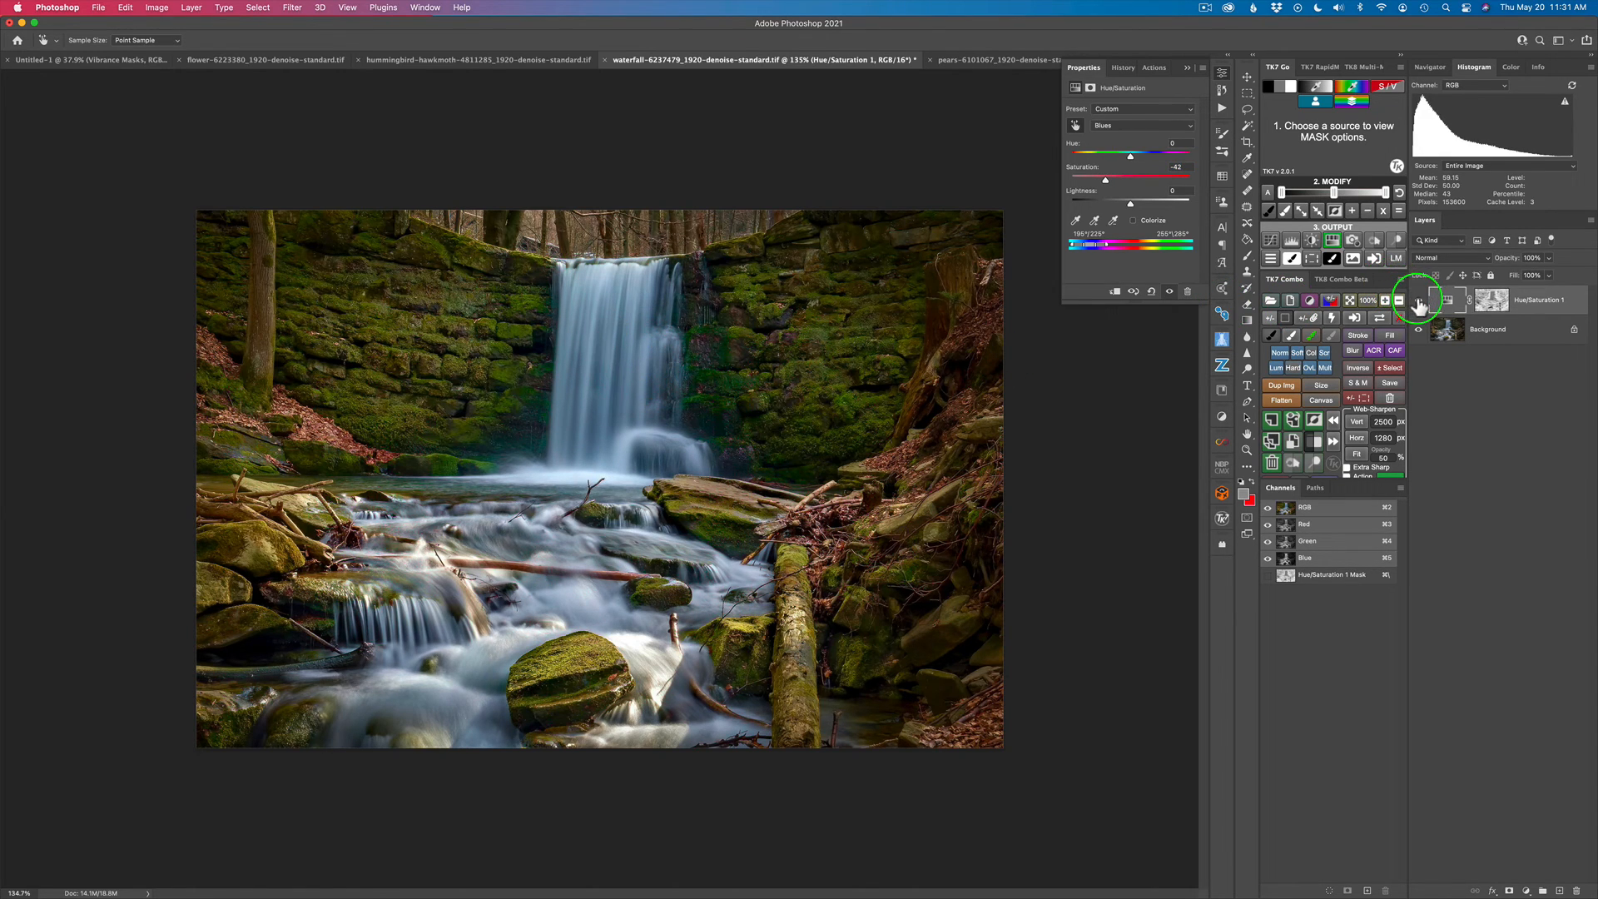
click(1417, 305)
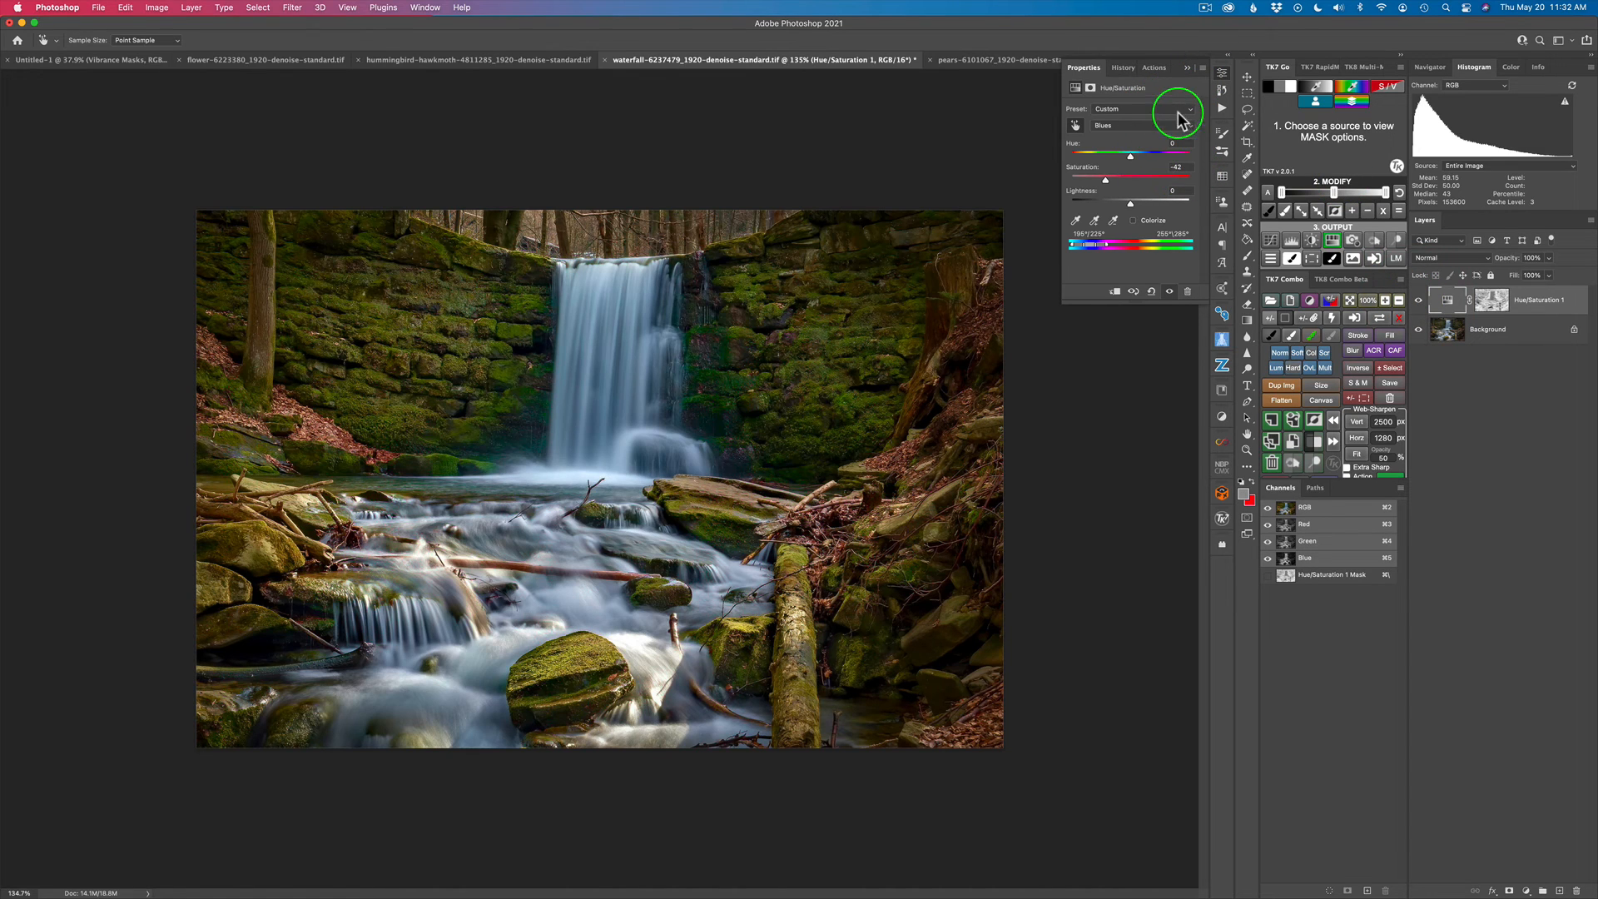
mouse_move(1189, 124)
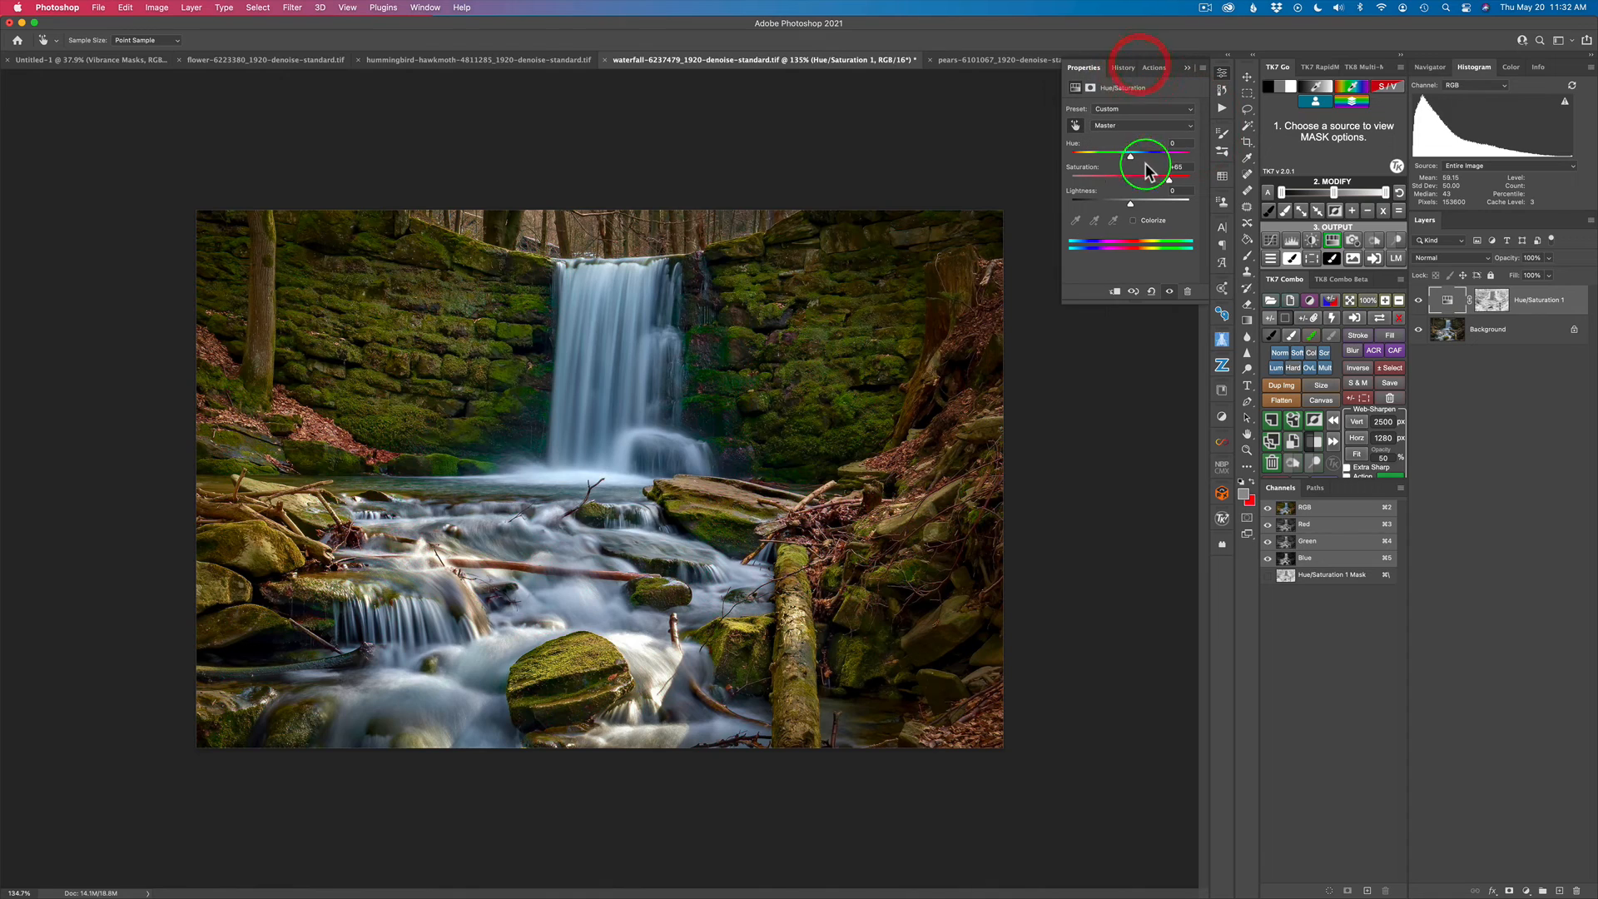
- Bring the Master saturation down to about +57
drag(1130, 158, 1172, 181)
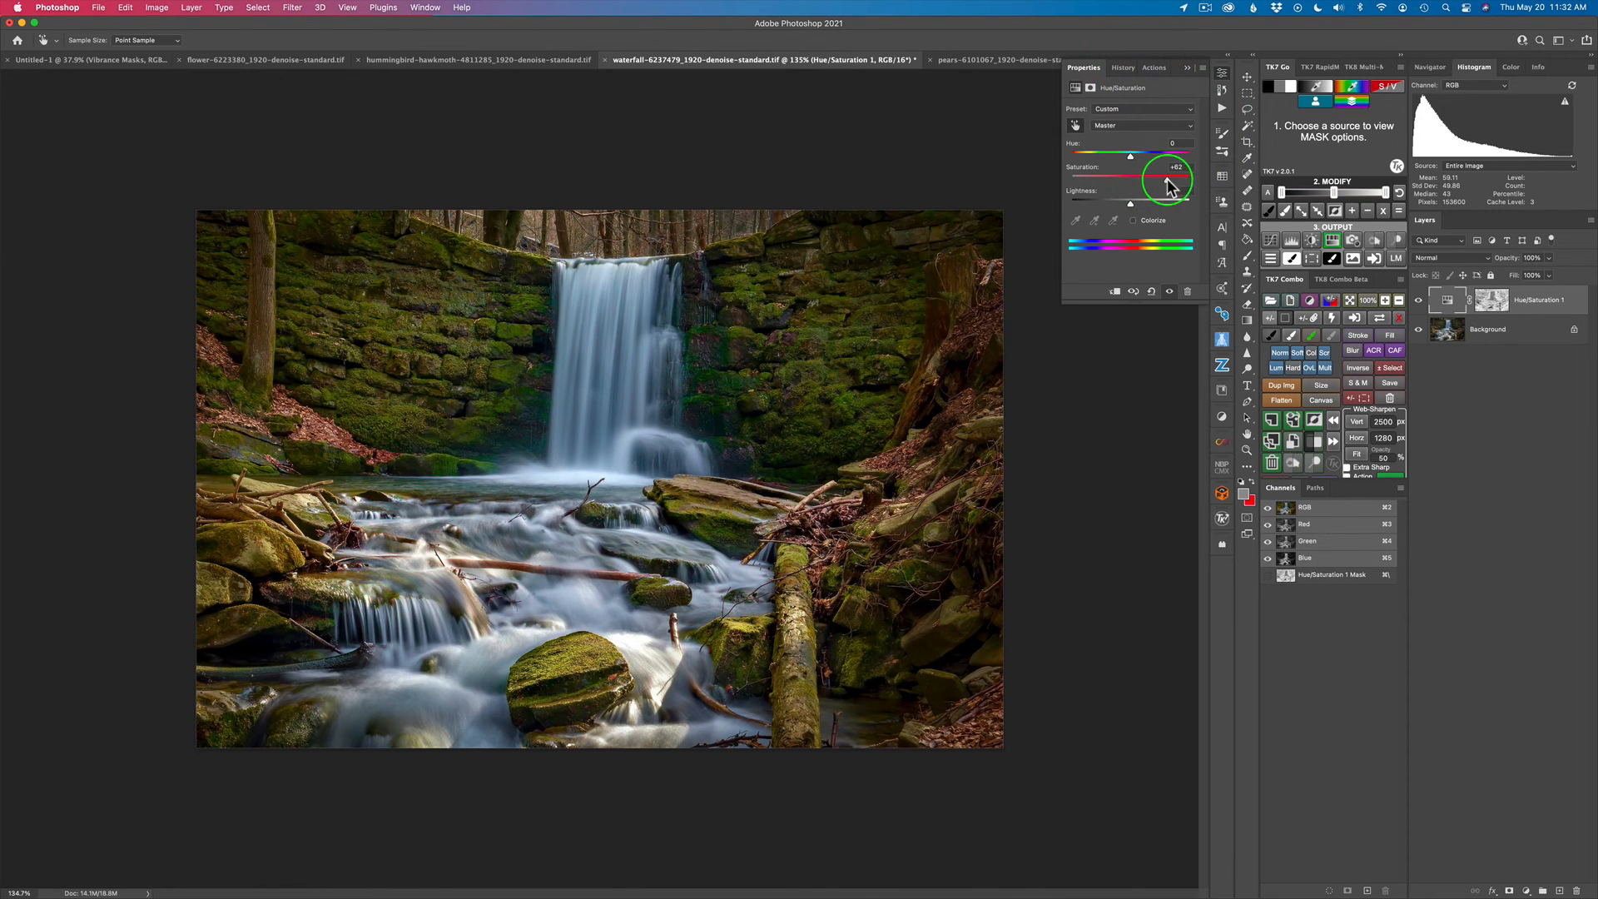
drag(1174, 168, 1165, 181)
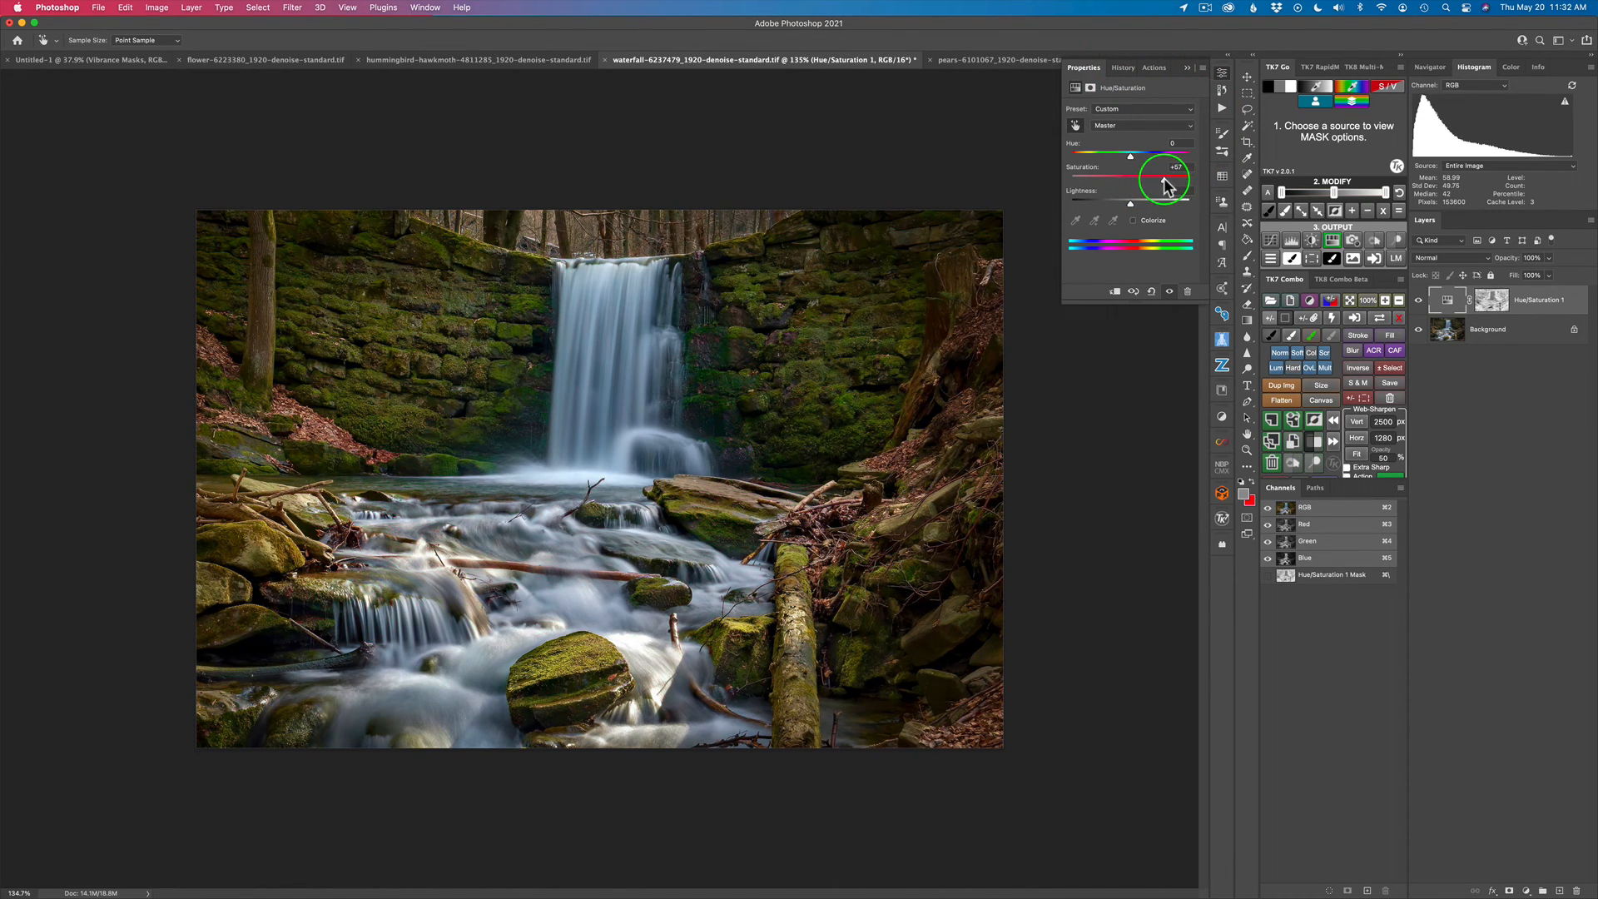
drag(1167, 183, 1170, 181)
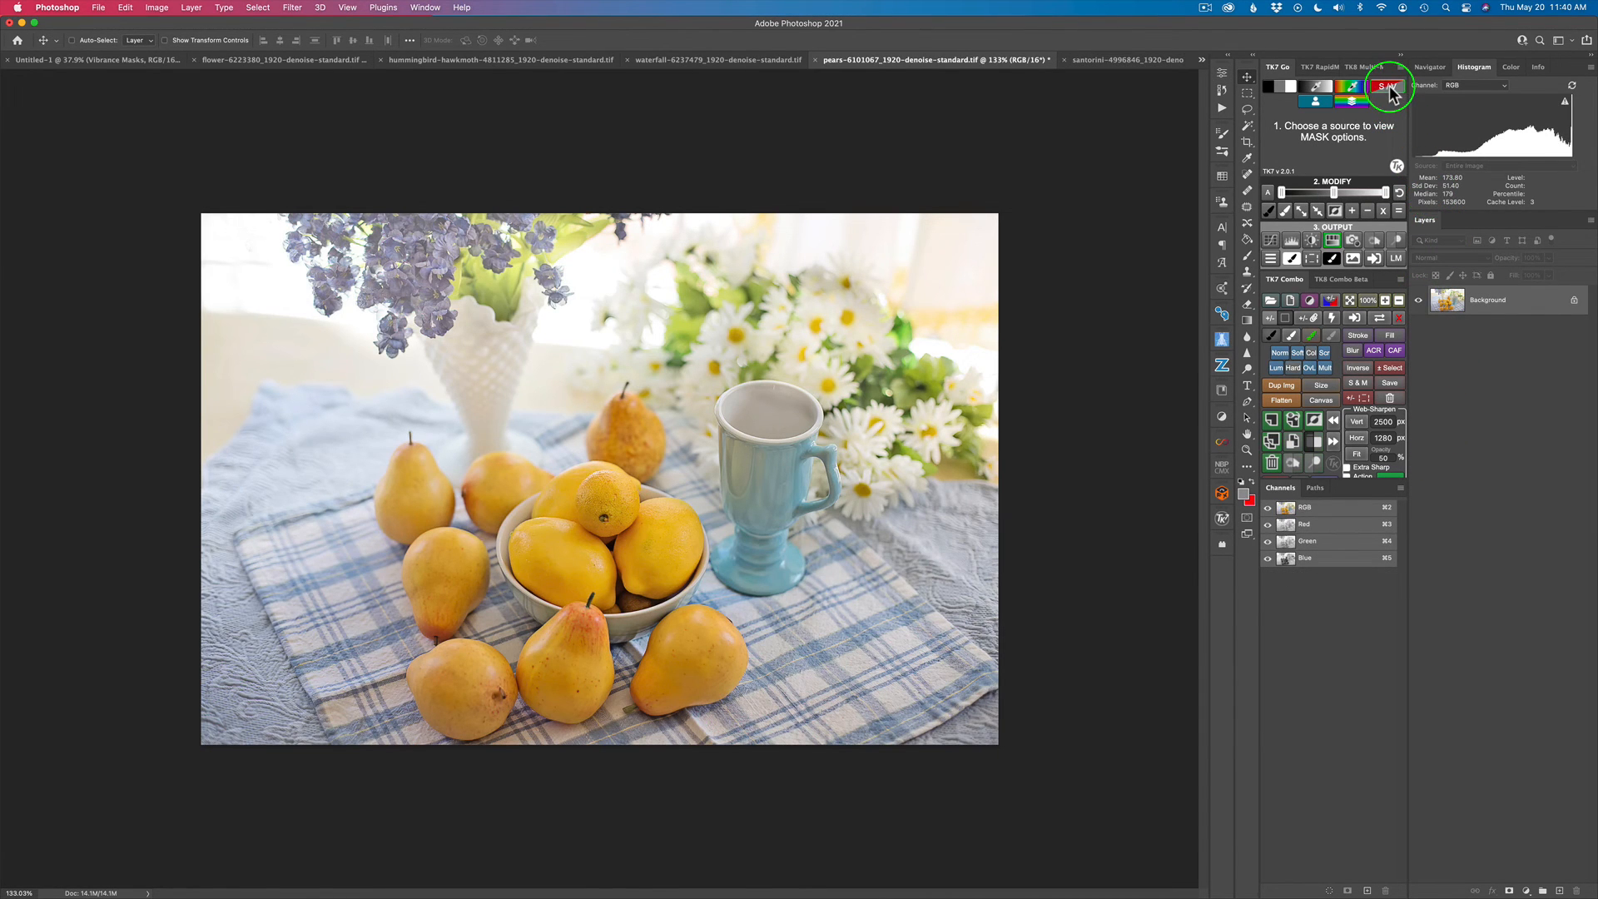
- Preview a stronger TK7 vibrance mask on the pears and output it as a Hue/Saturation layer
click(1384, 87)
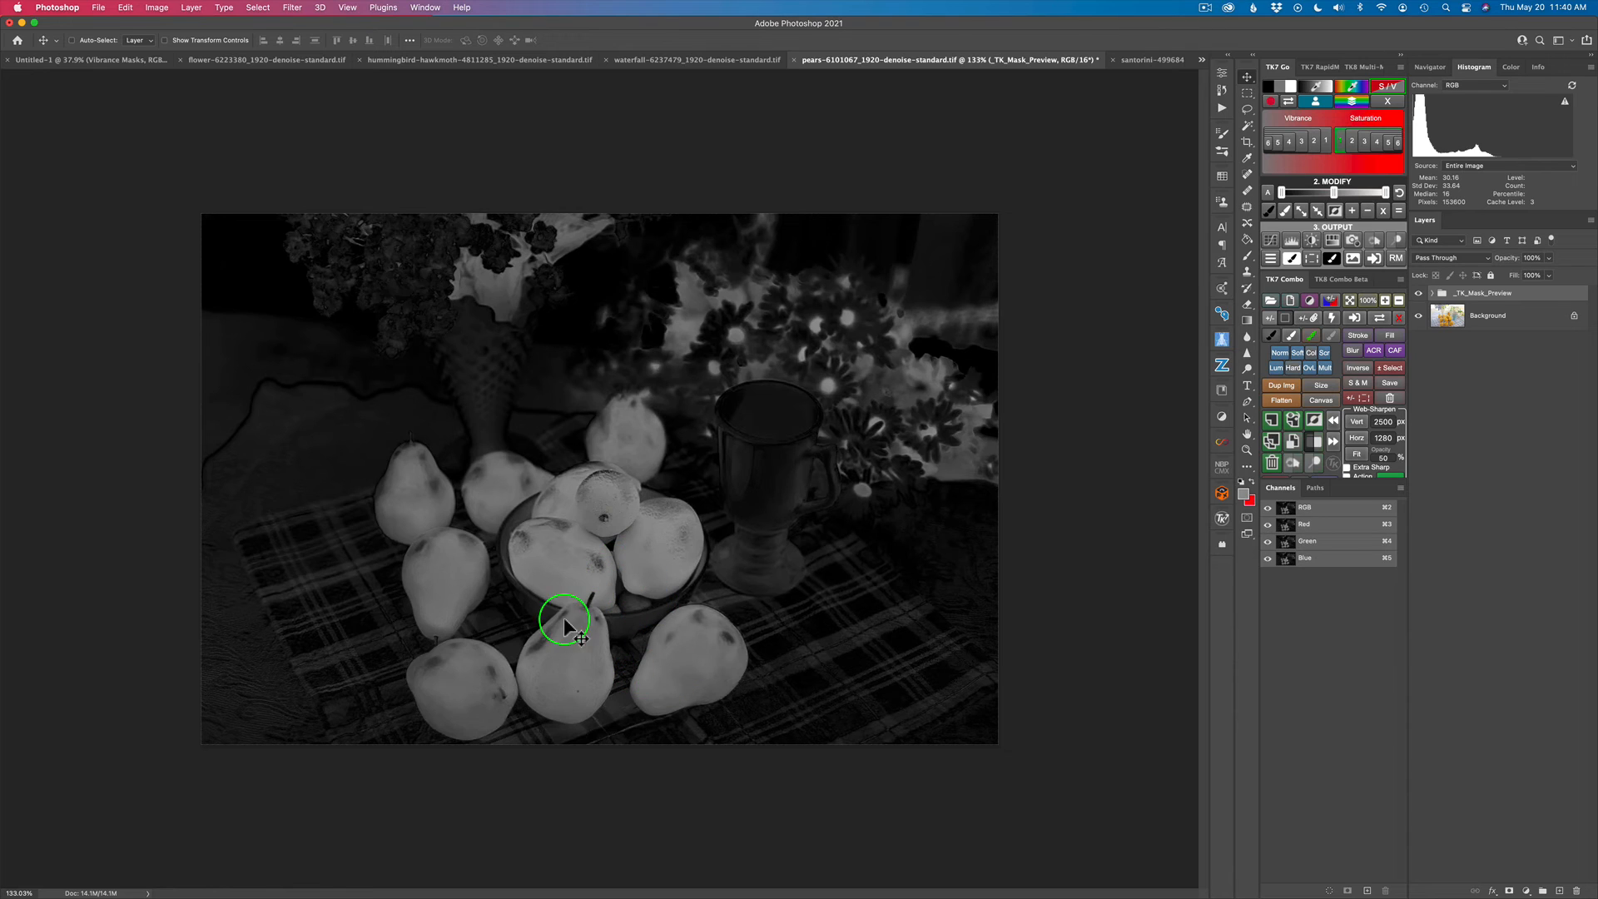
mouse_move(601, 522)
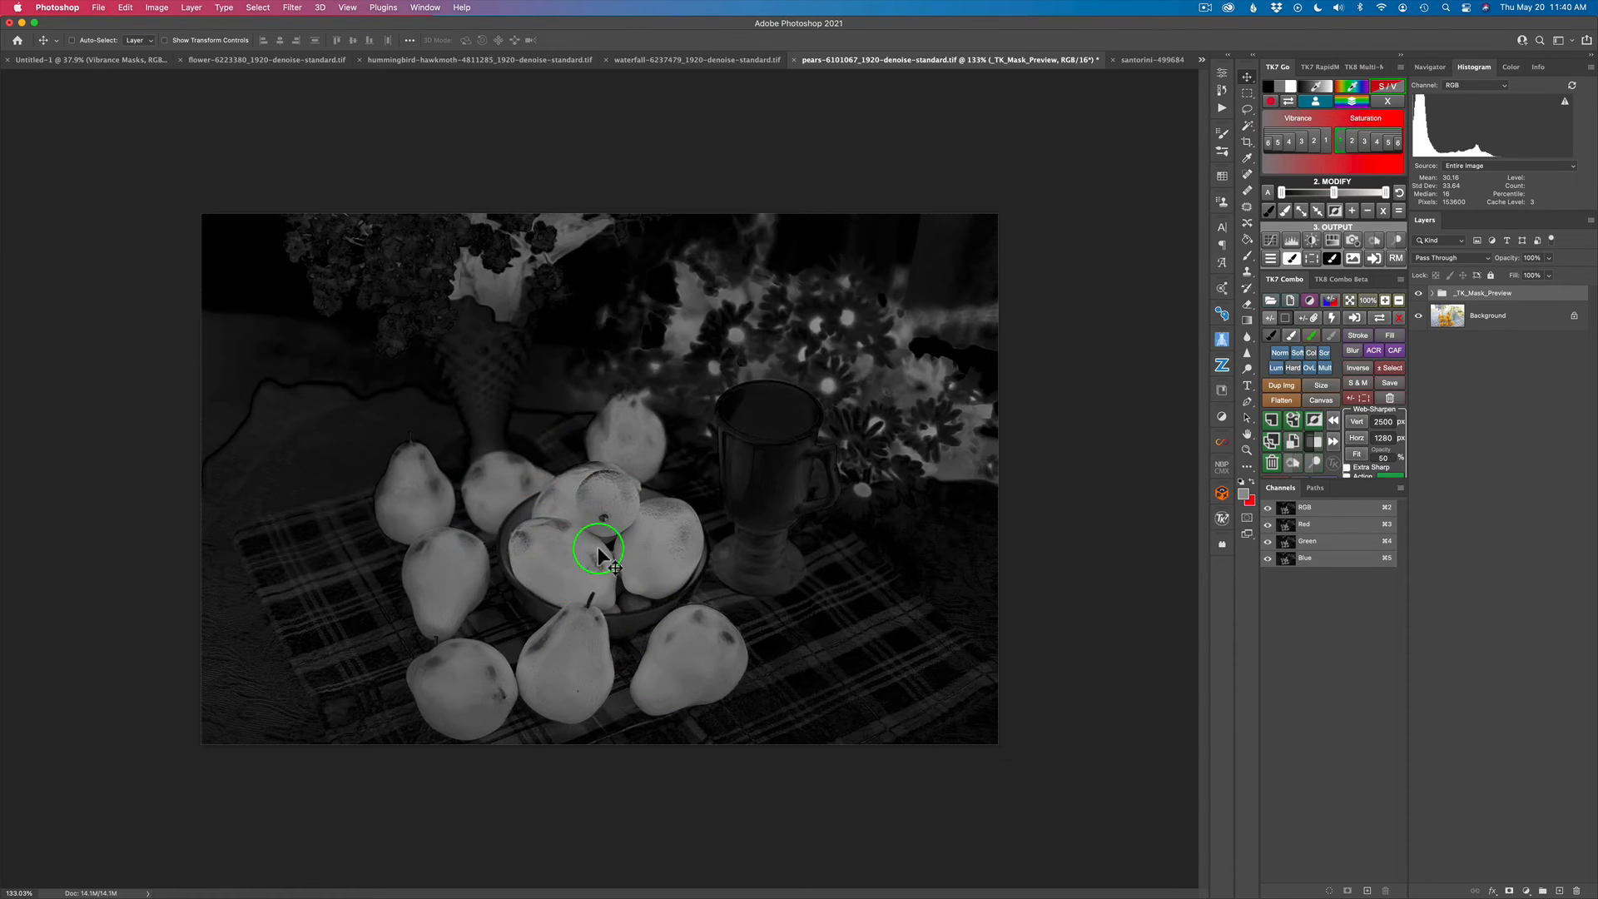
mouse_move(507, 357)
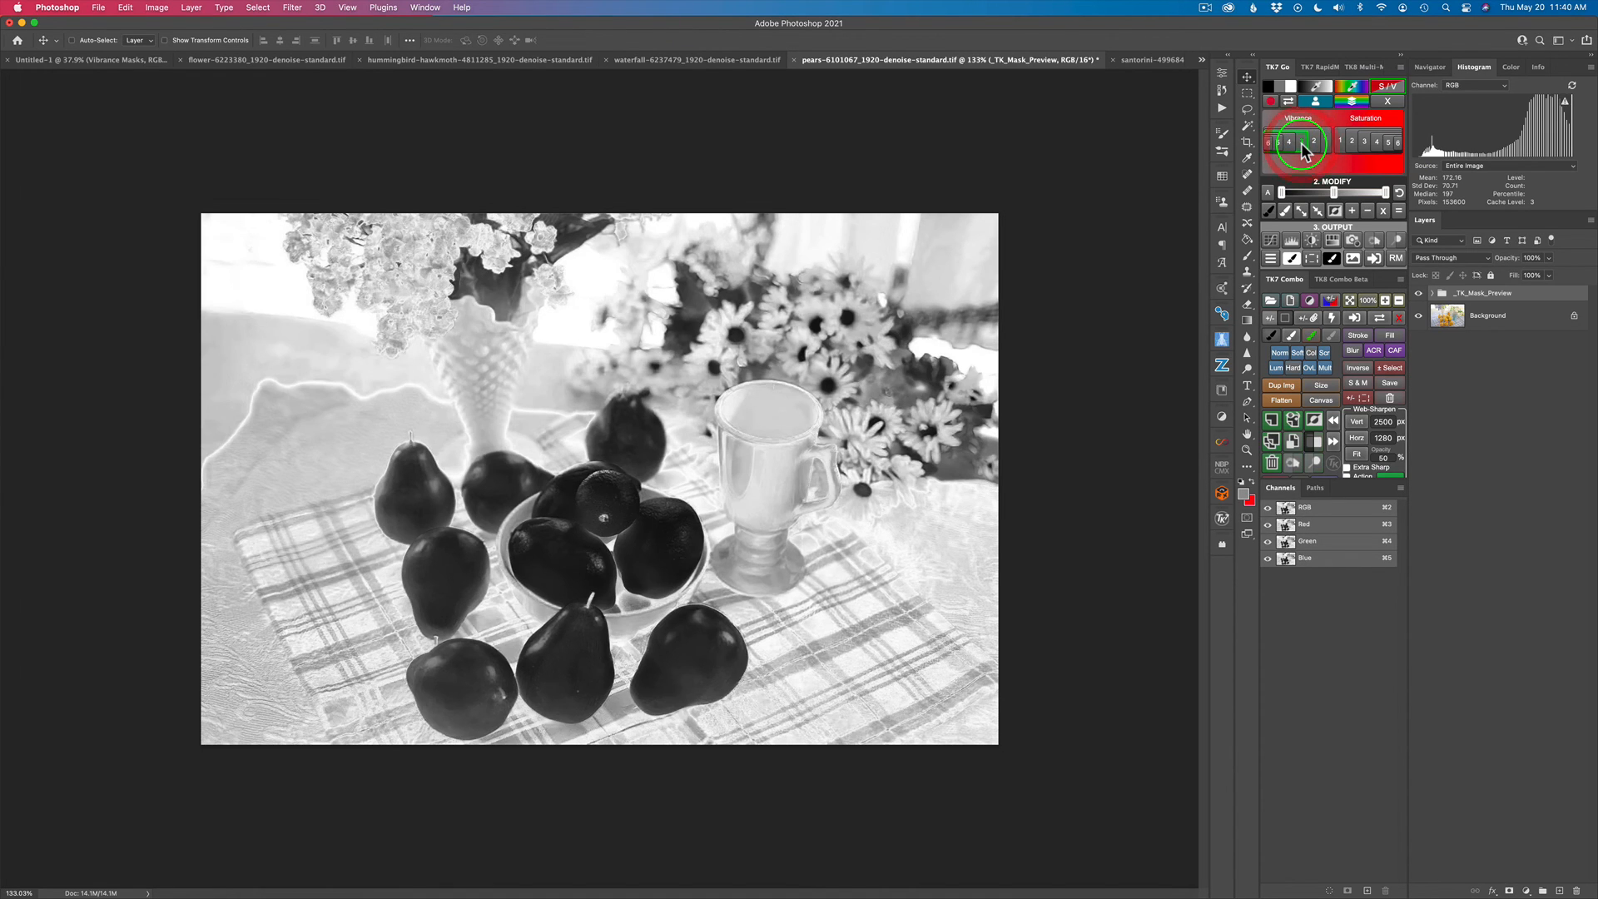
click(1301, 140)
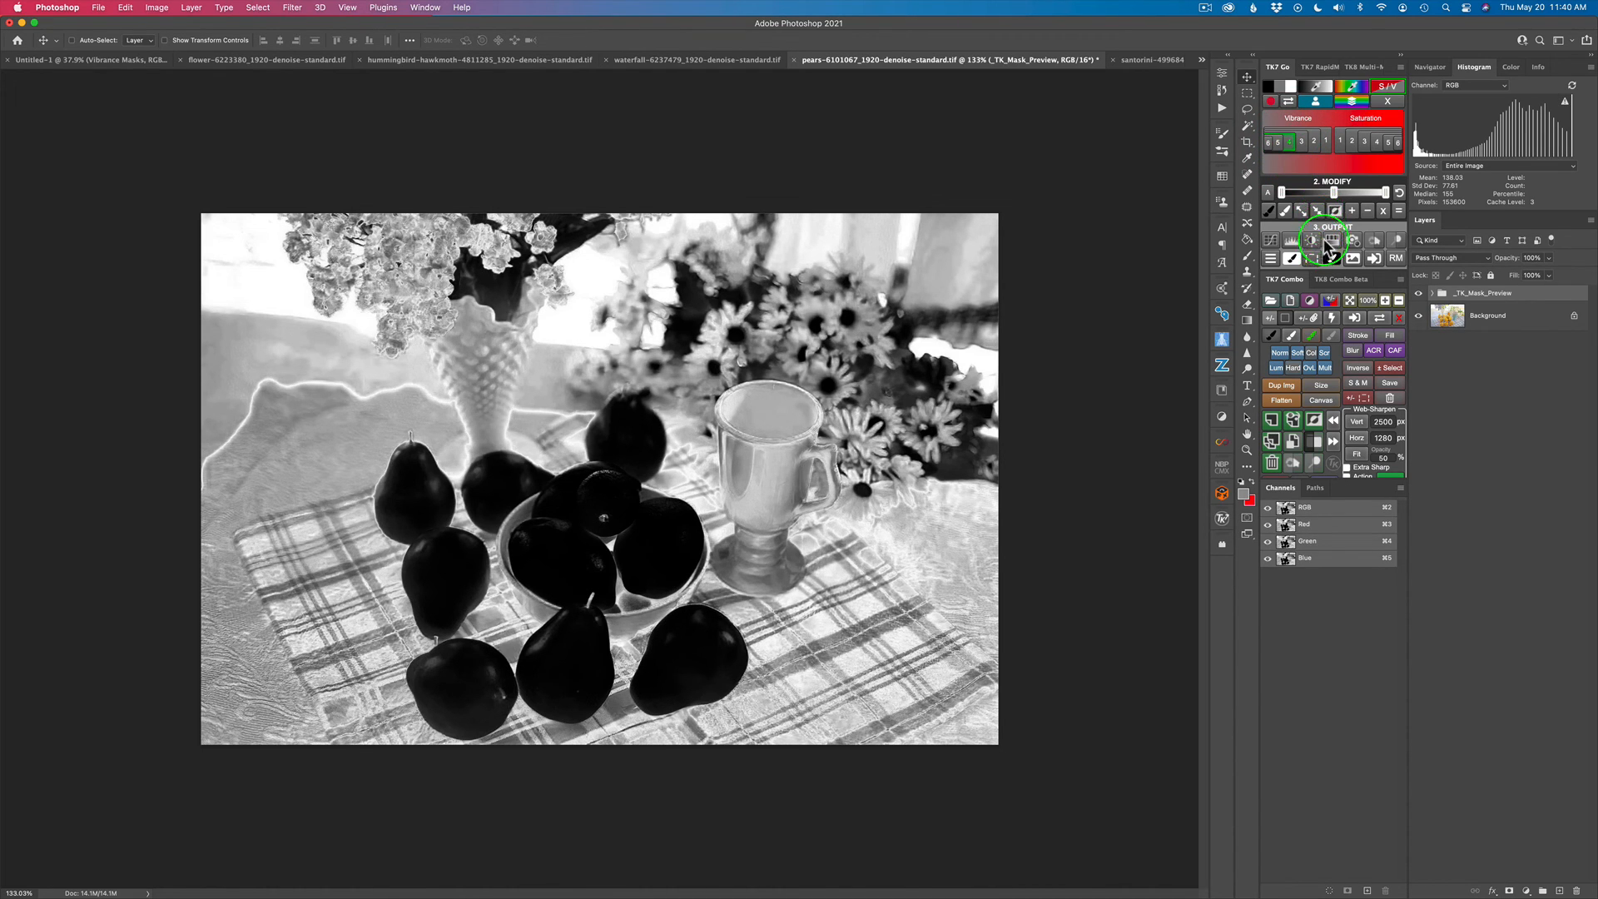
click(1330, 245)
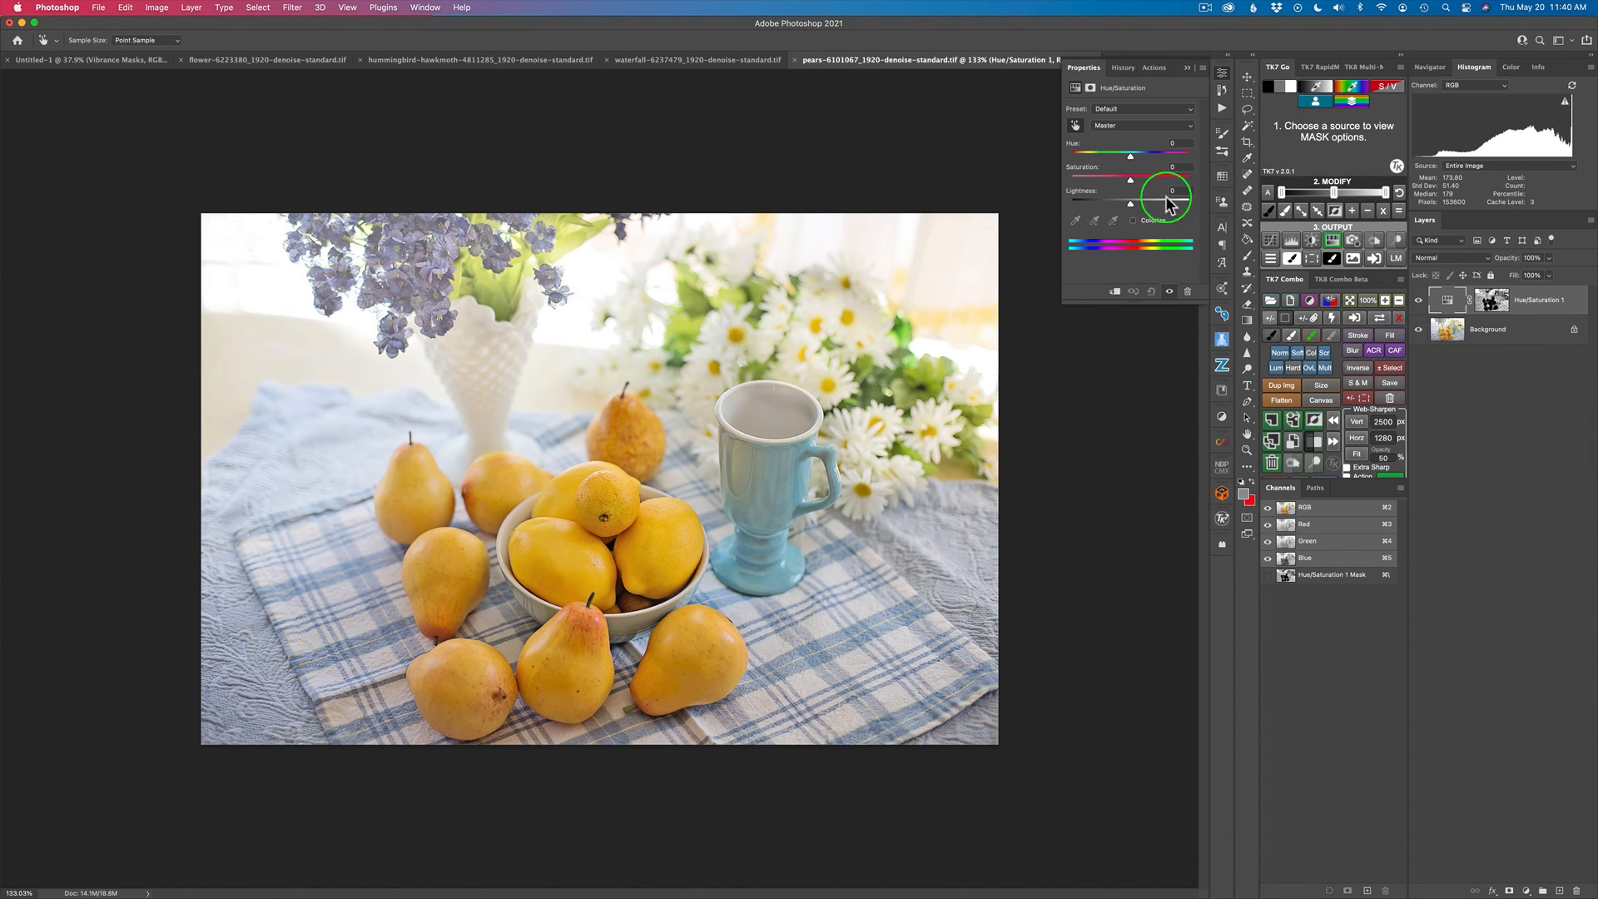
- Set the pears layer's Master saturation to +67 and hide the layer to compare
drag(1129, 181, 1151, 181)
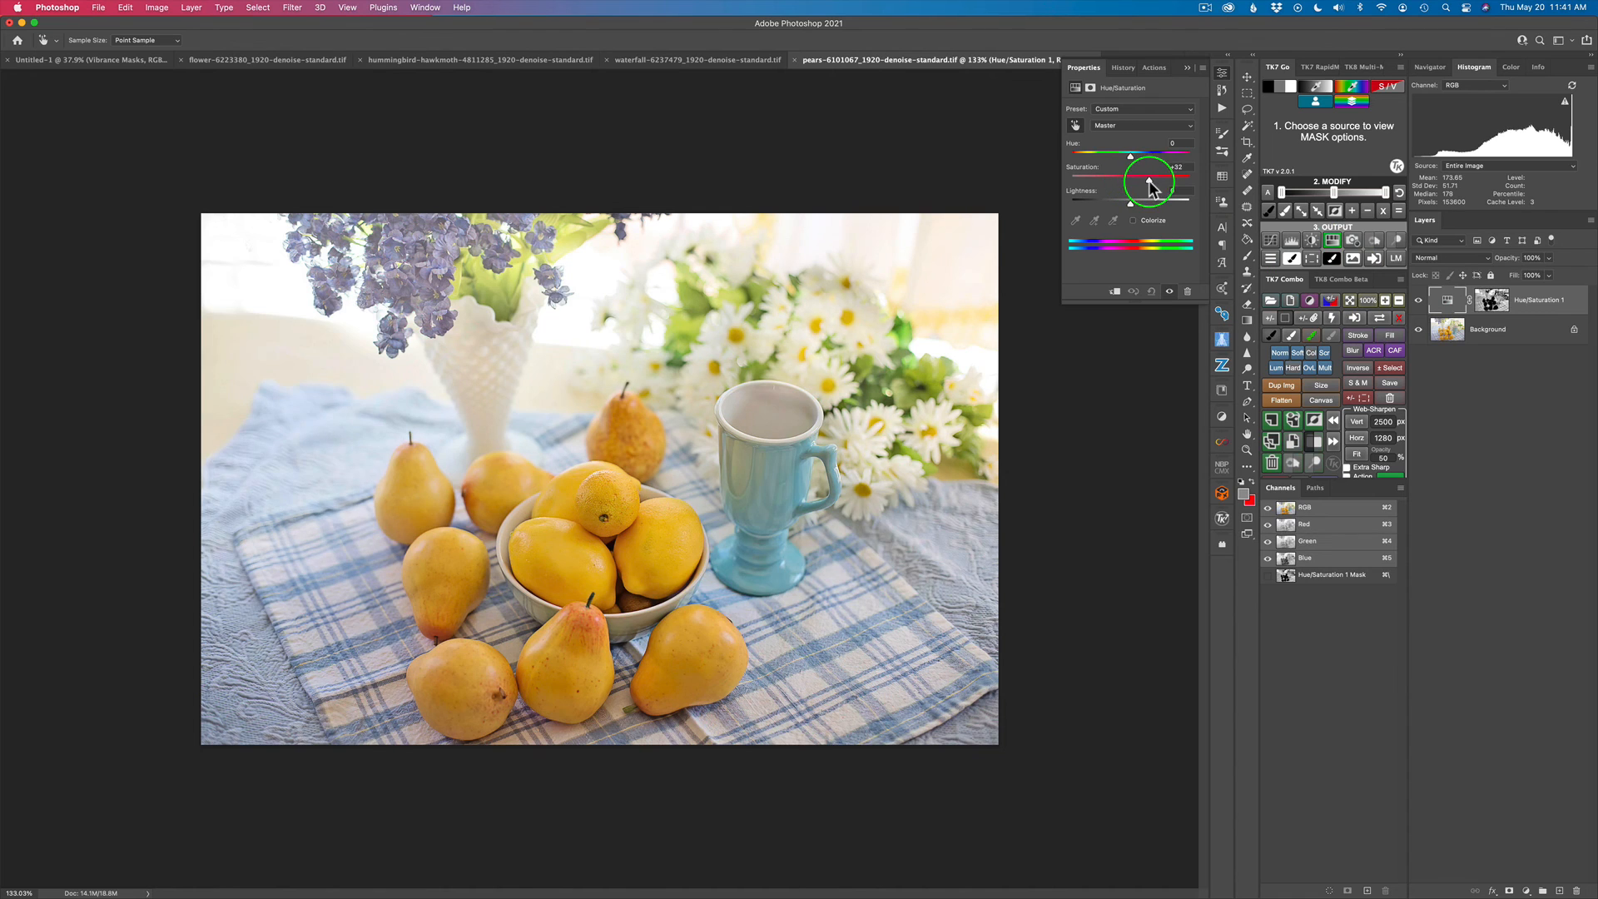
drag(1149, 180, 1177, 180)
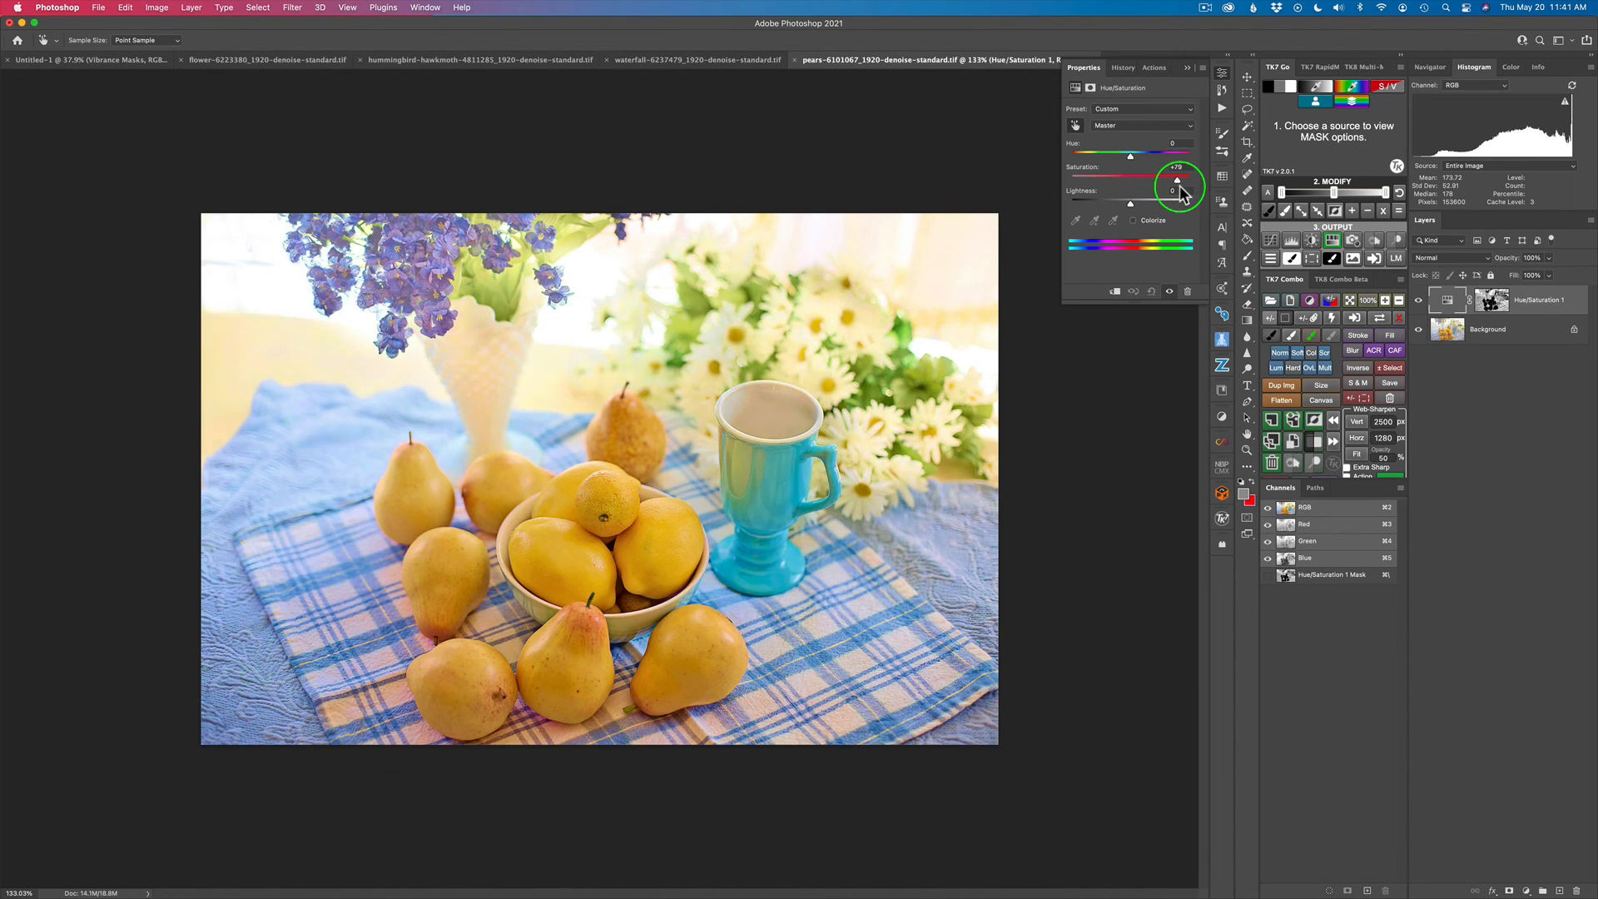
drag(1177, 176, 1168, 176)
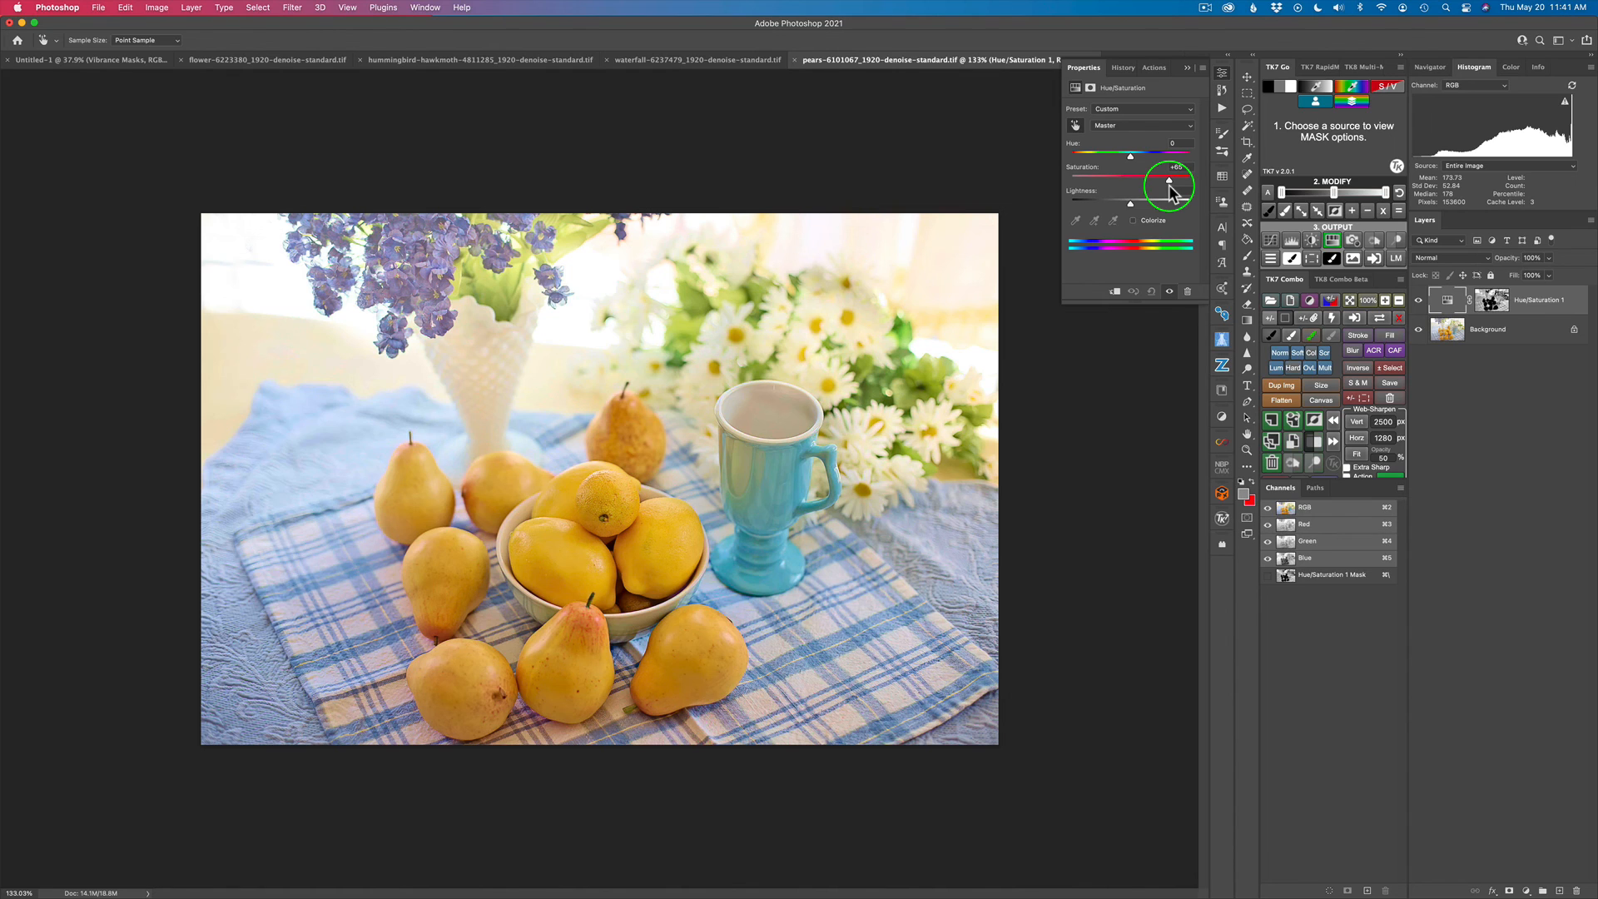
drag(1152, 180, 1172, 179)
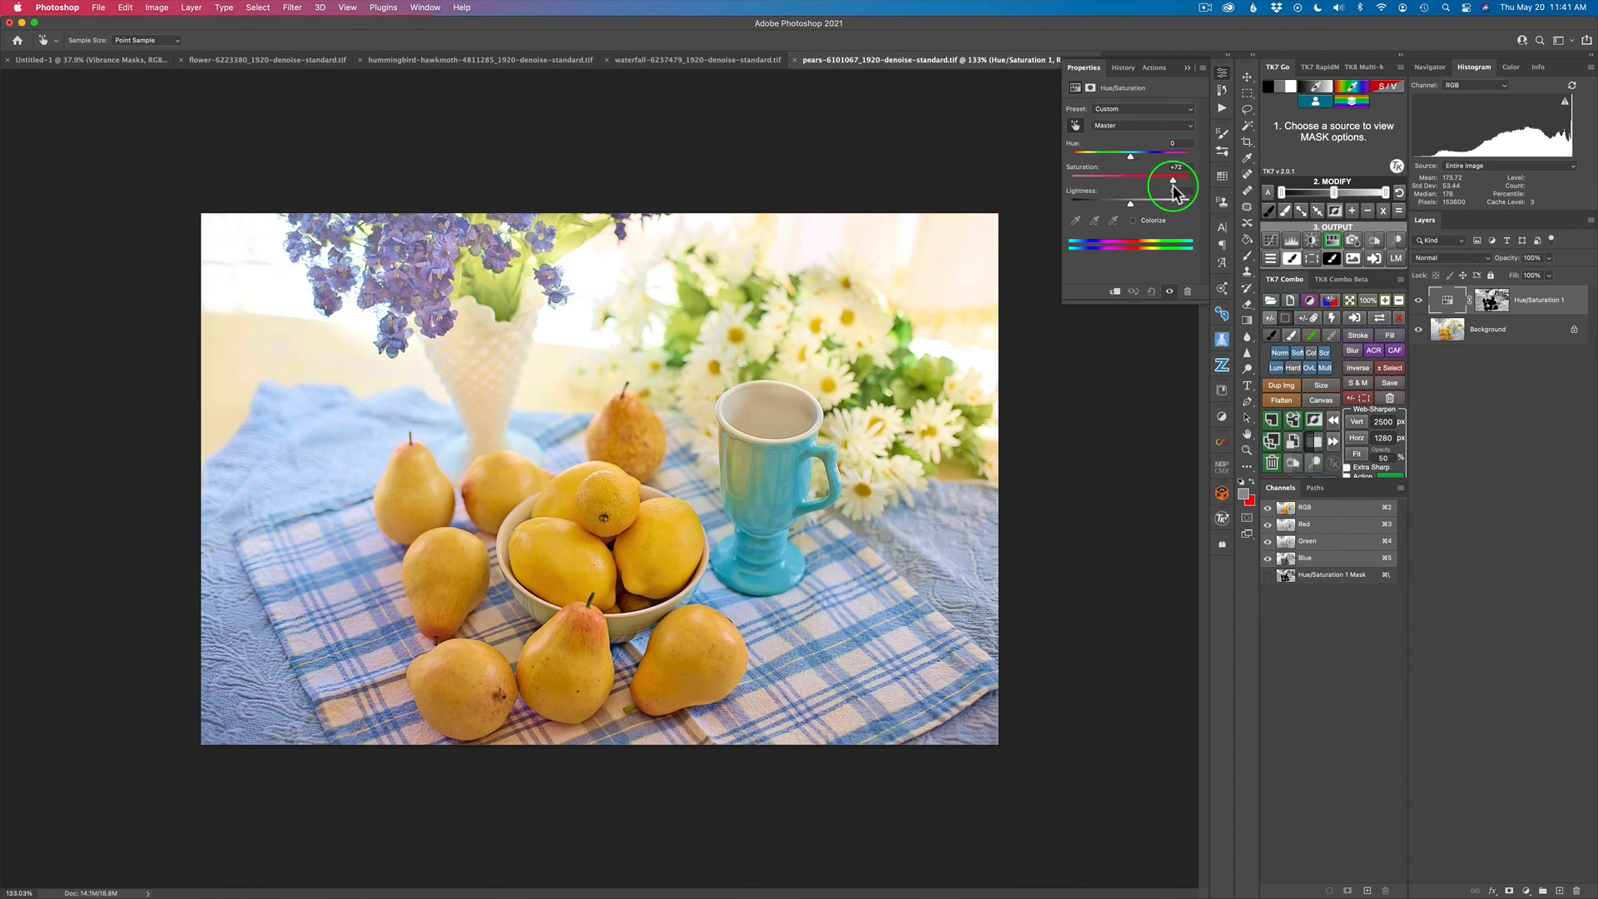
drag(1174, 176, 1168, 190)
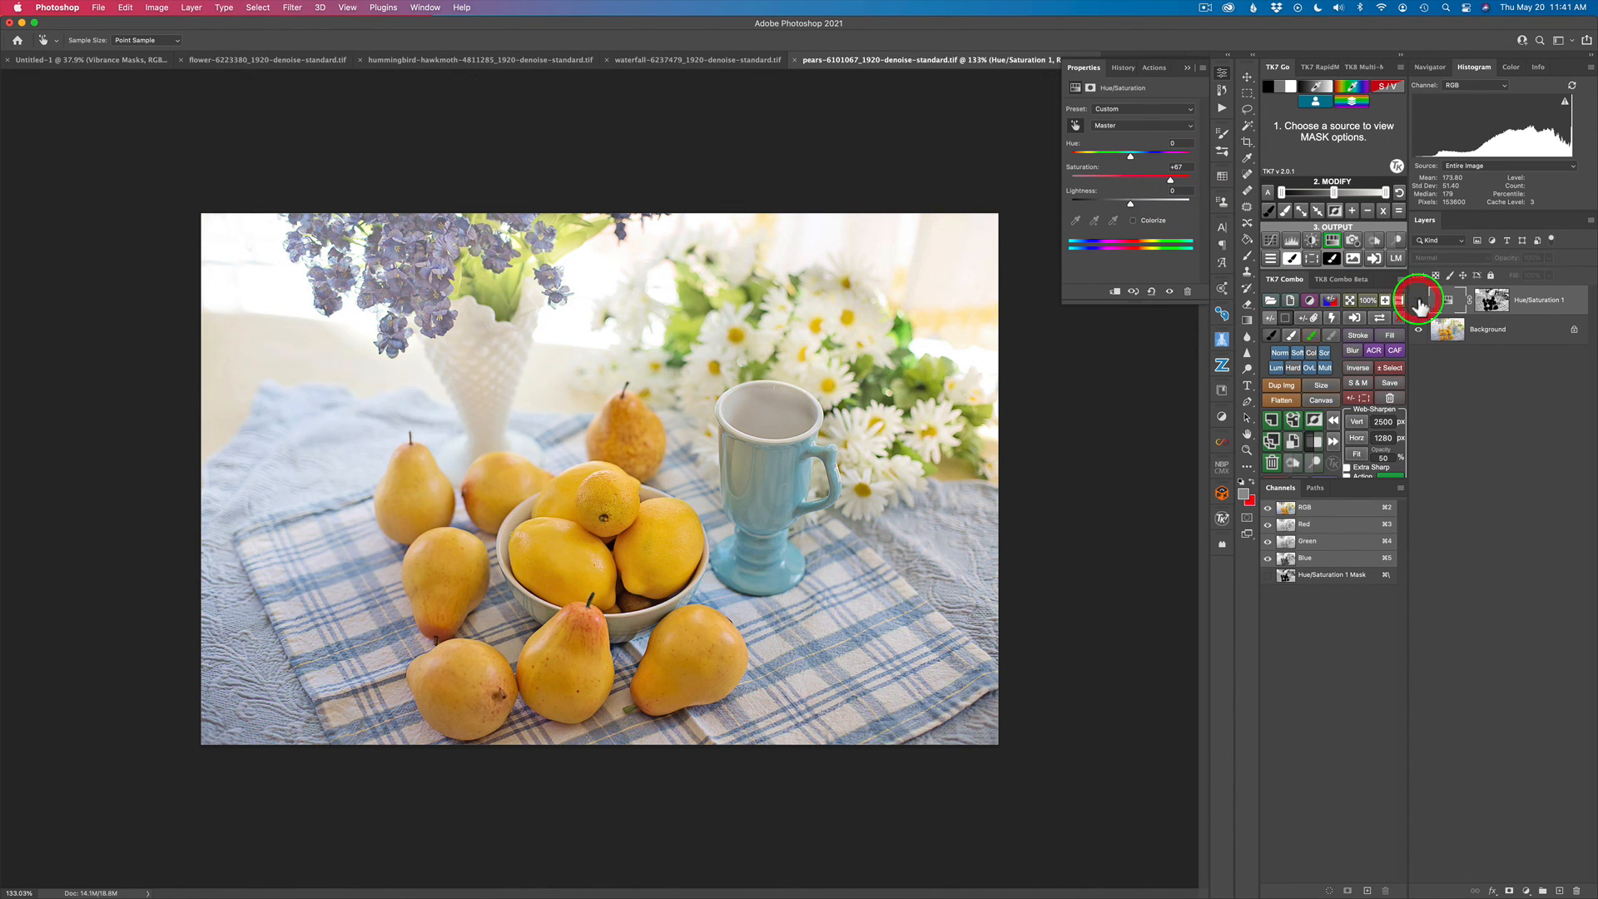
click(1416, 304)
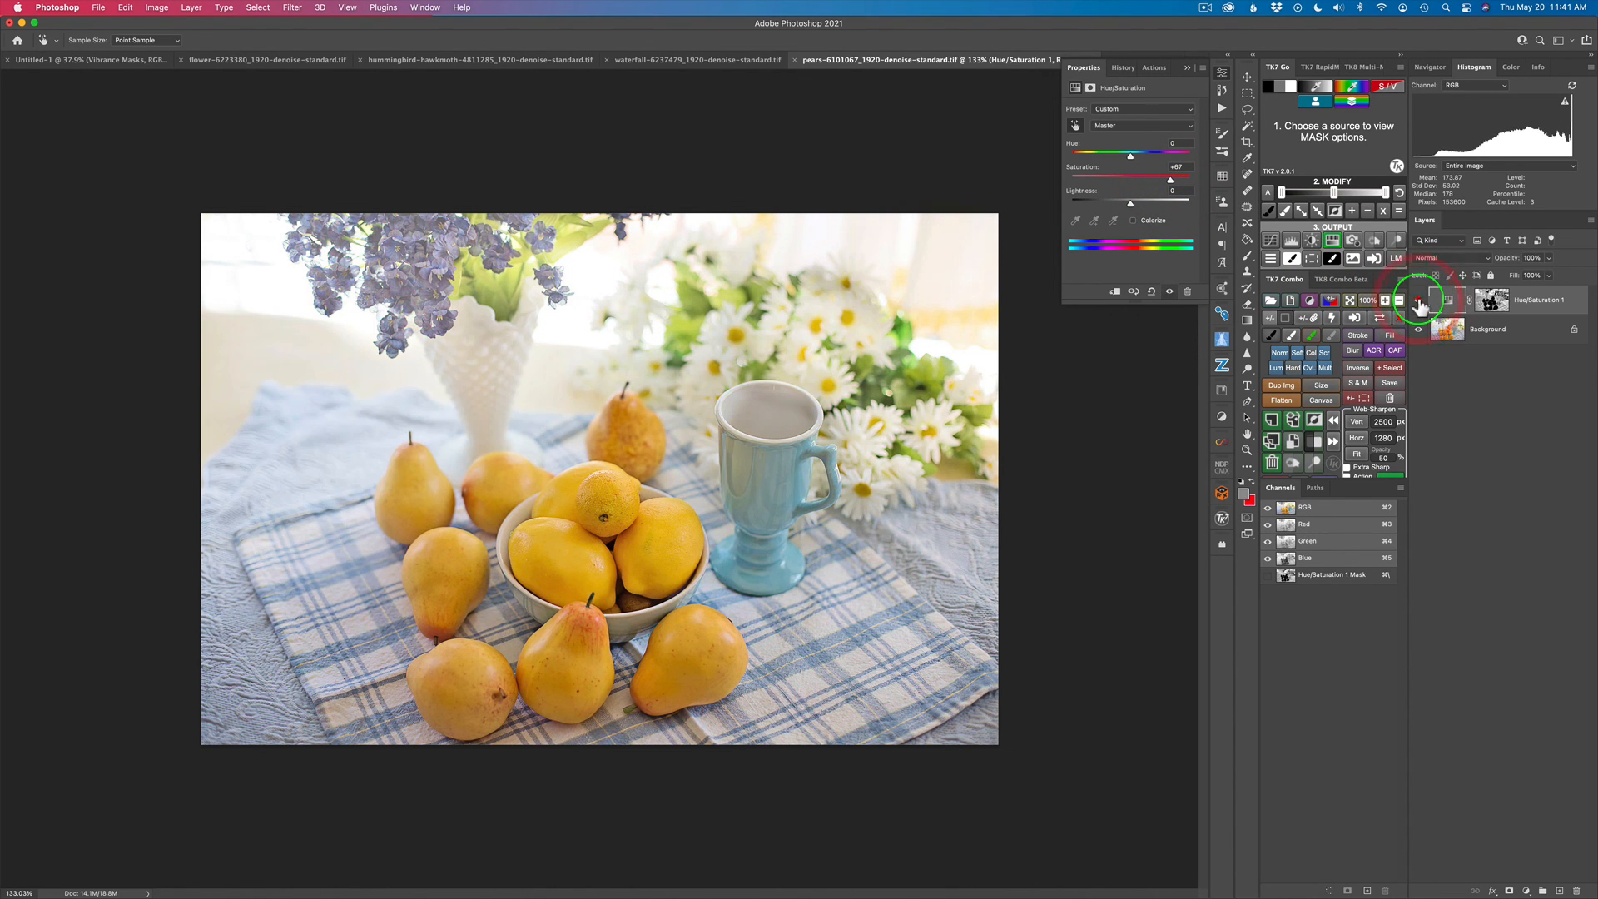